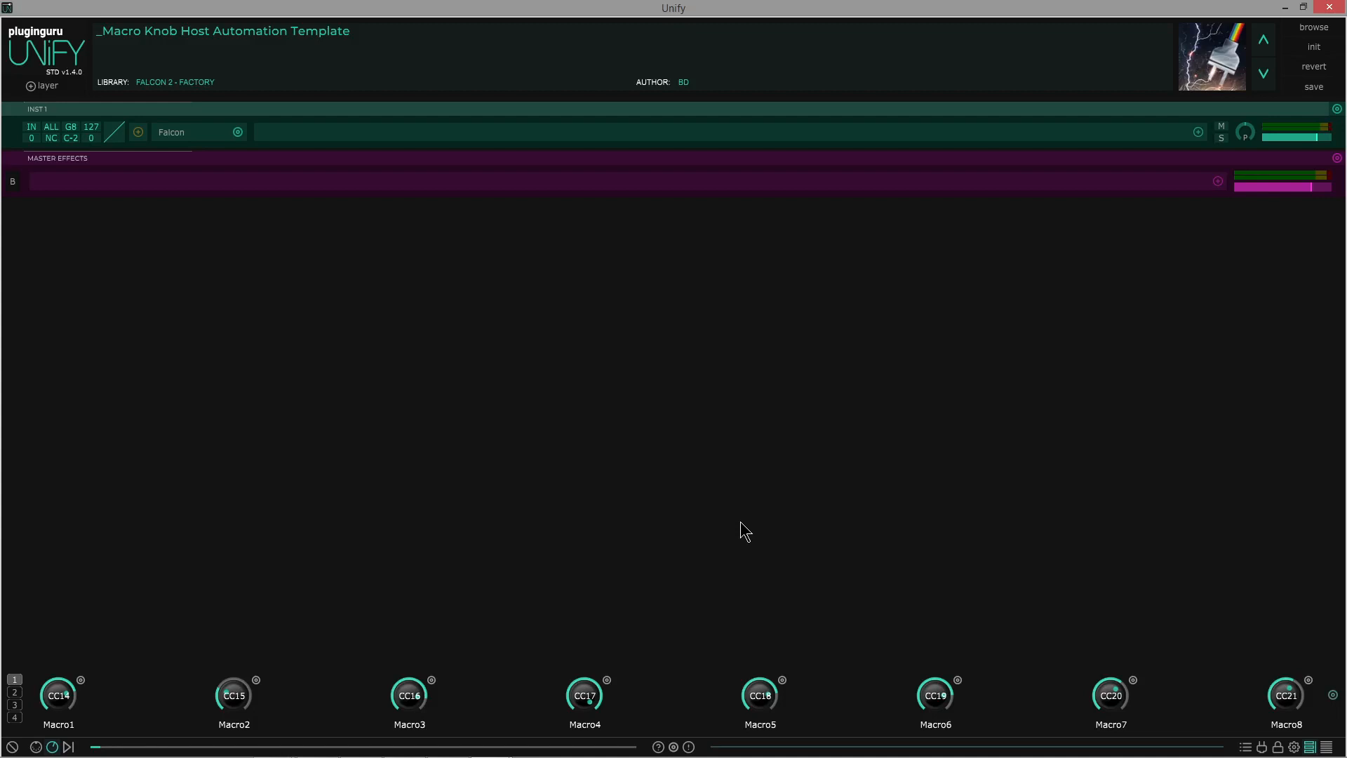
mouse_move(791, 456)
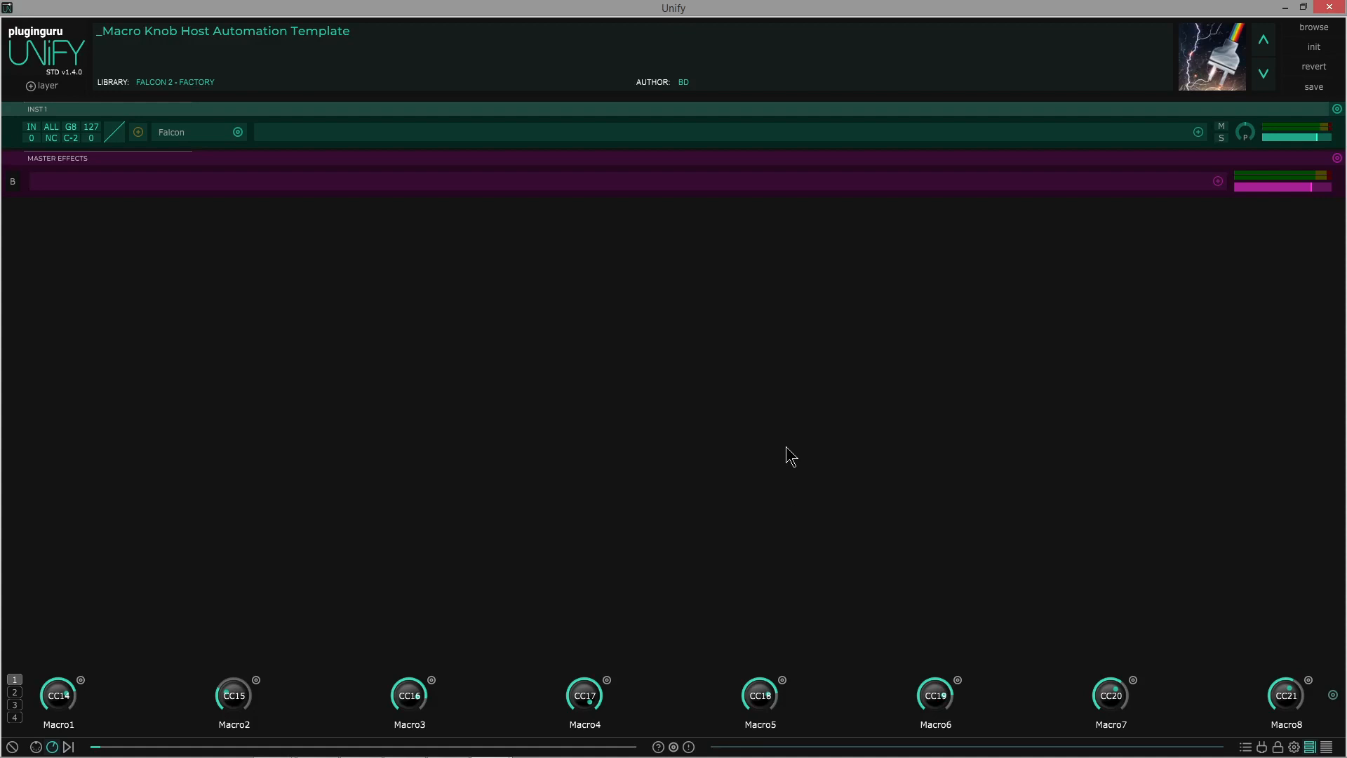
mouse_move(788, 456)
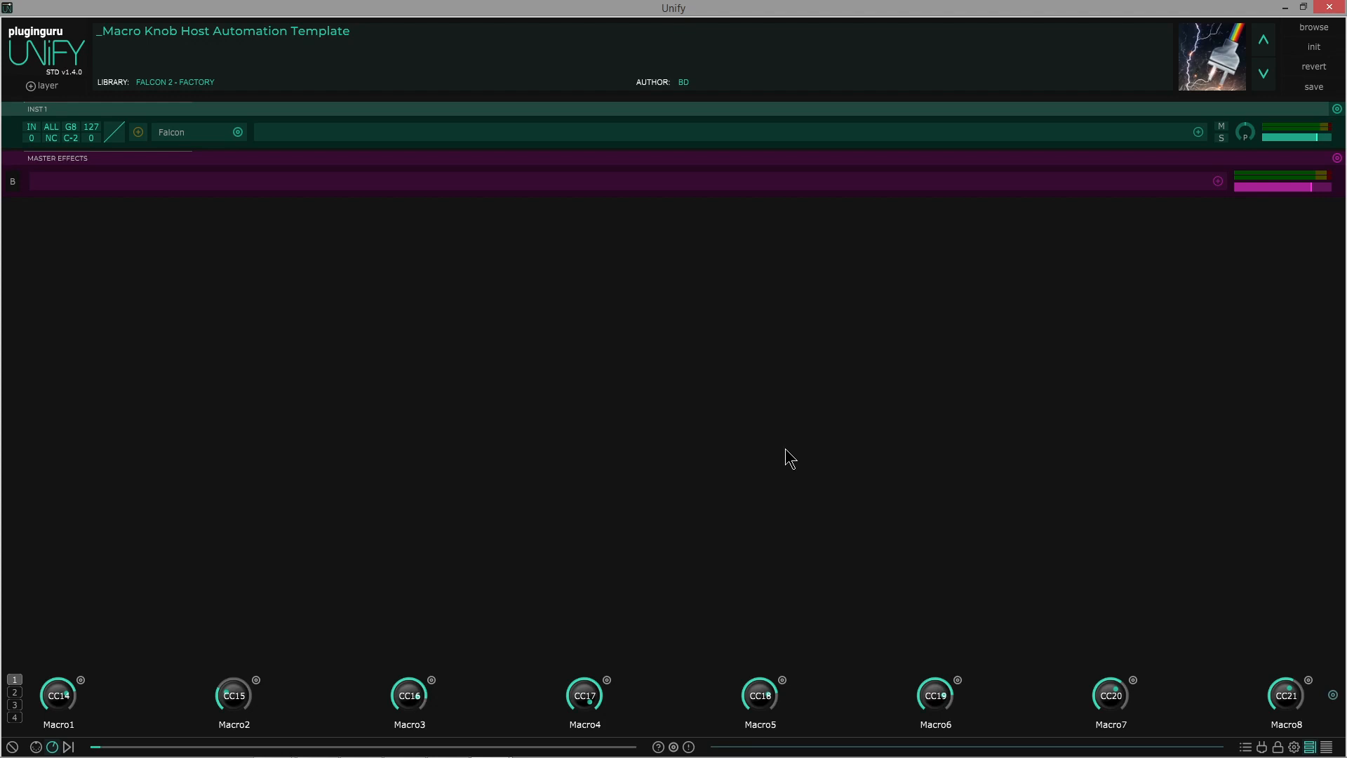
mouse_move(777, 457)
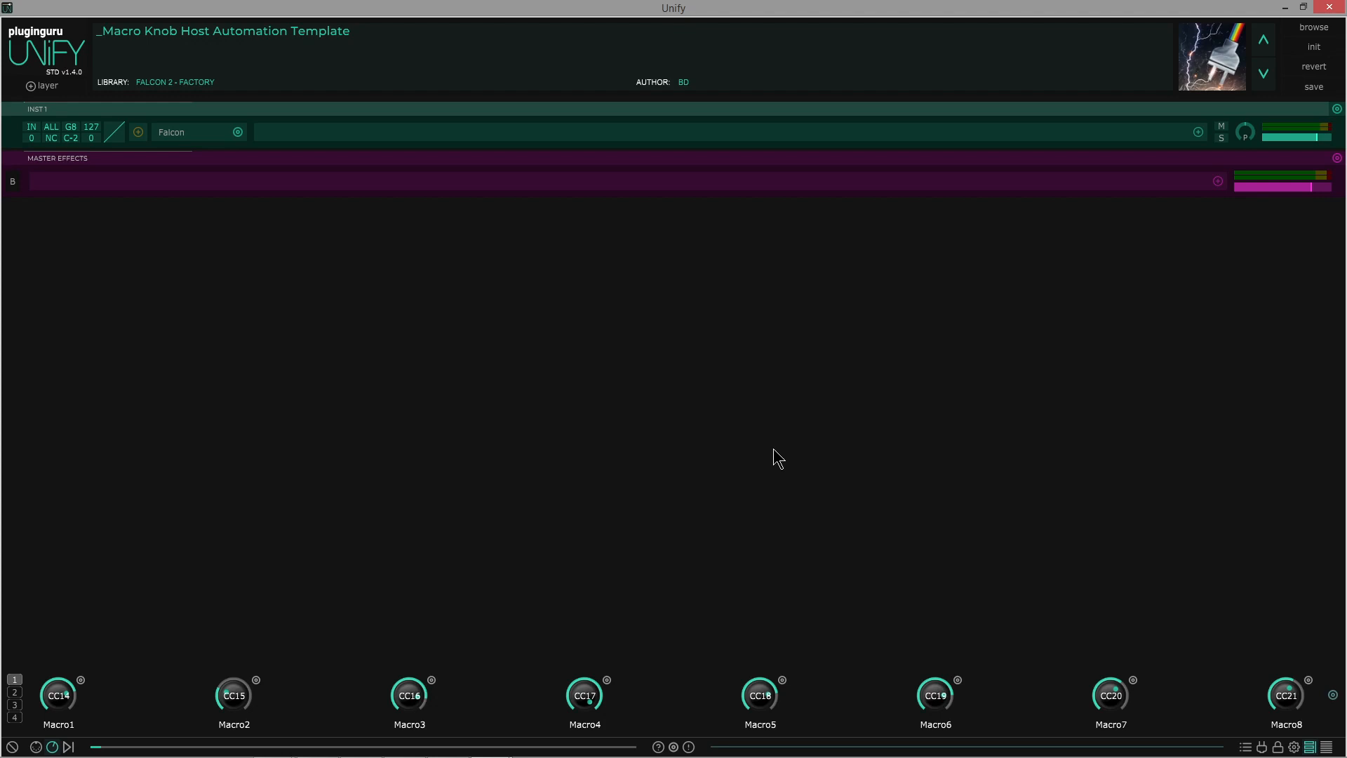
mouse_move(749, 359)
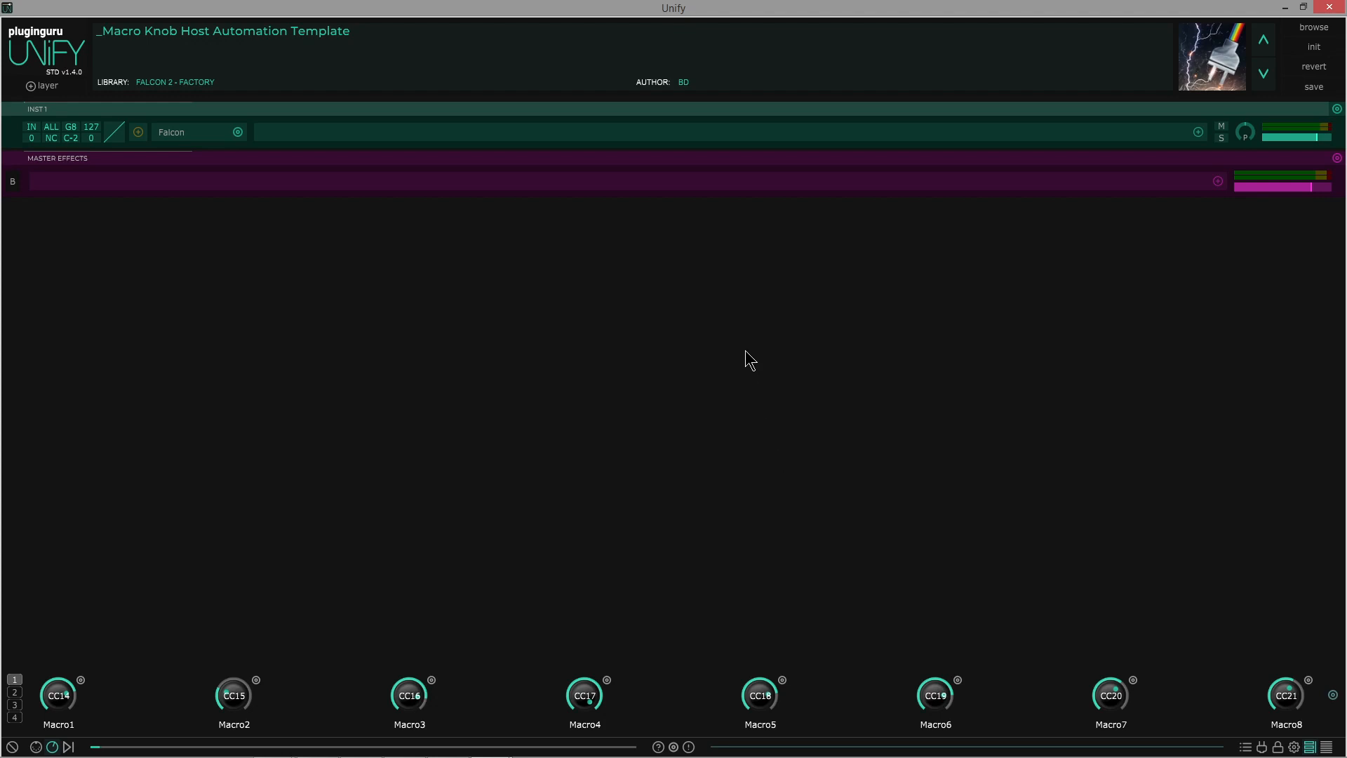
mouse_move(755, 309)
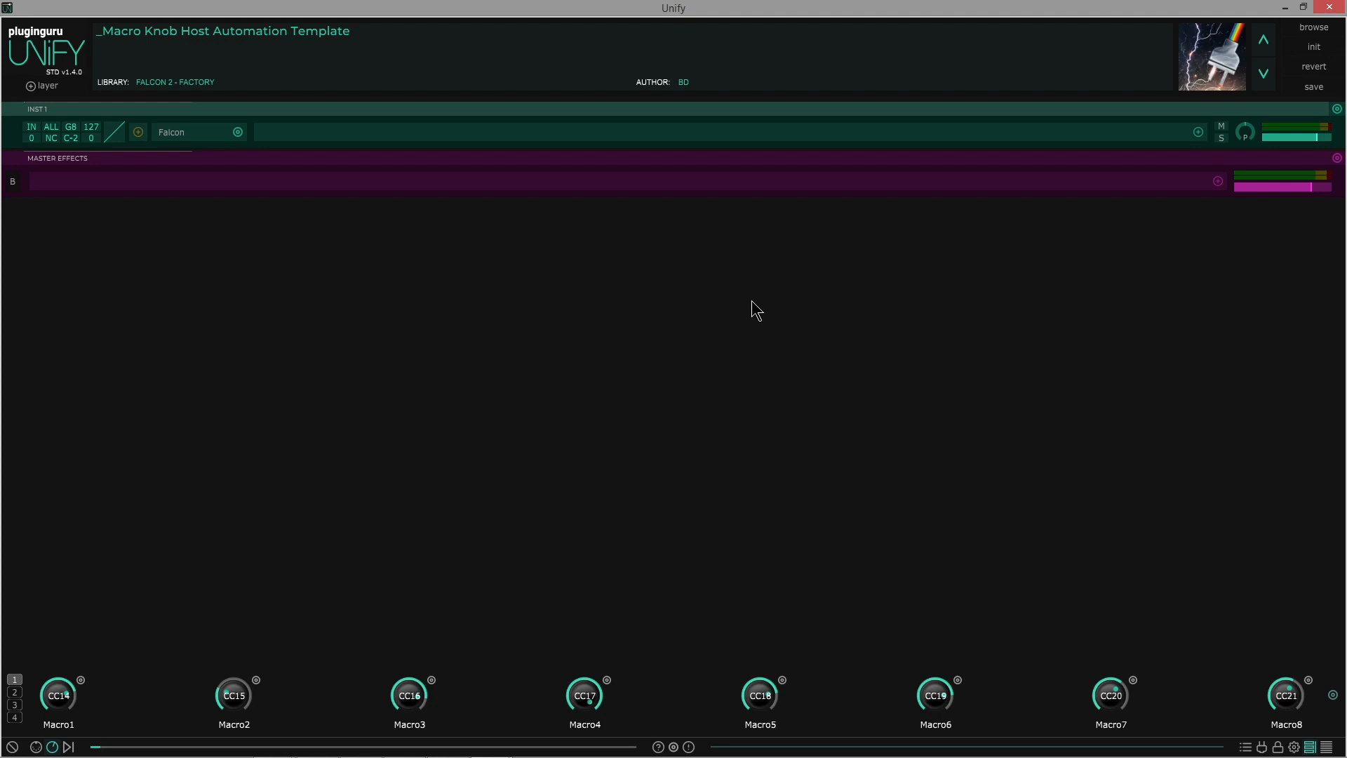
mouse_move(716, 308)
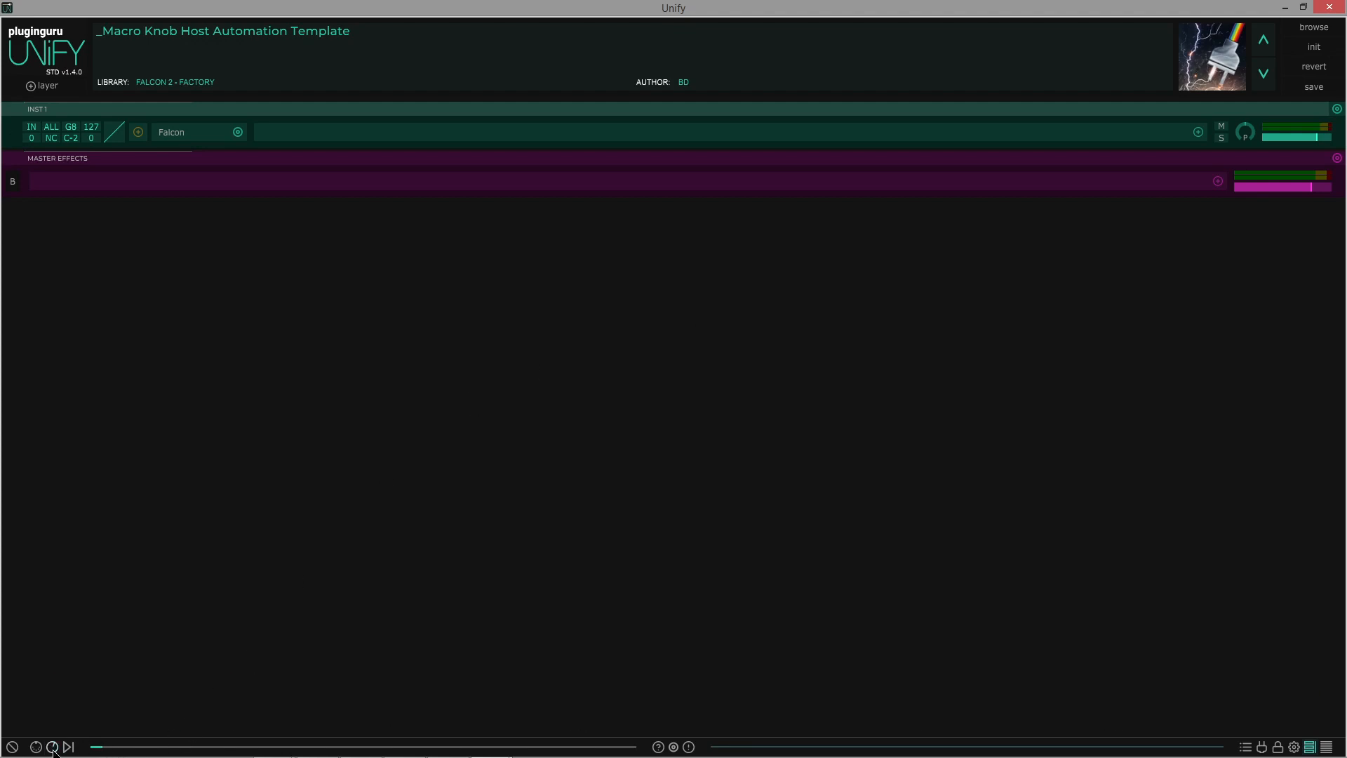
- Show Unify's macro knobs and inspect the options for Macro1 and Macro9
left_click(51, 747)
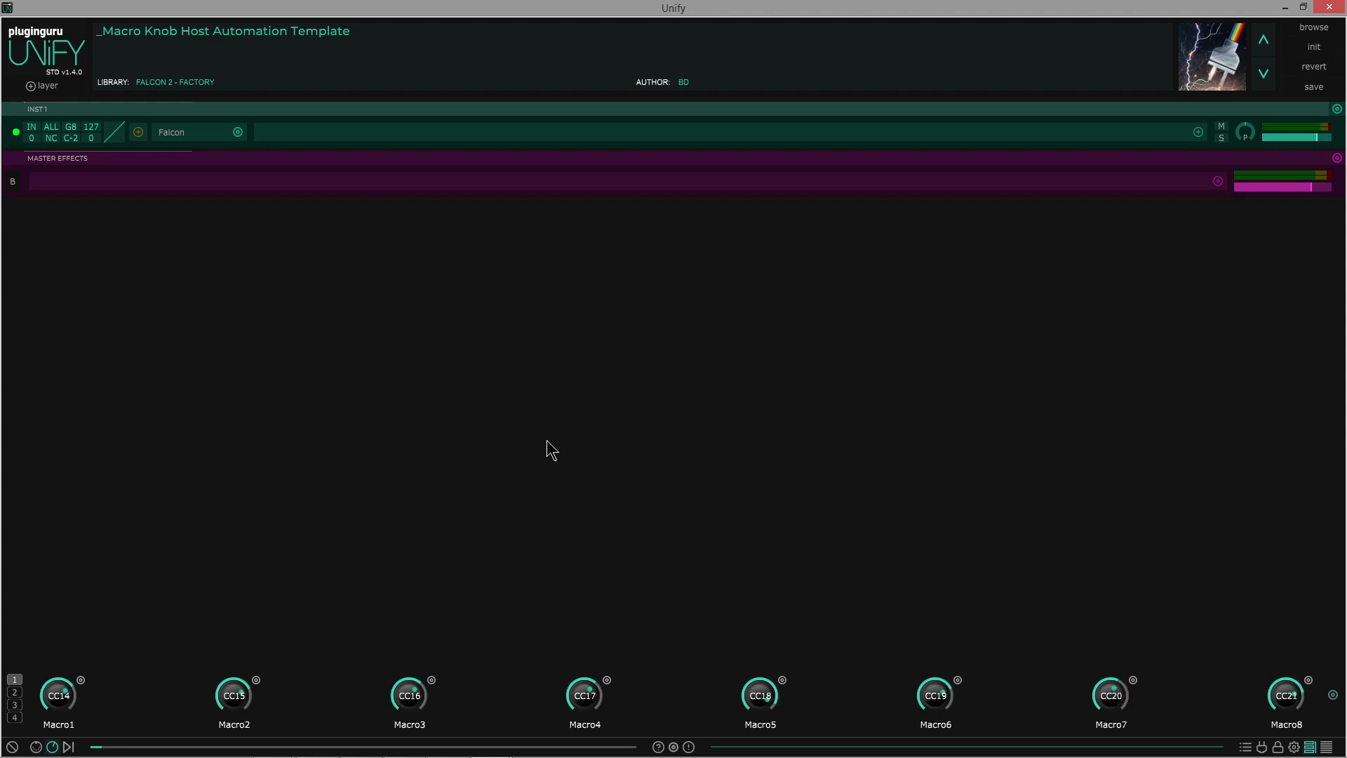
left_click(15, 131)
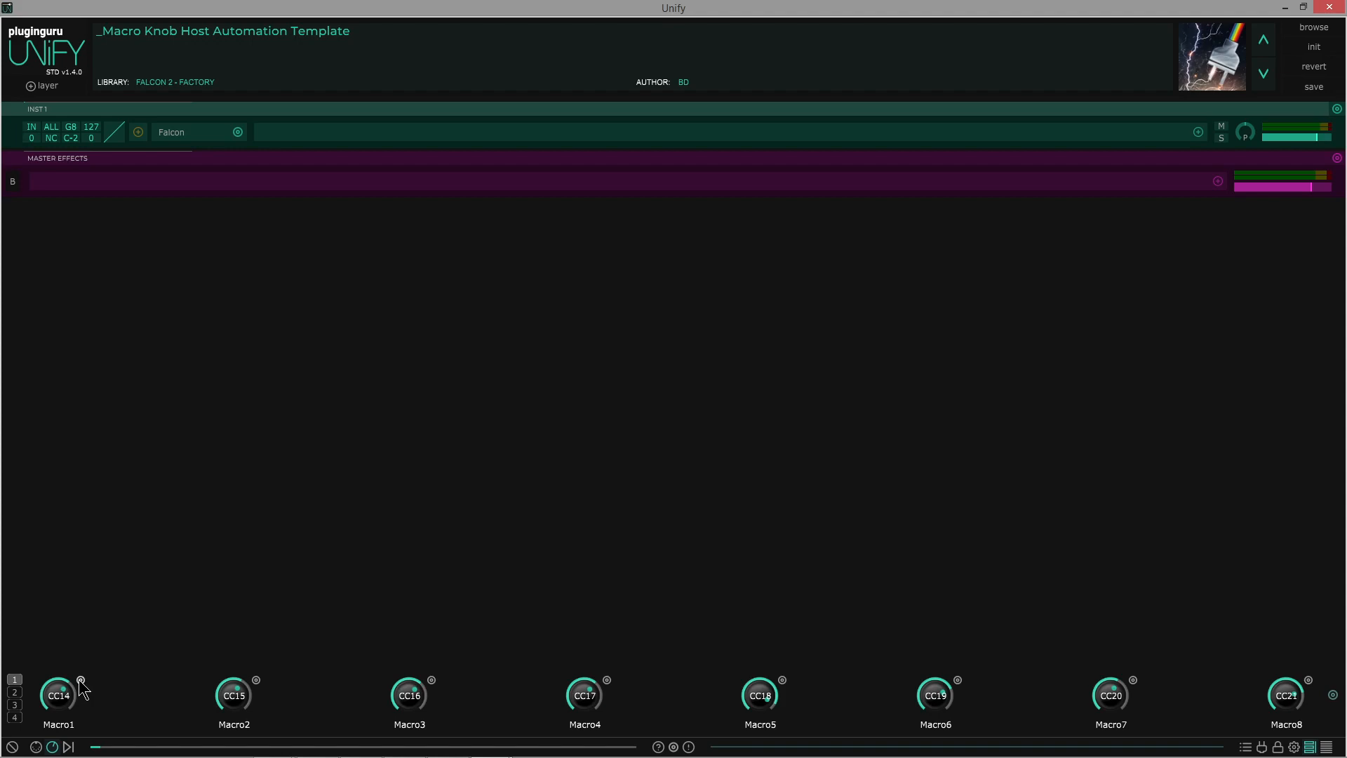
right_click(58, 694)
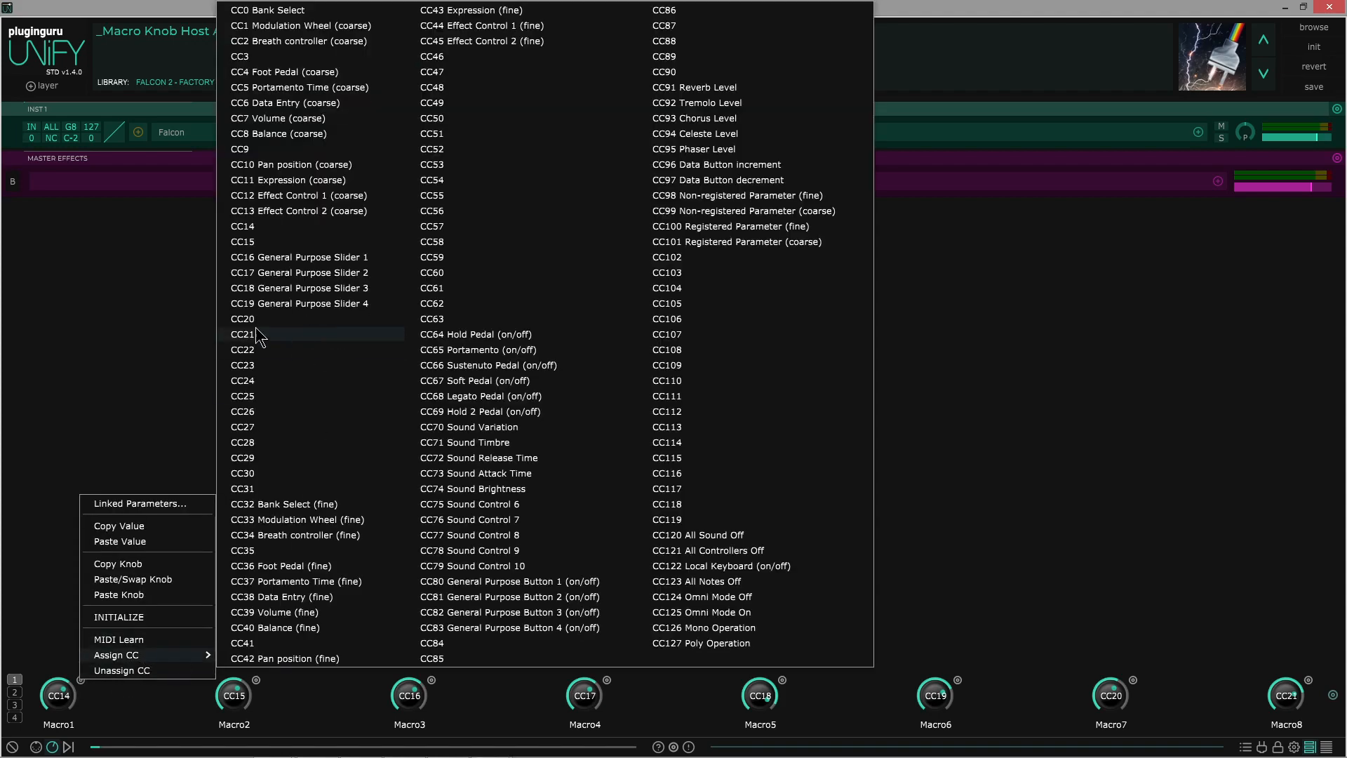
mouse_move(130, 648)
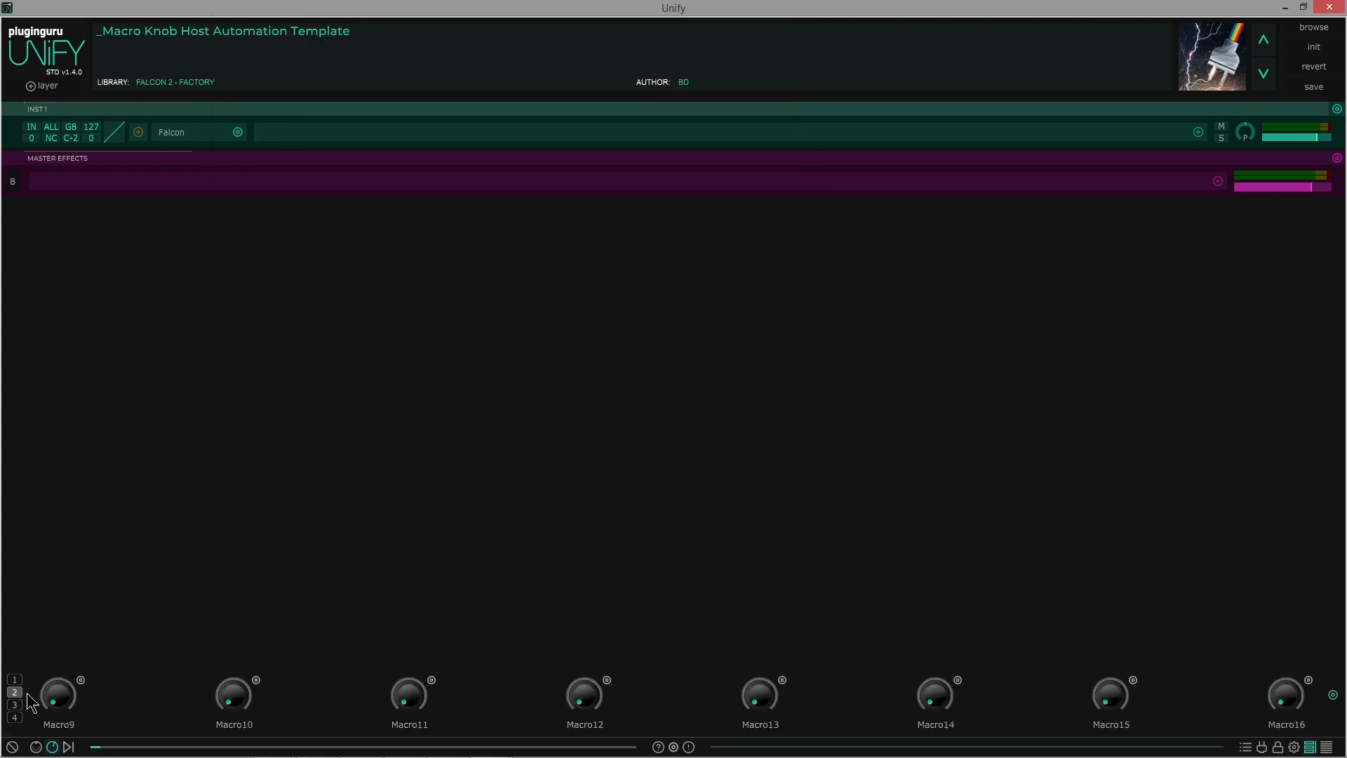
right_click(58, 694)
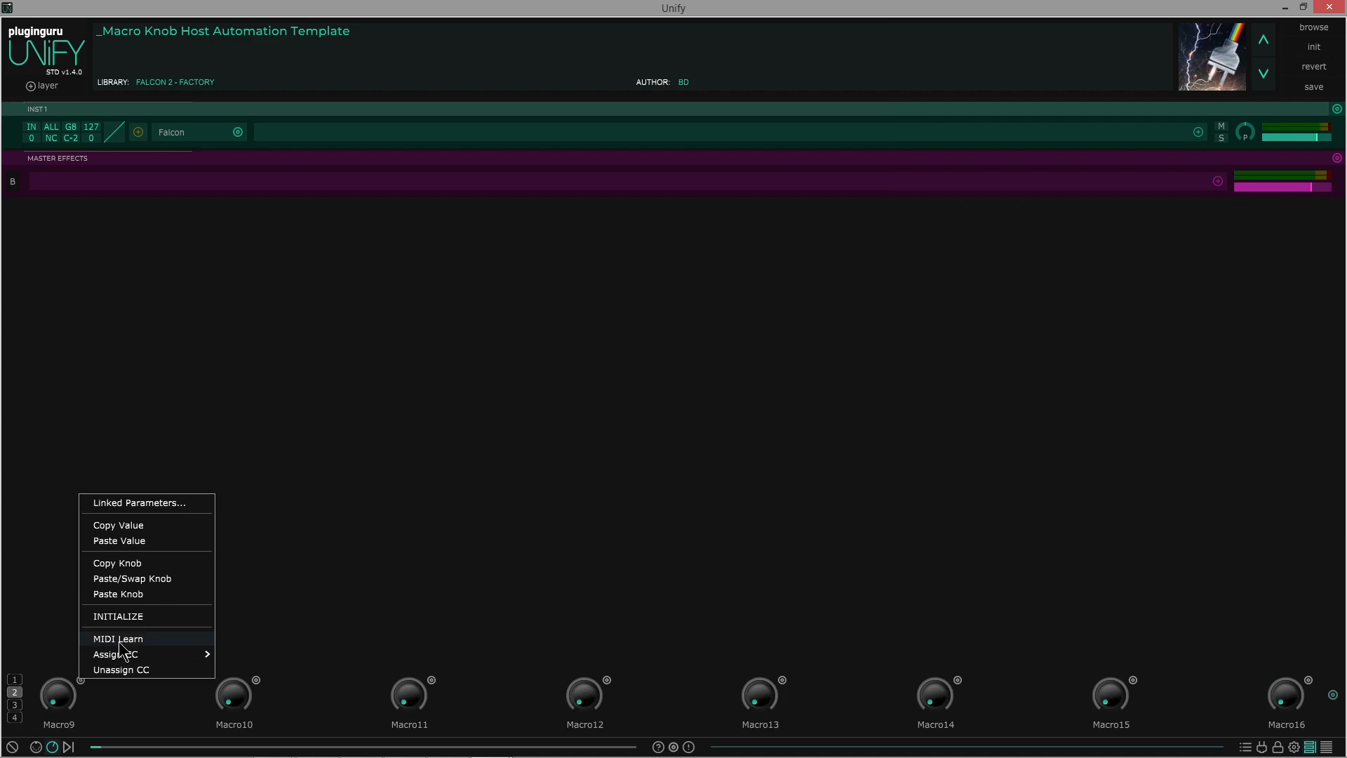
left_click(118, 639)
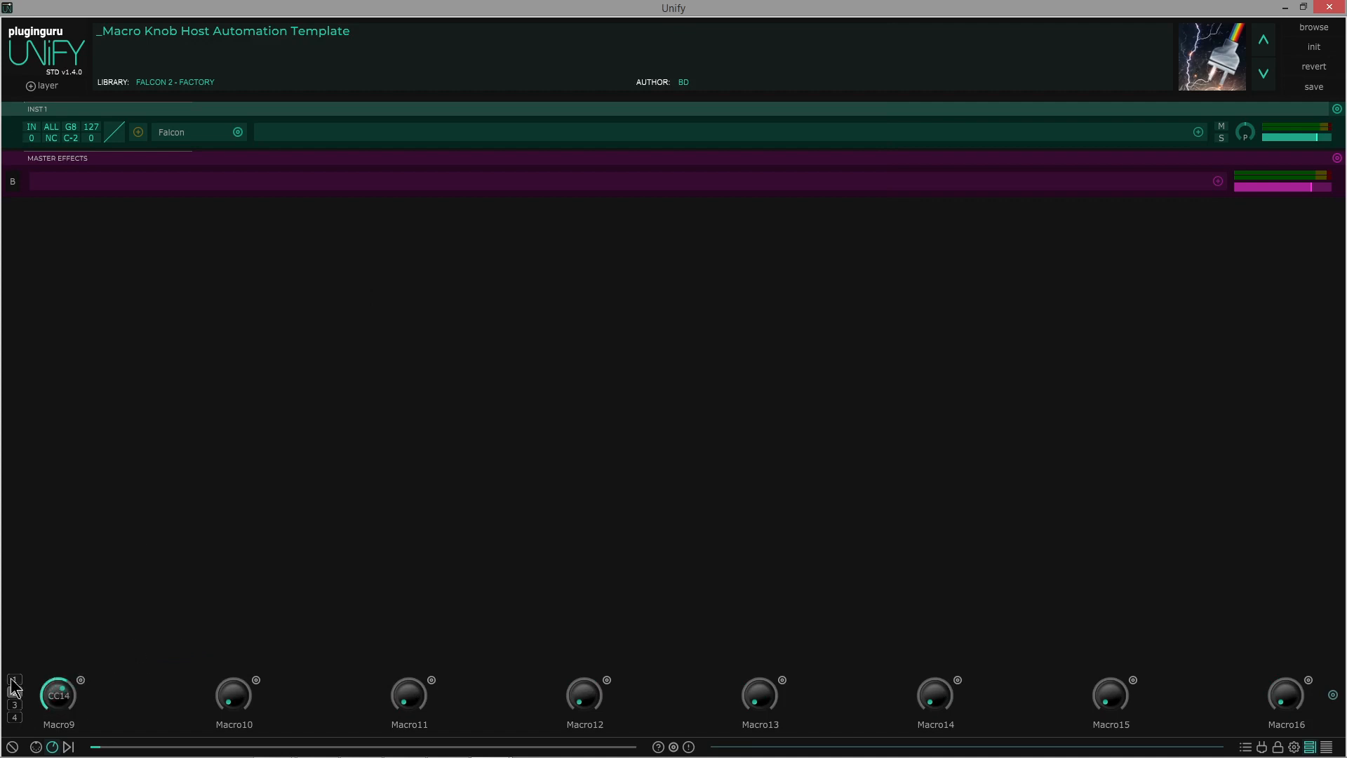
- Return to the first macro page and view Macro1's links to Falcon's Macro 1
left_click(15, 679)
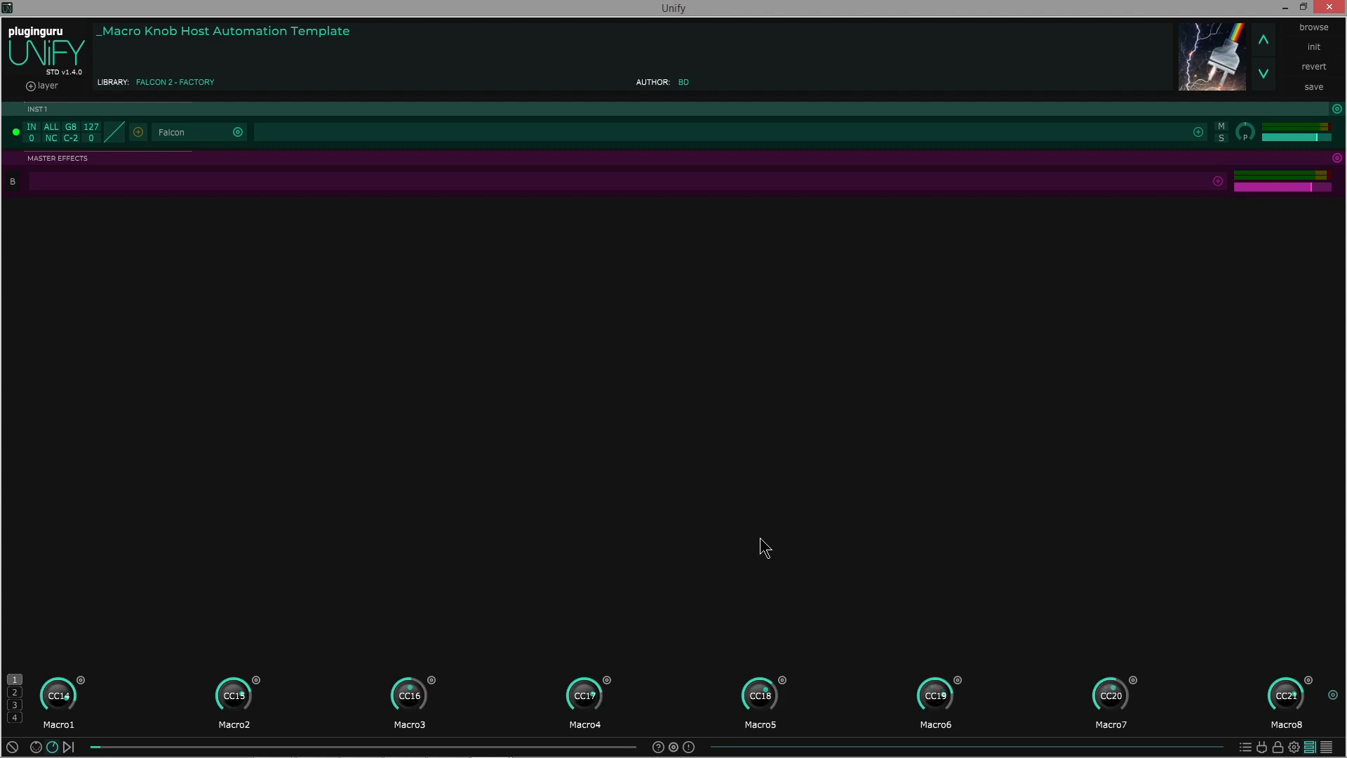
mouse_move(972, 539)
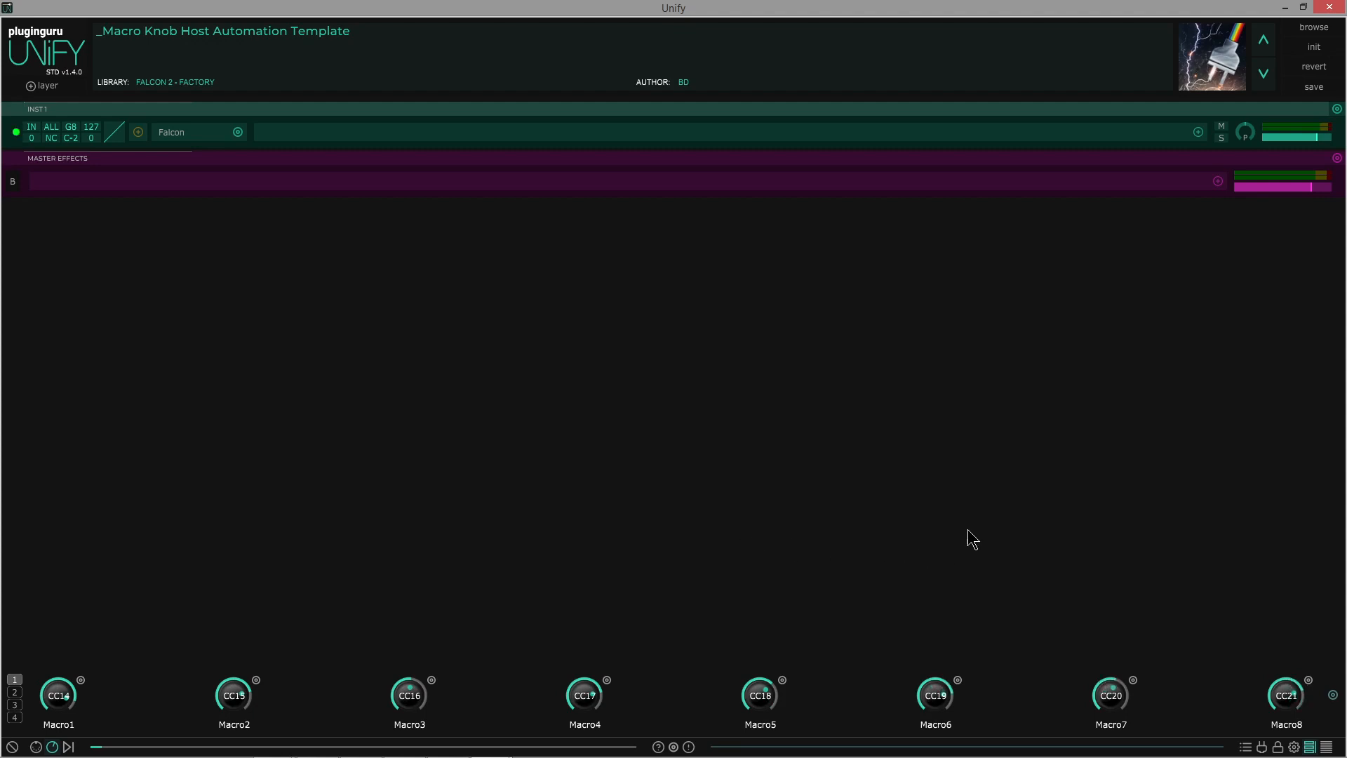
mouse_move(984, 537)
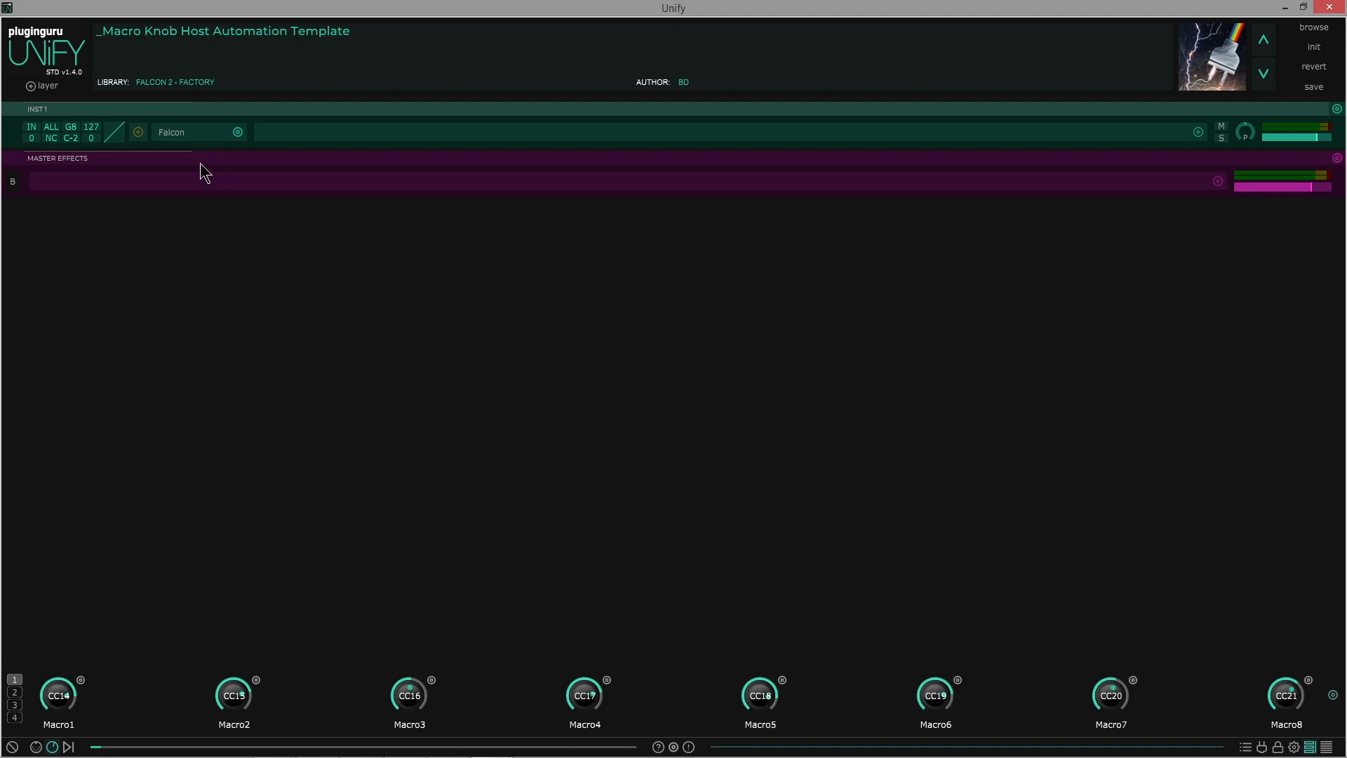
mouse_move(177, 139)
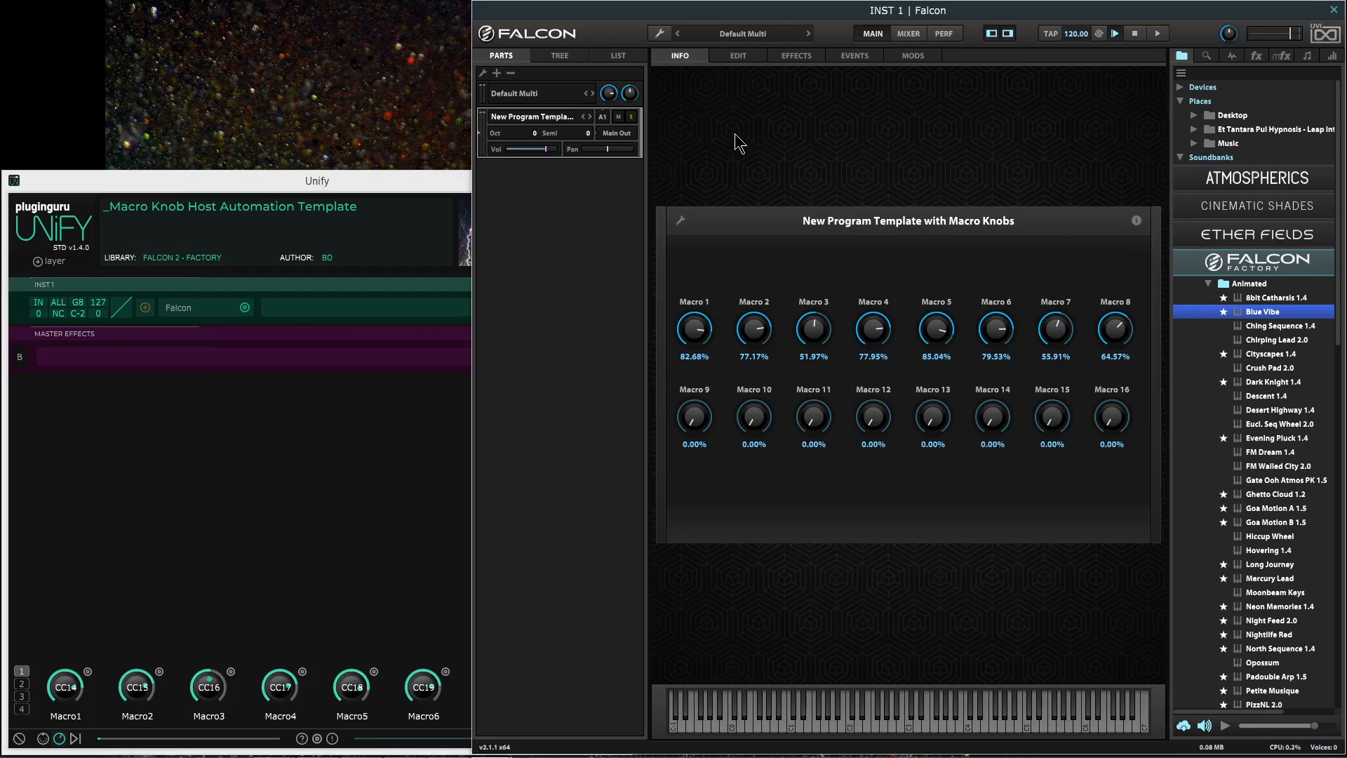
mouse_move(707, 602)
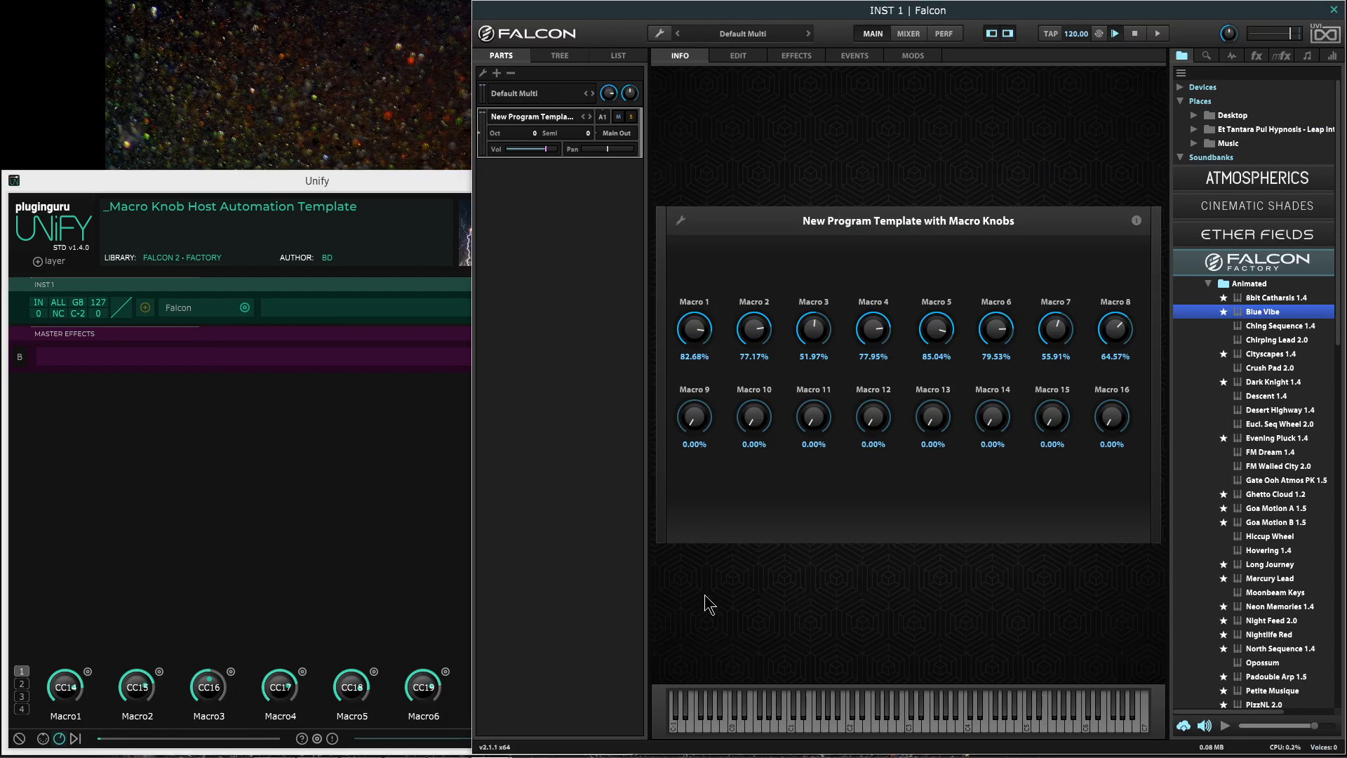
mouse_move(859, 148)
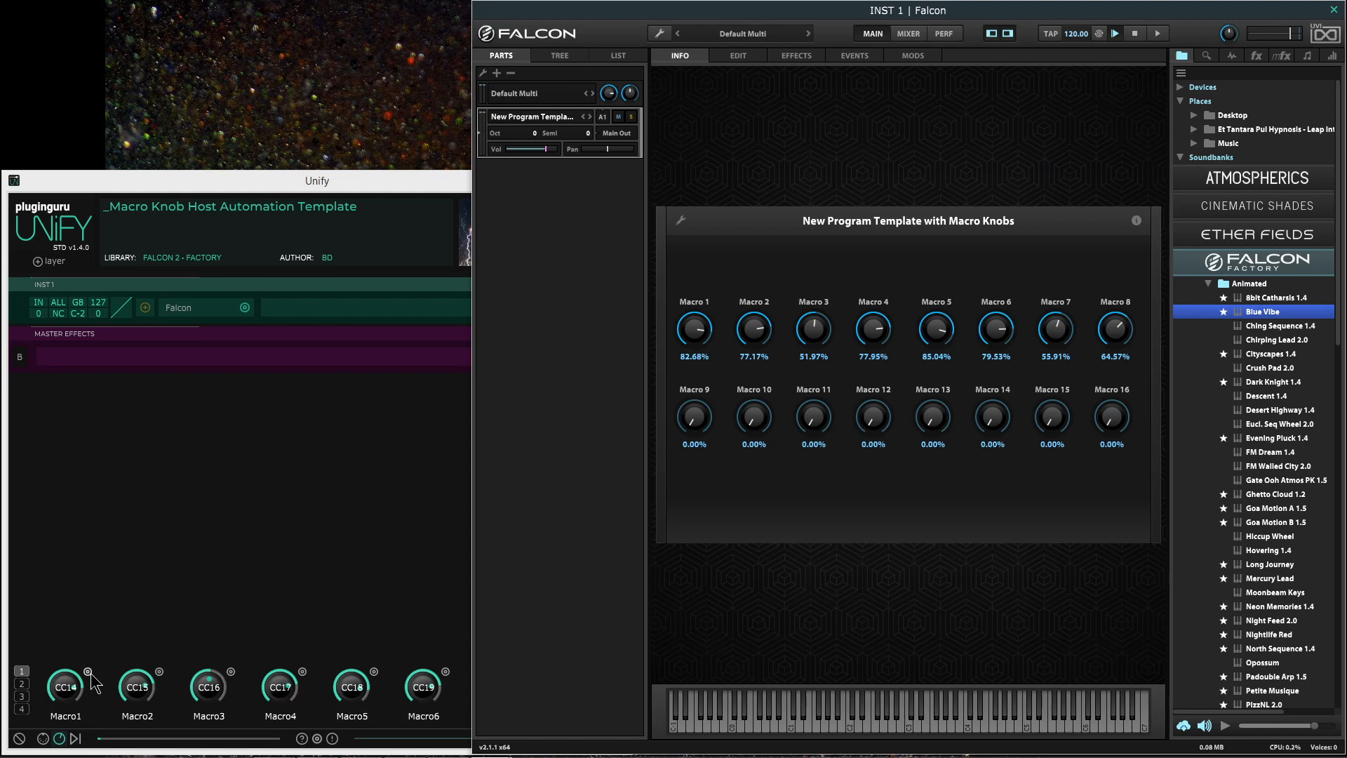
right_click(64, 686)
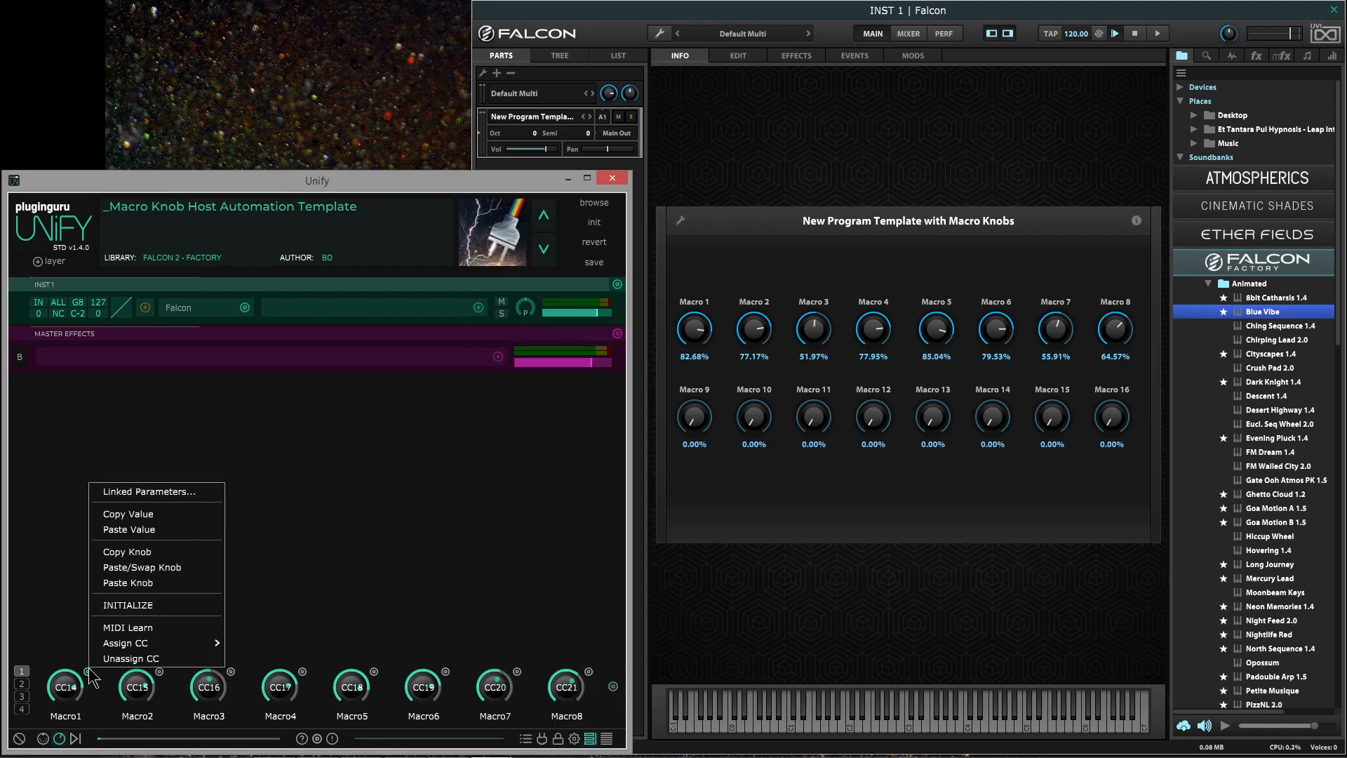
left_click(149, 490)
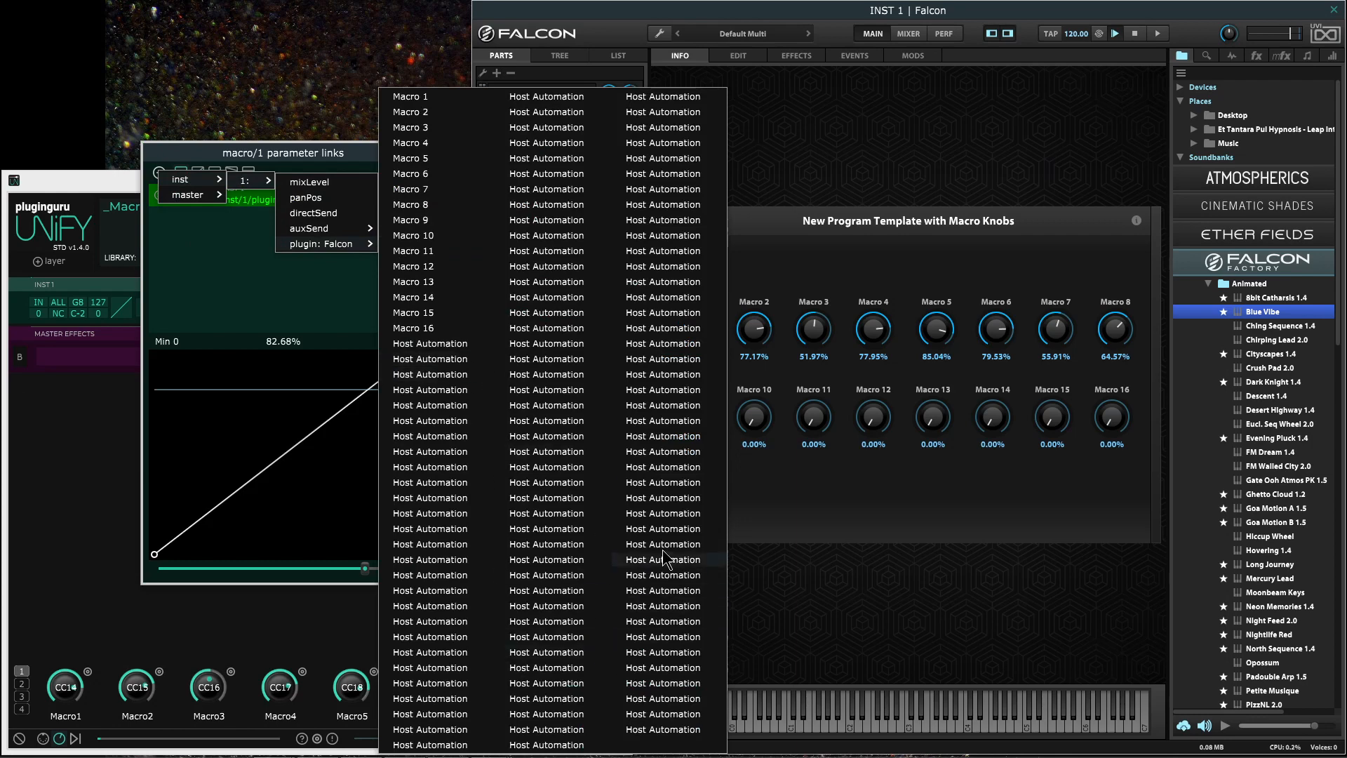
mouse_move(653, 612)
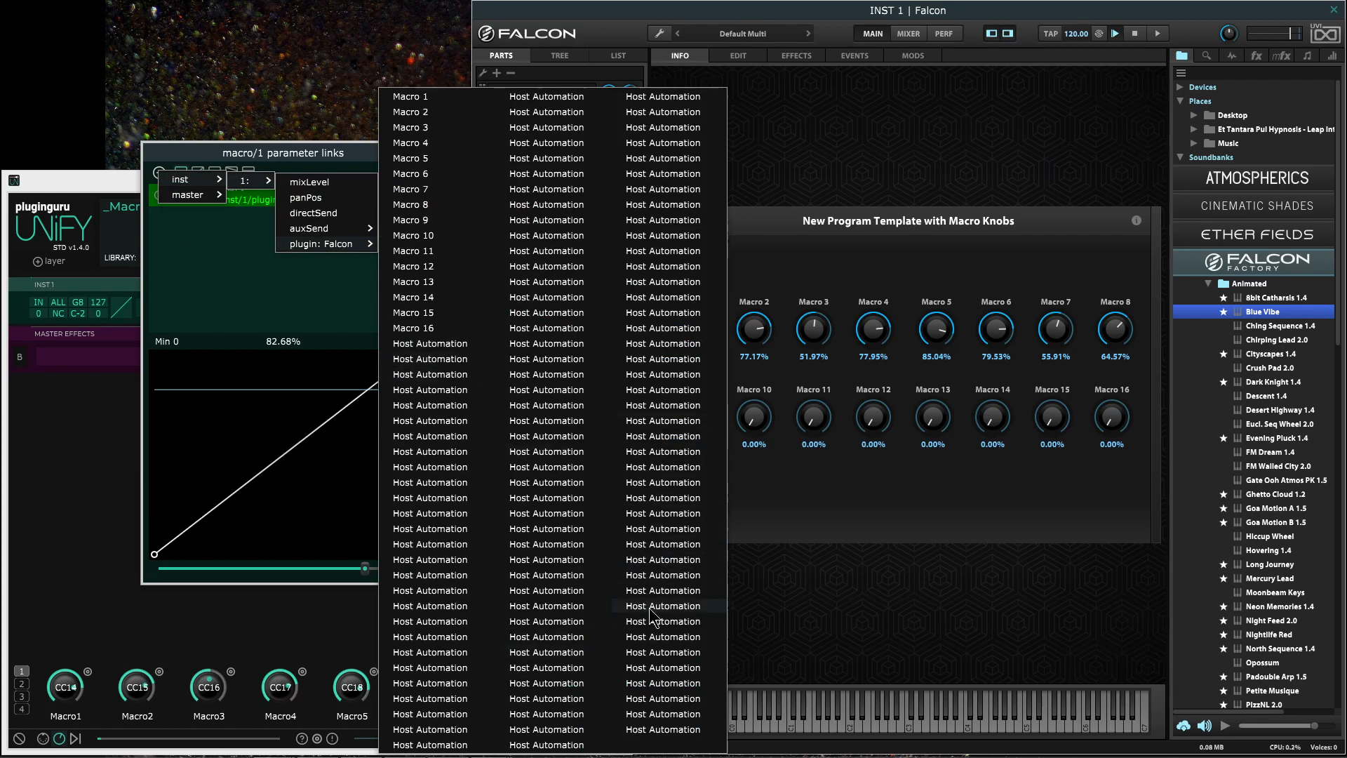
mouse_move(421, 96)
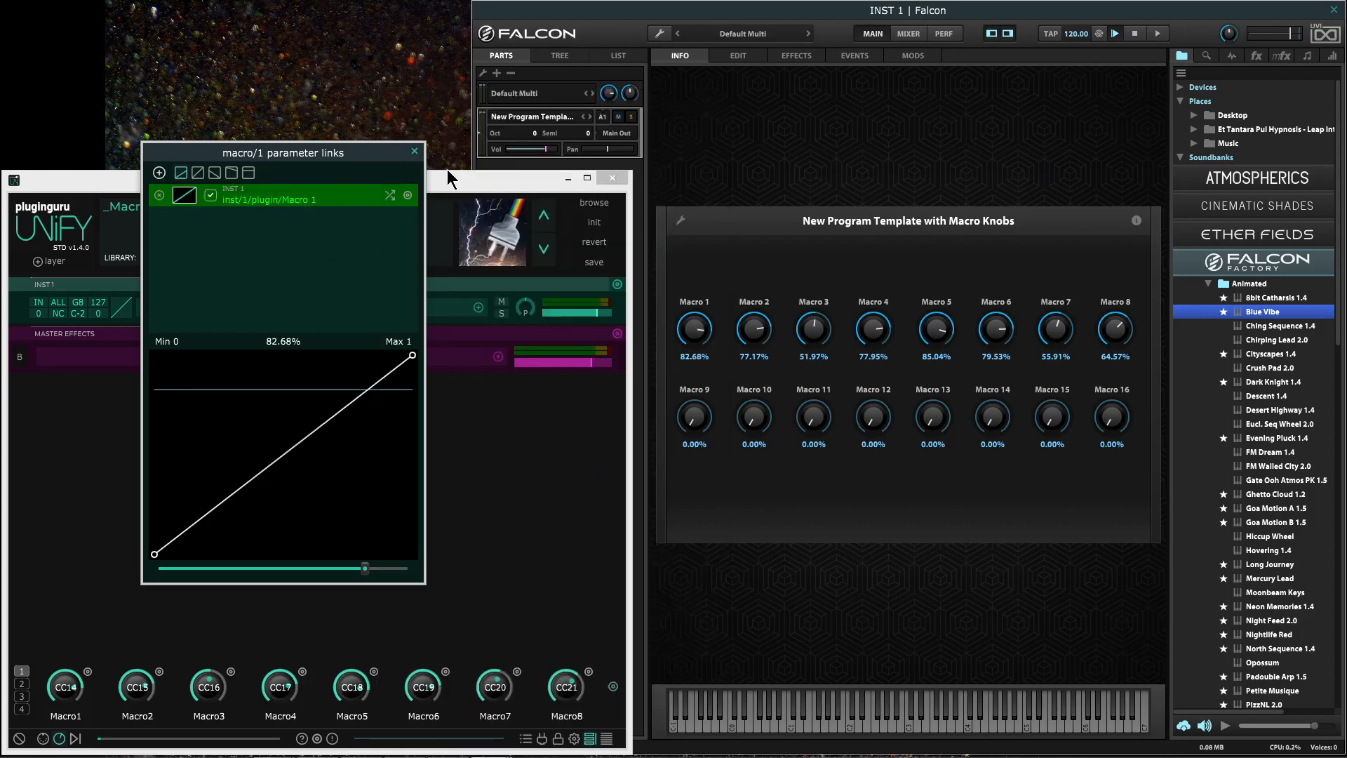
mouse_move(395, 288)
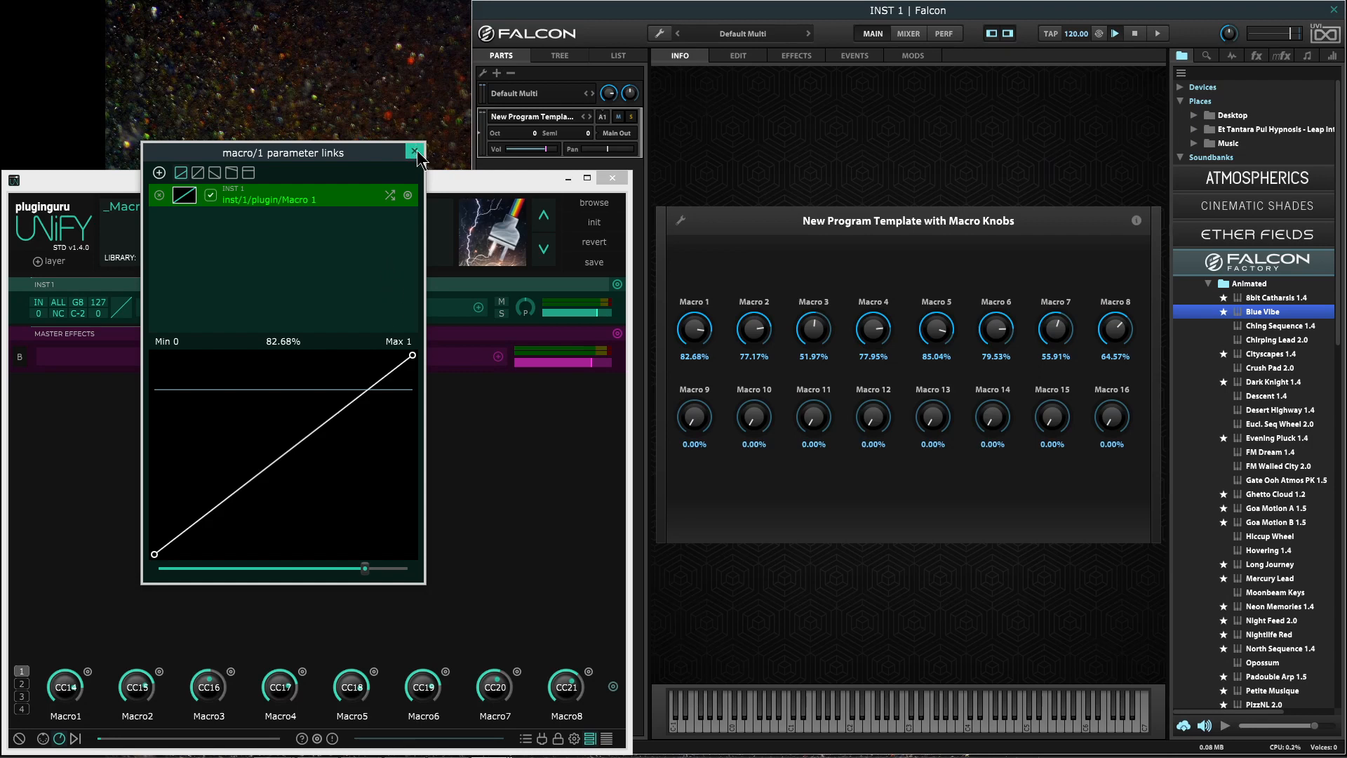
- Close Macro1's links window and check Falcon Macro 1 and 2 host automation IDs
left_click(415, 153)
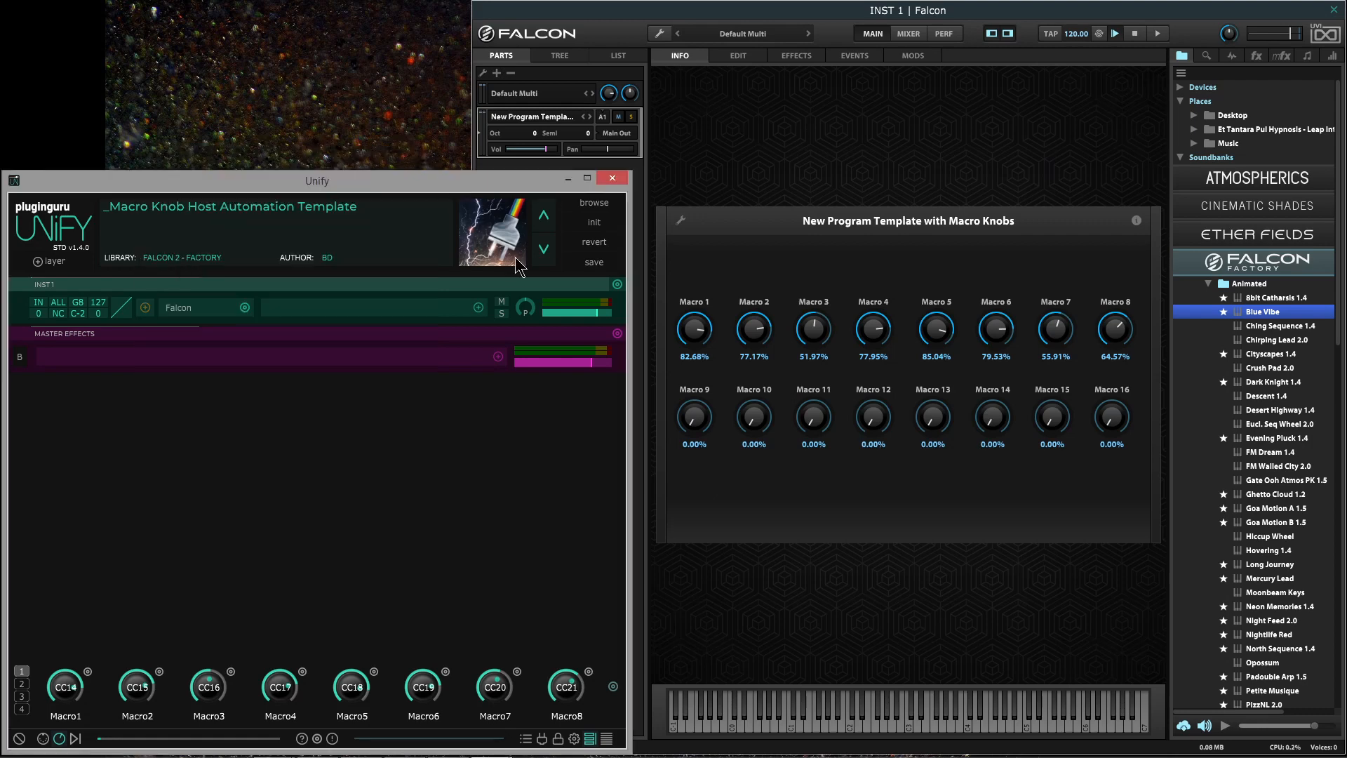
right_click(694, 330)
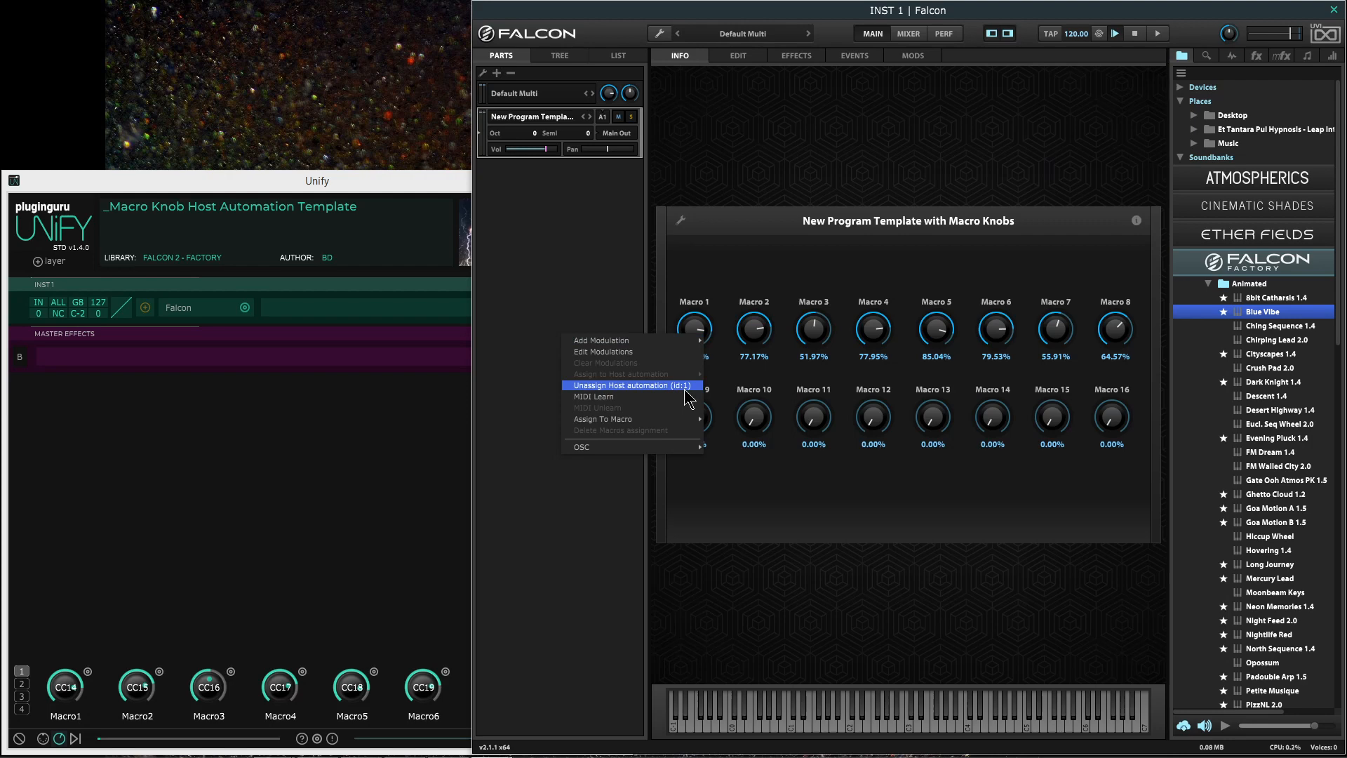
left_click(631, 384)
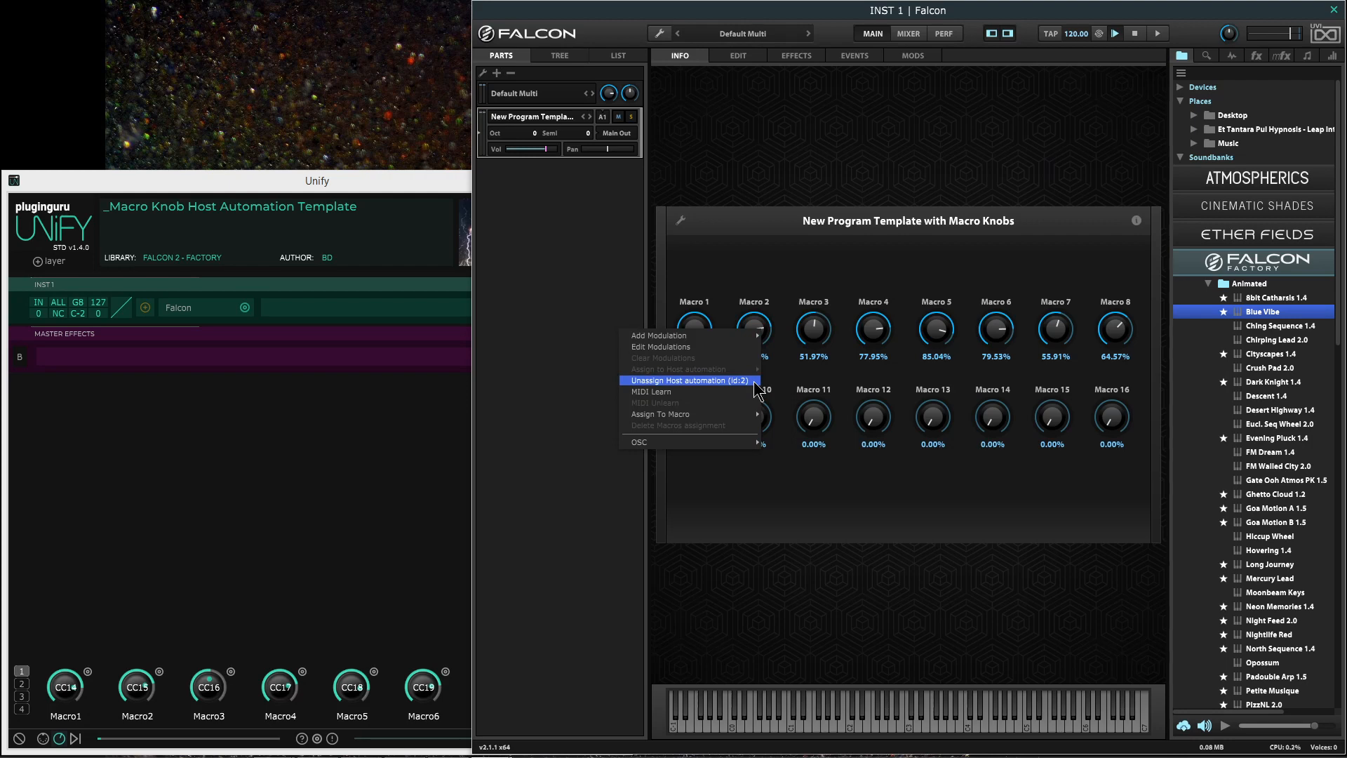
mouse_move(754, 389)
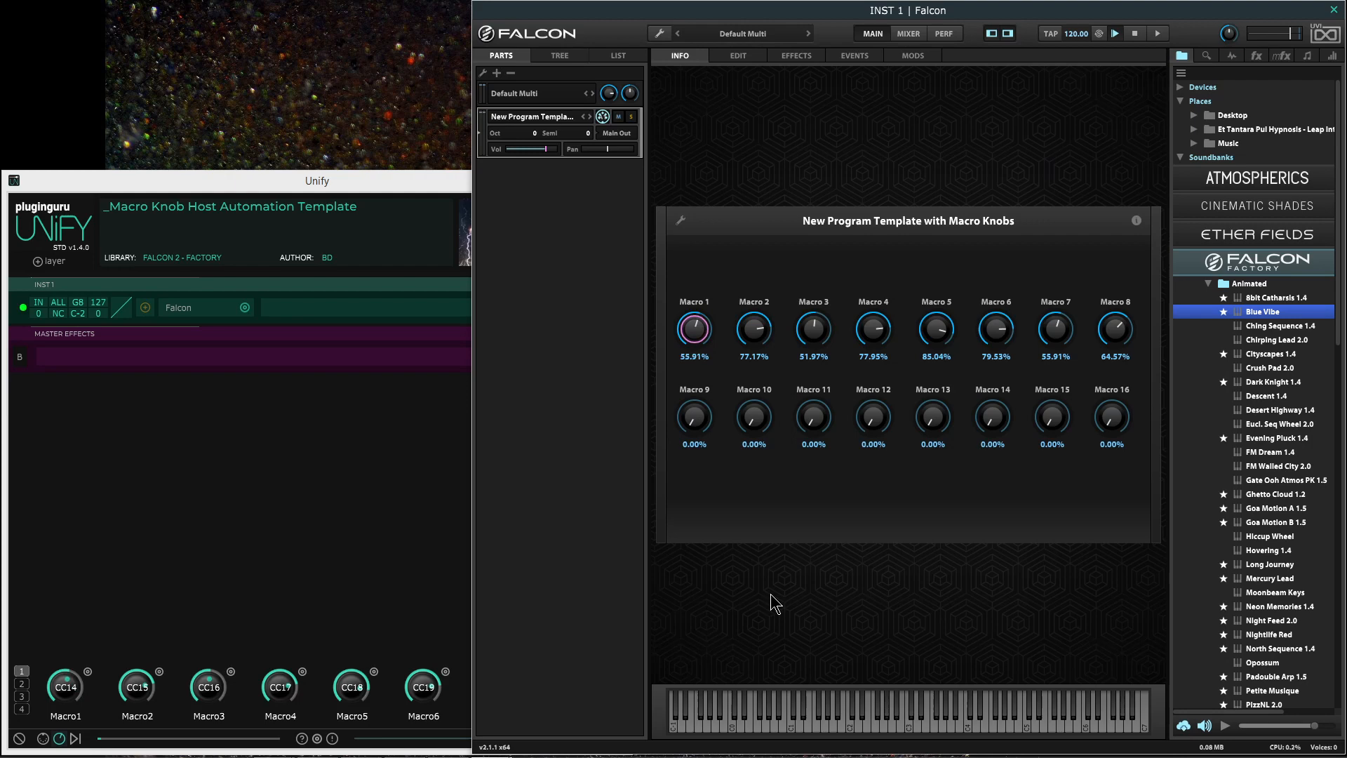
- Nudge Falcon's Macro 1 up and back, then turn Macros 2, 3 and 4
left_click_drag(693, 329, 694, 301)
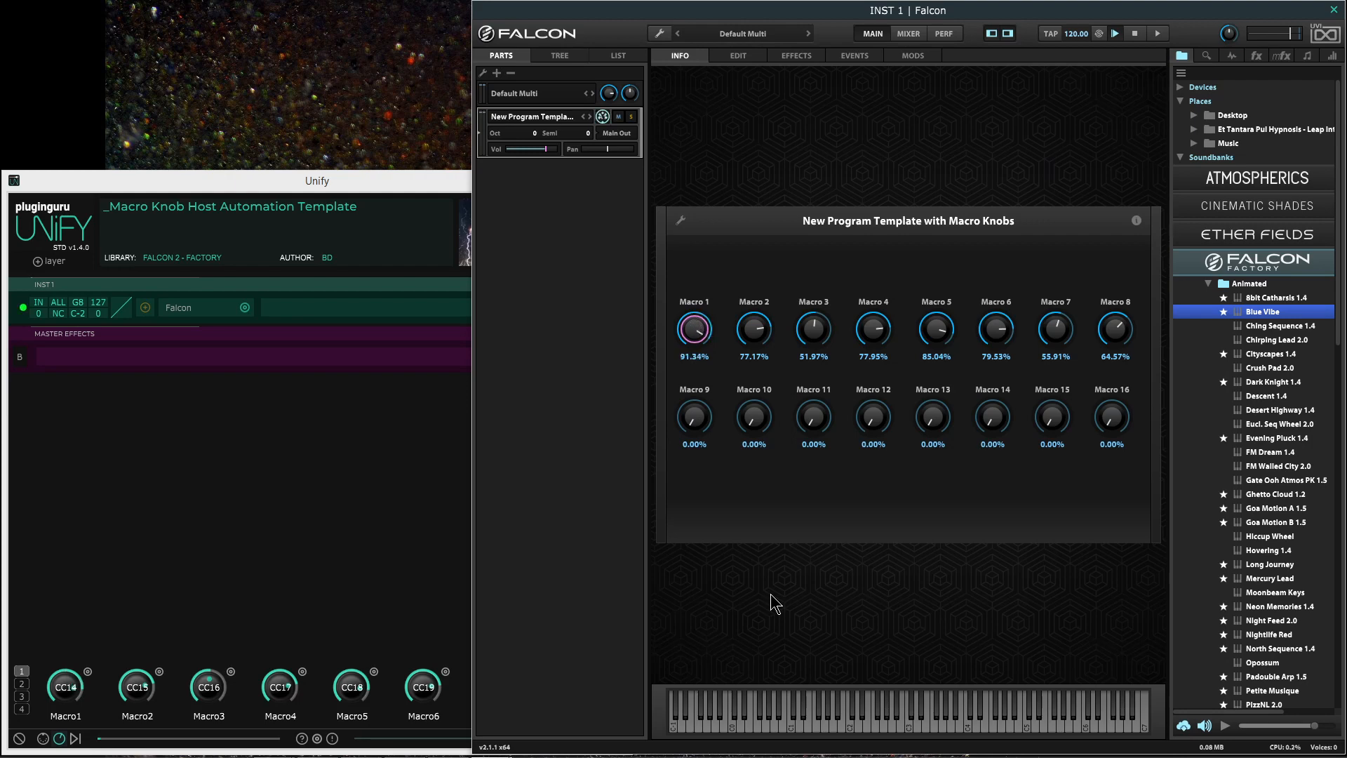
left_click_drag(64, 686, 77, 700)
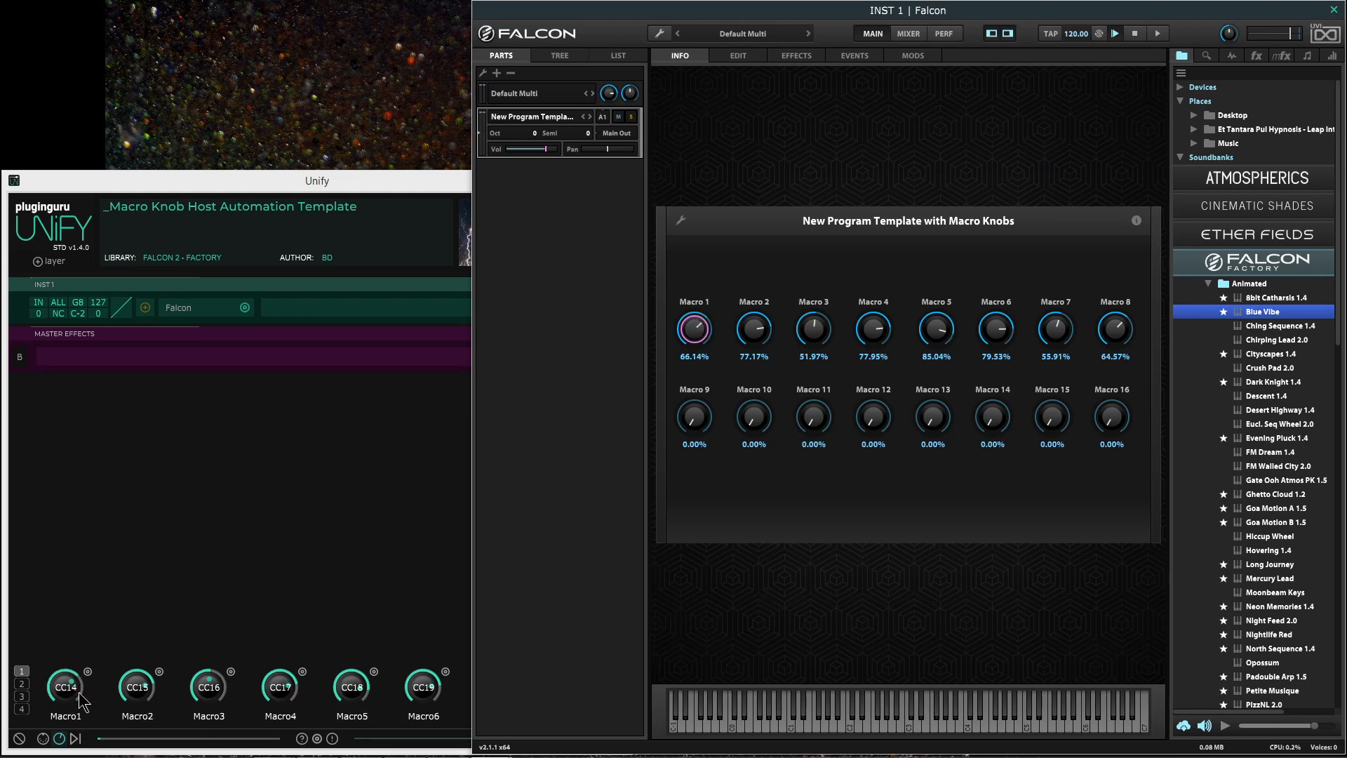
left_click_drag(754, 330, 754, 310)
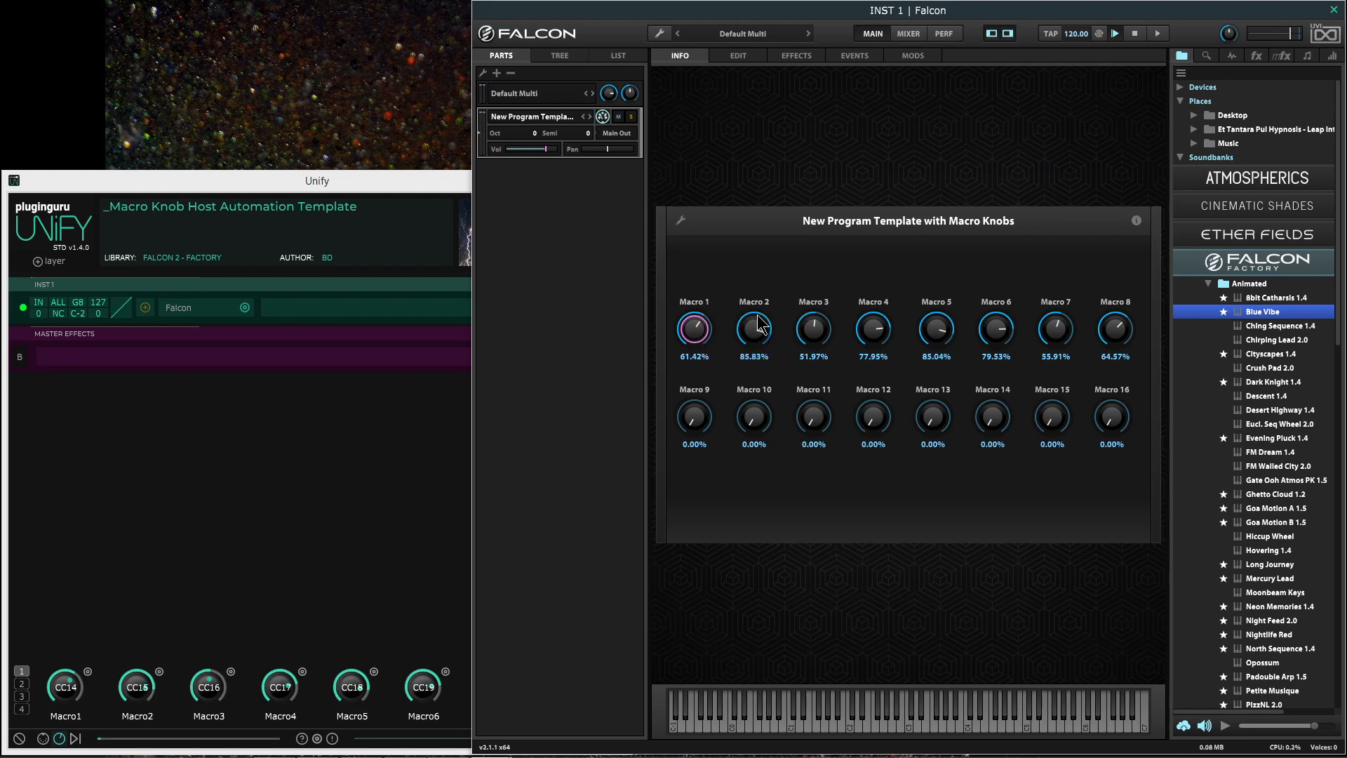
left_click_drag(812, 329, 830, 346)
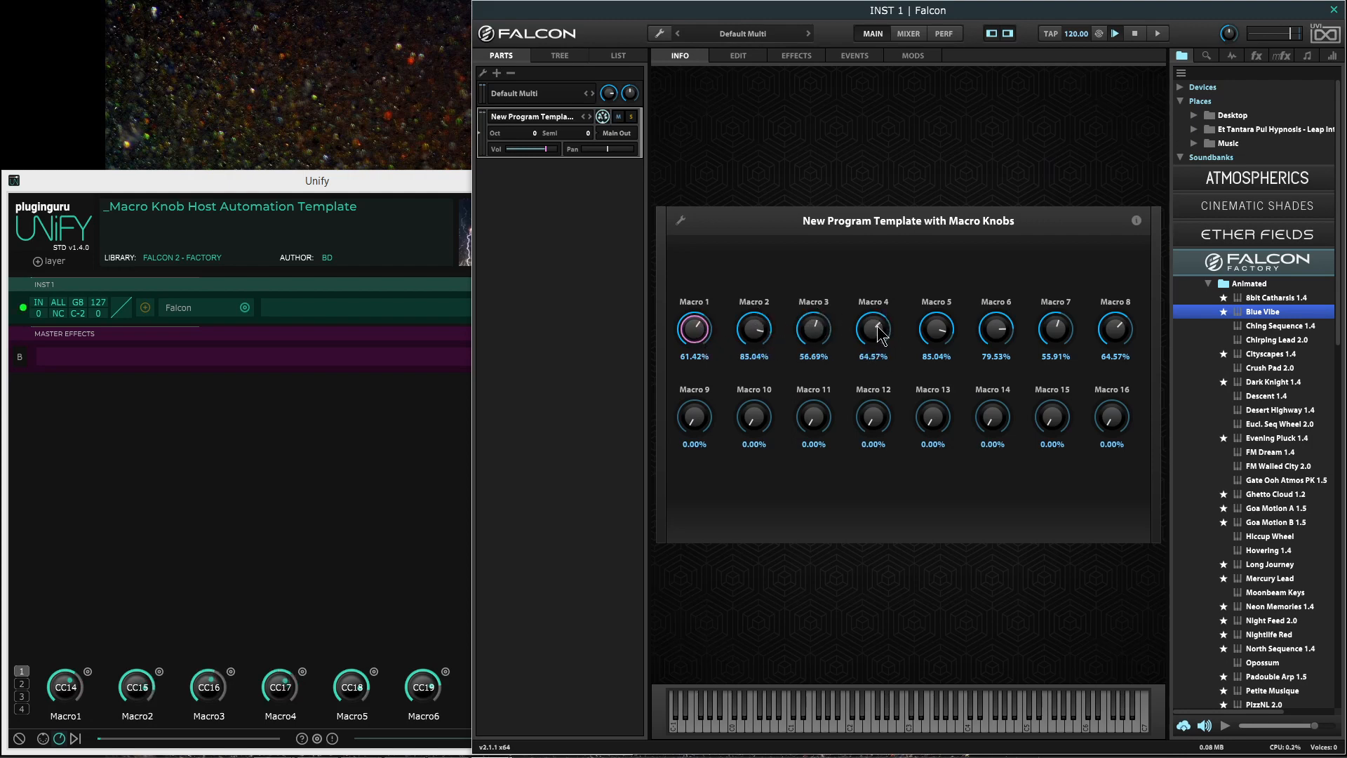
left_click_drag(935, 331, 935, 322)
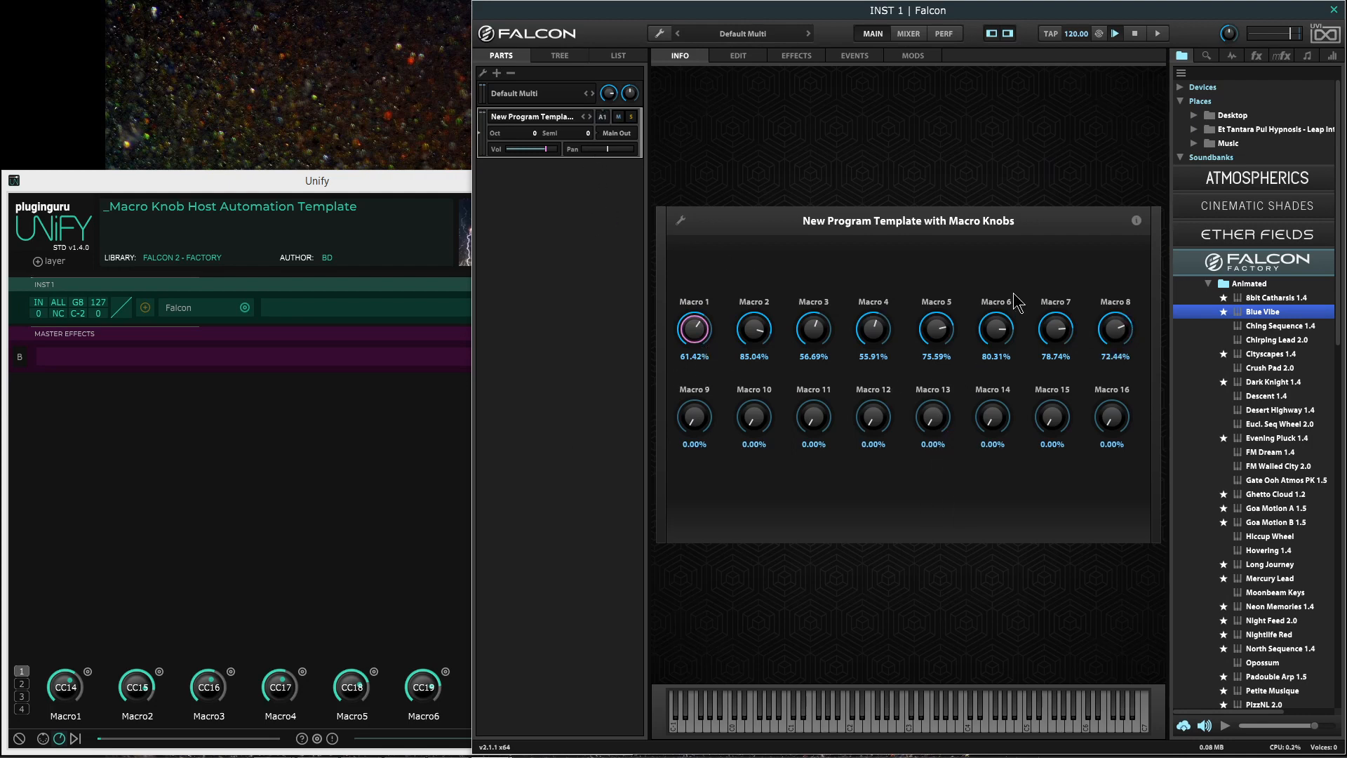
mouse_move(1280, 310)
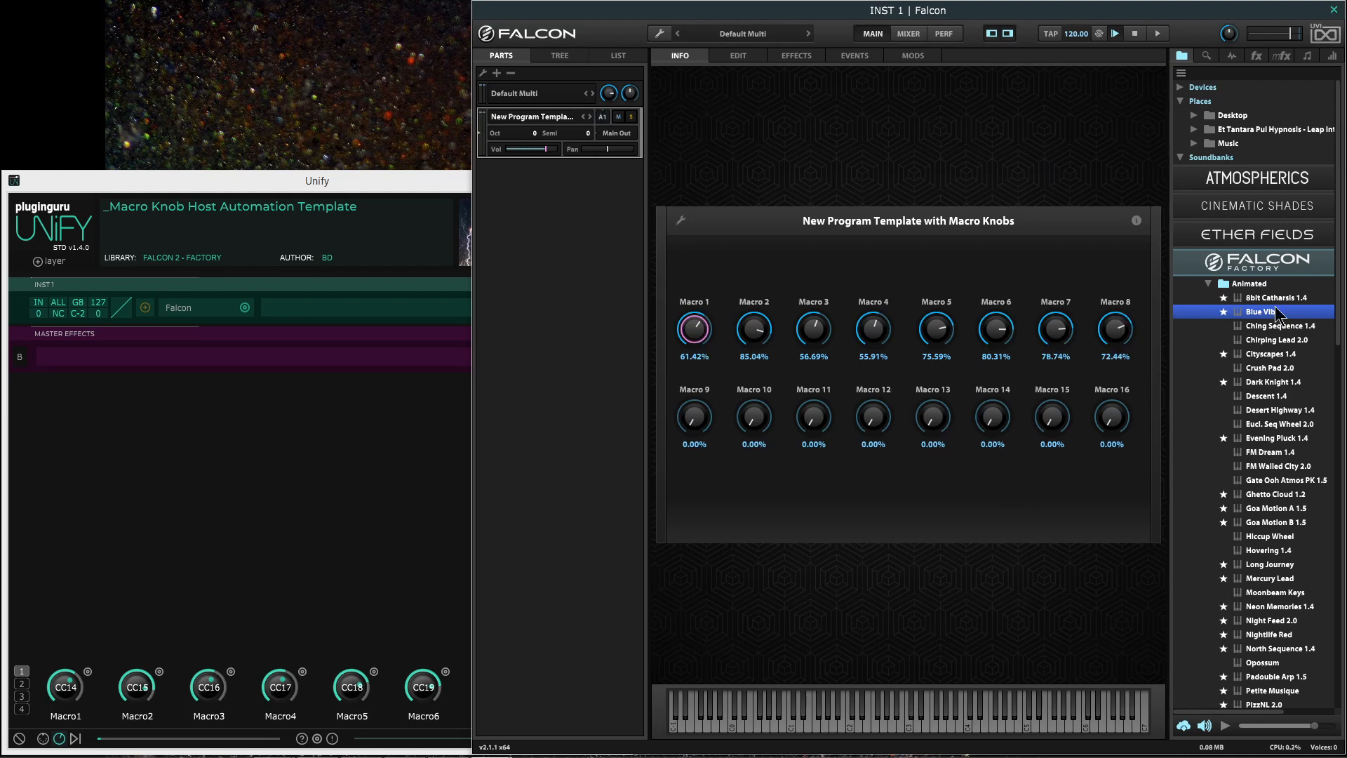
mouse_move(1233, 195)
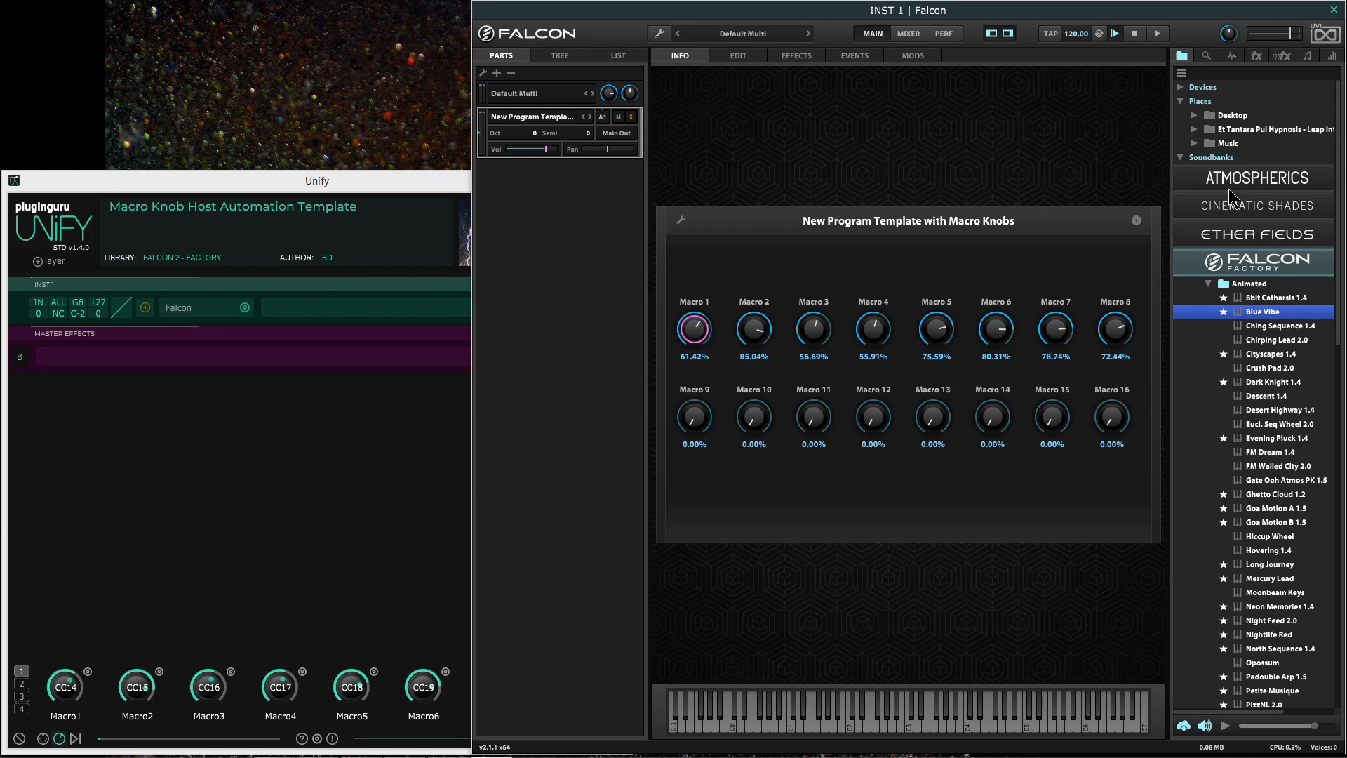
mouse_move(1185, 107)
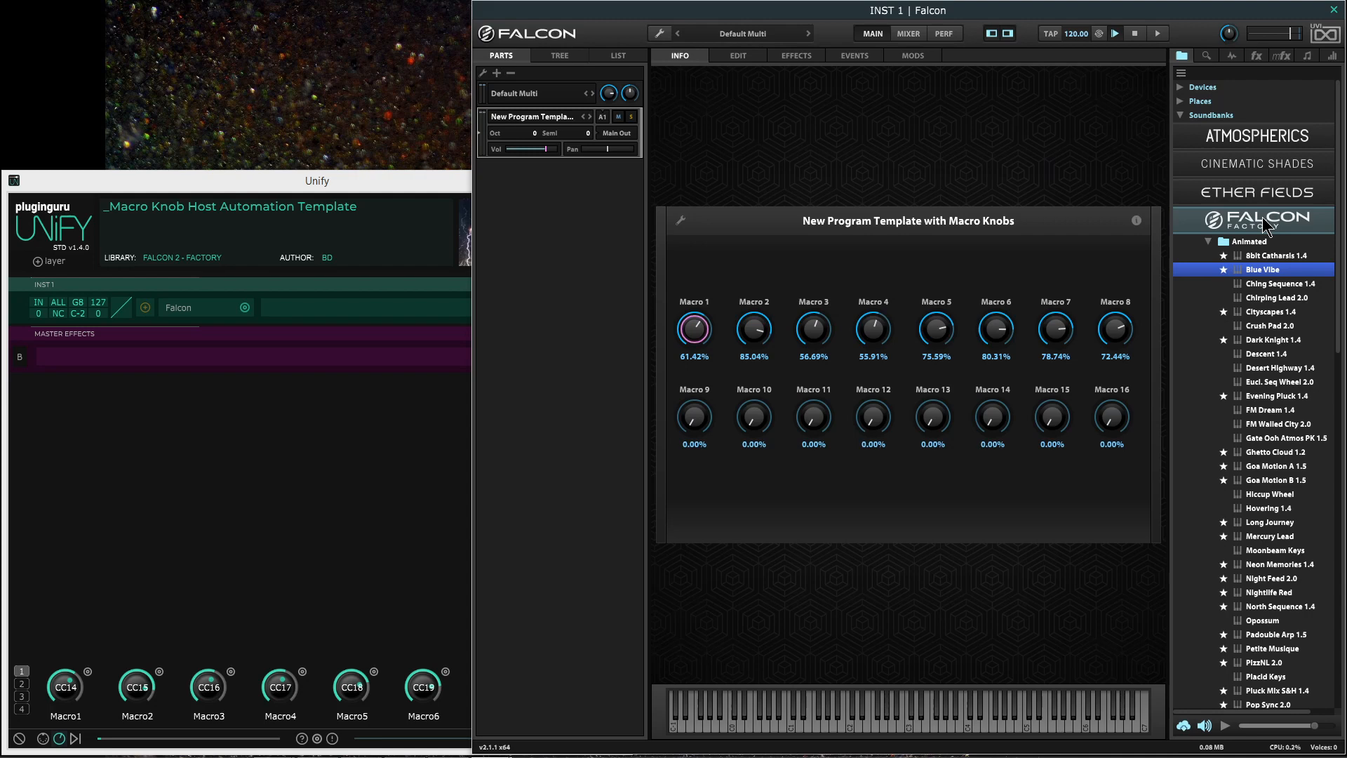
mouse_move(1283, 279)
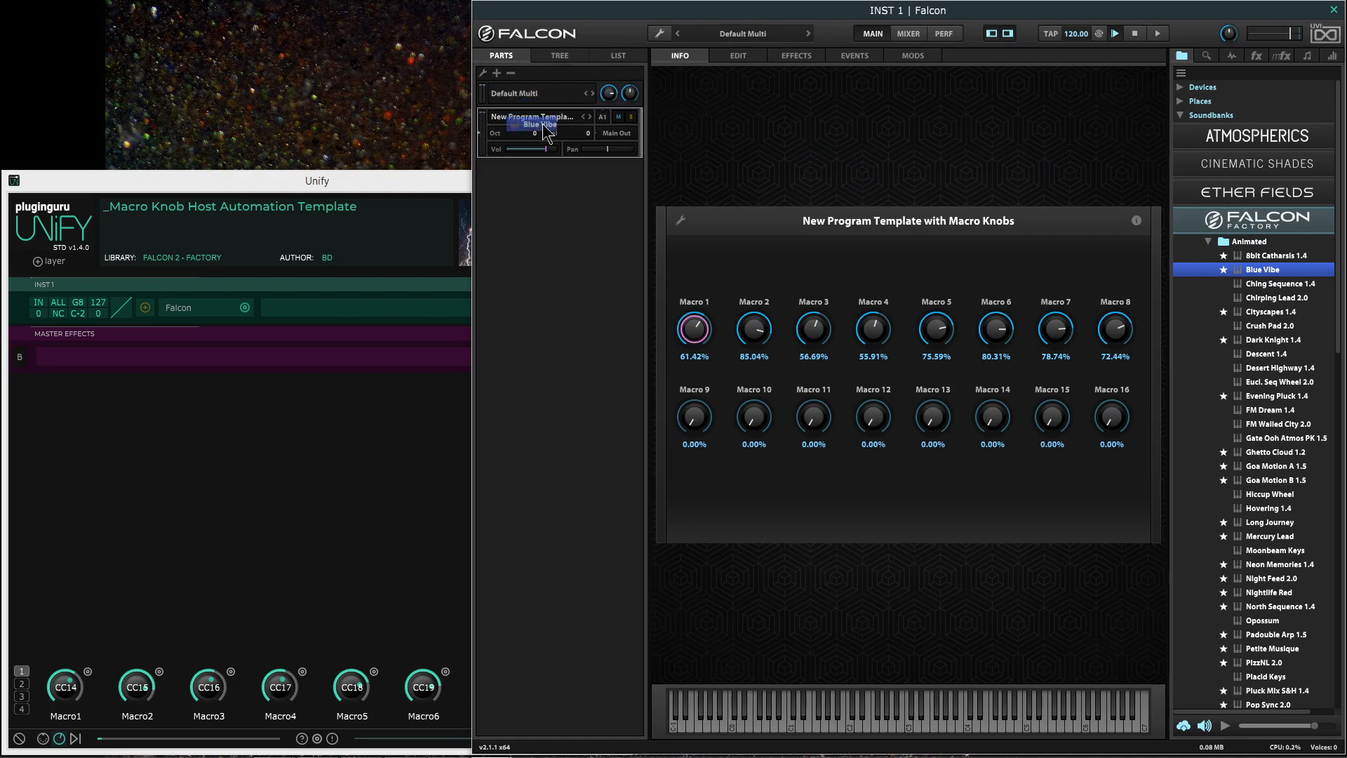
- Load Blue Vibe into Falcon's part and check the Wha Pad control's automation
left_click(539, 125)
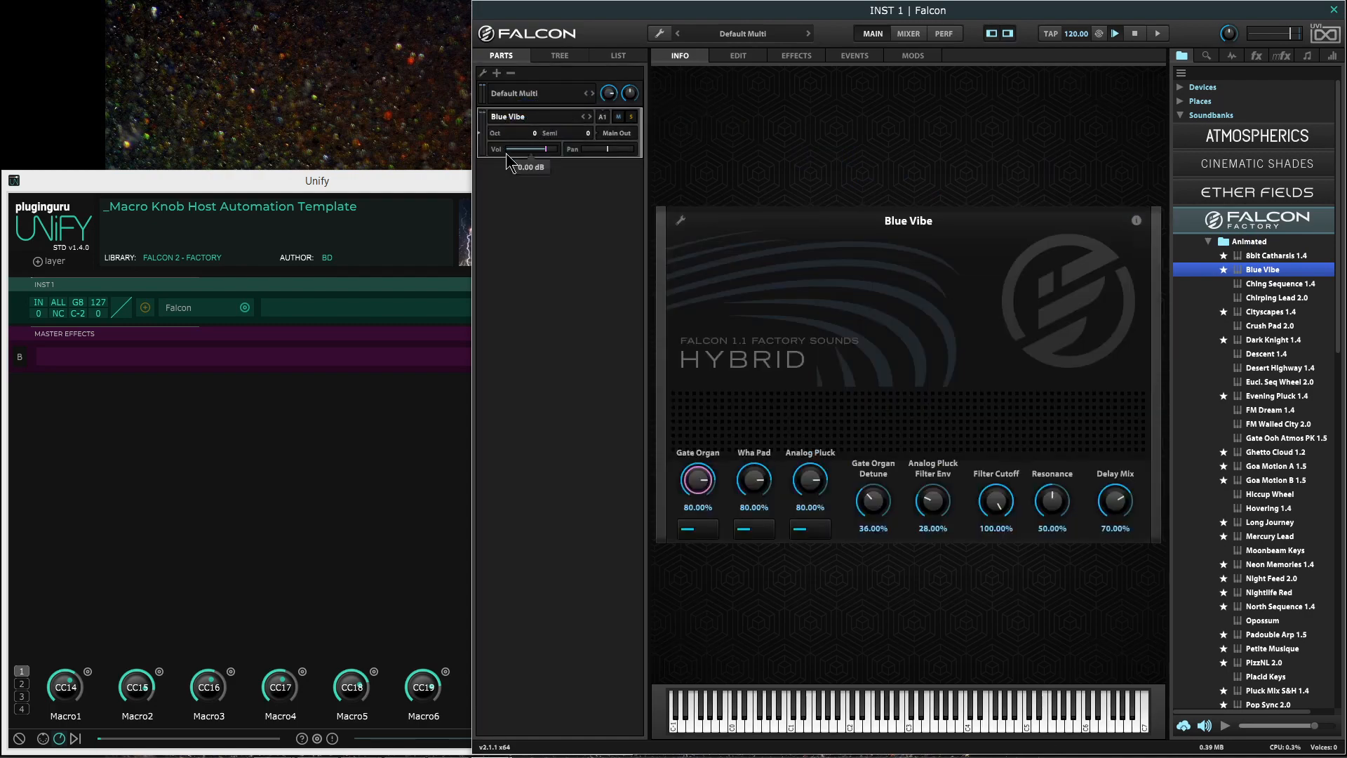
mouse_move(777, 468)
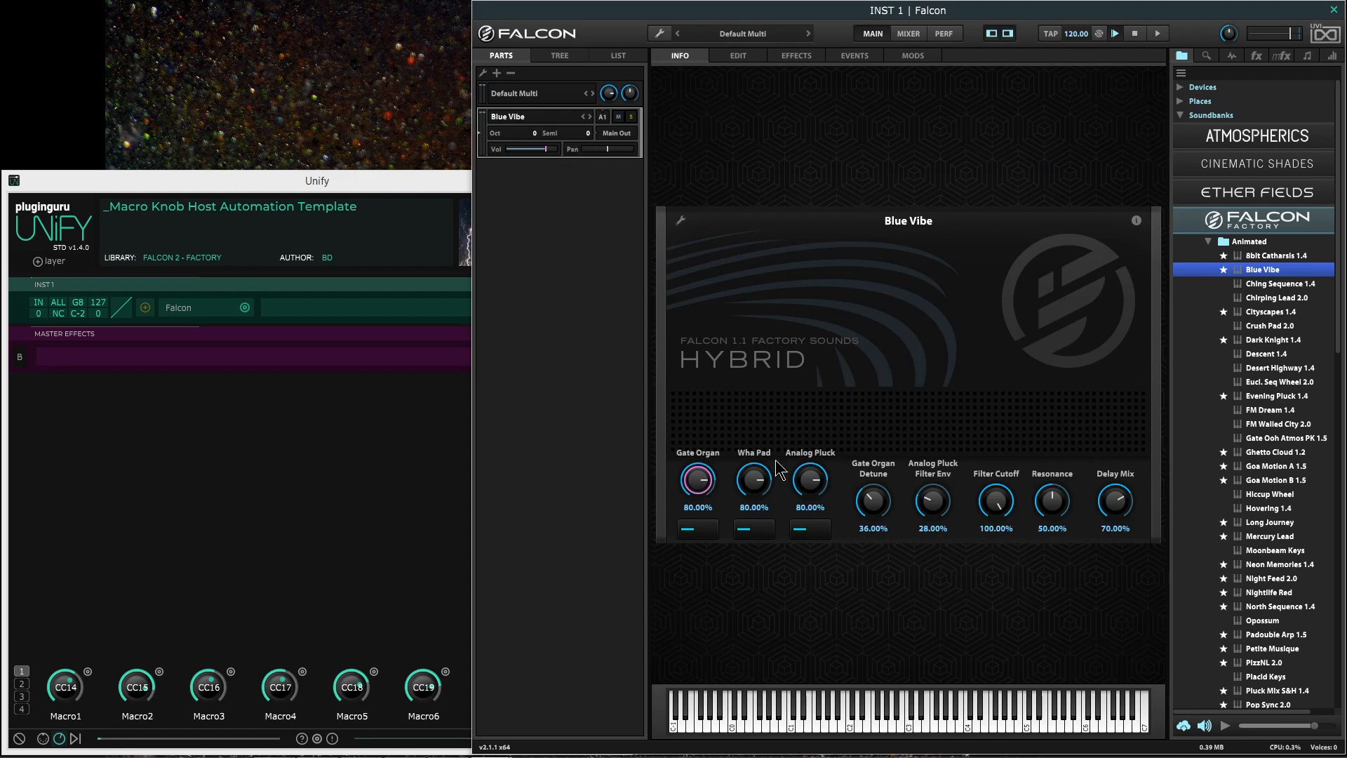
mouse_move(788, 471)
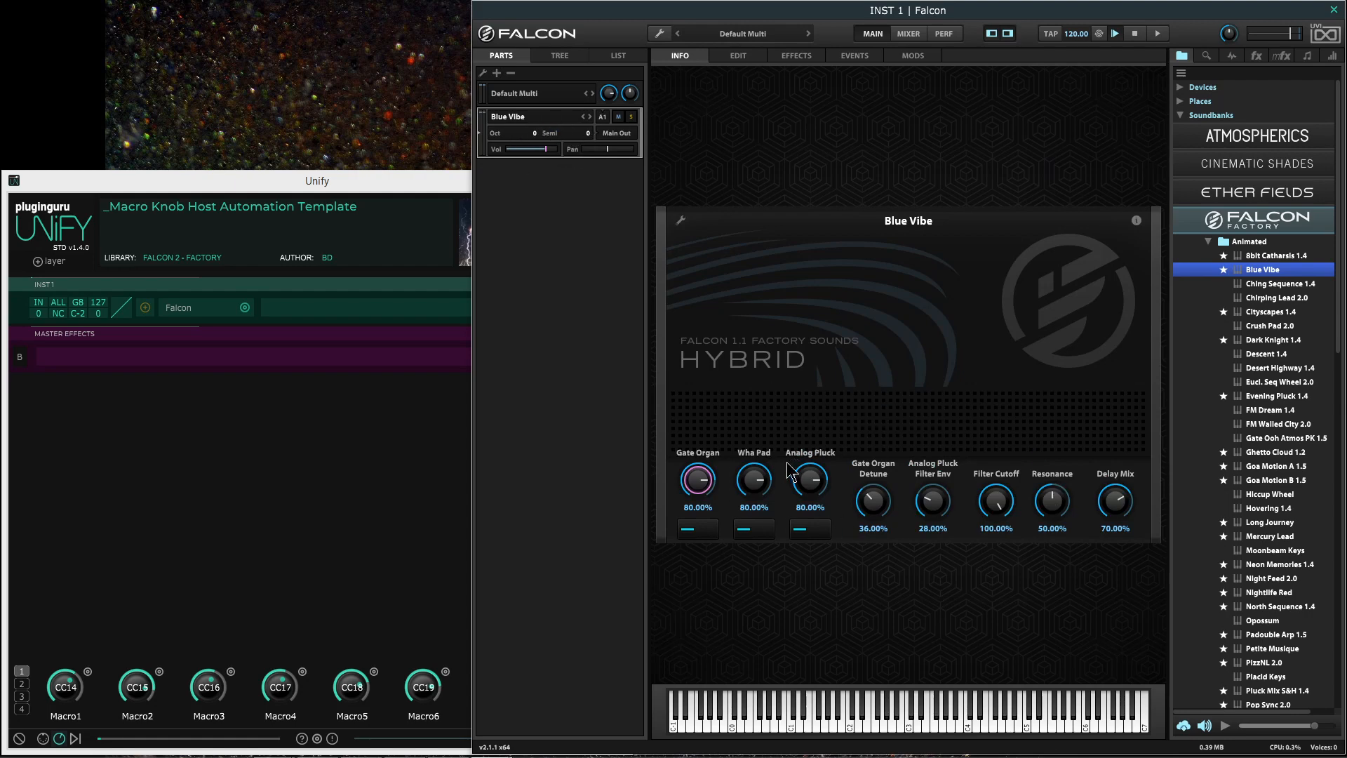
right_click(697, 478)
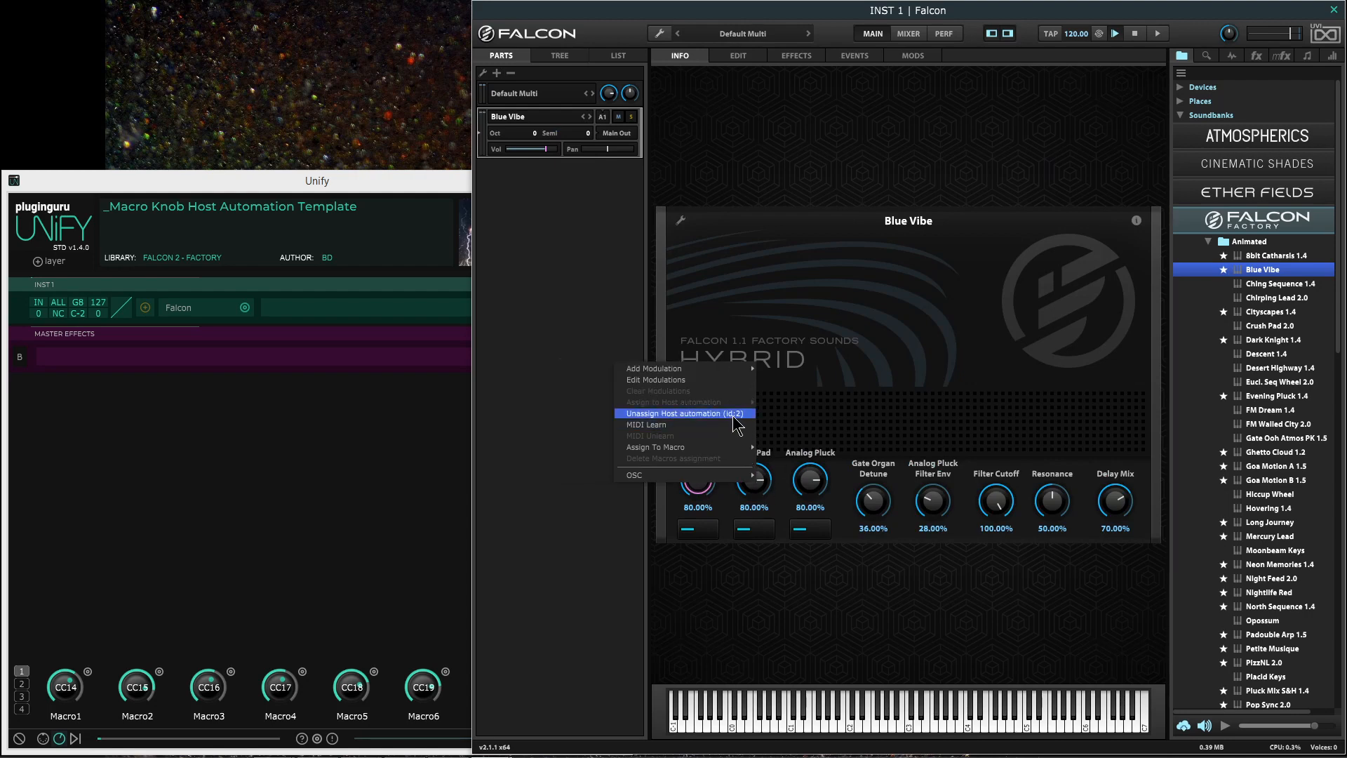
left_click(684, 414)
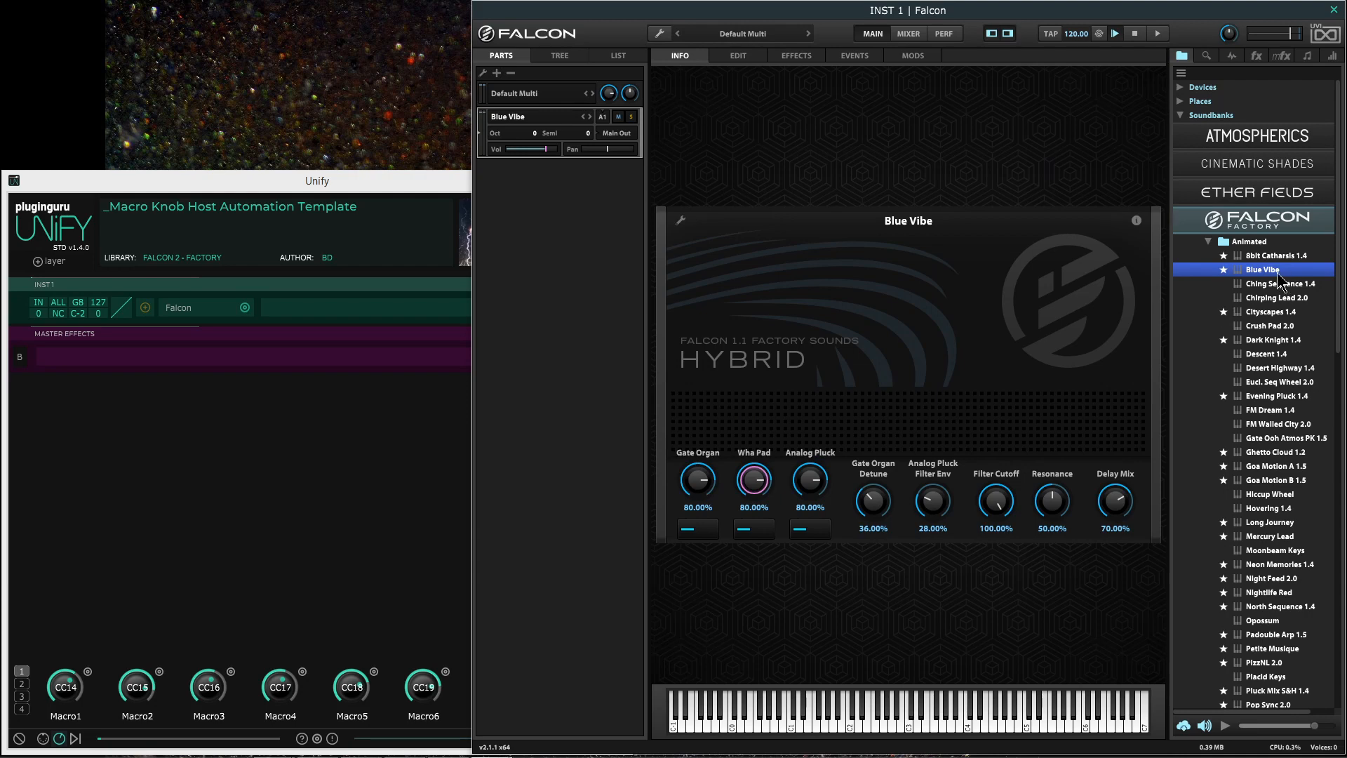
mouse_move(566, 178)
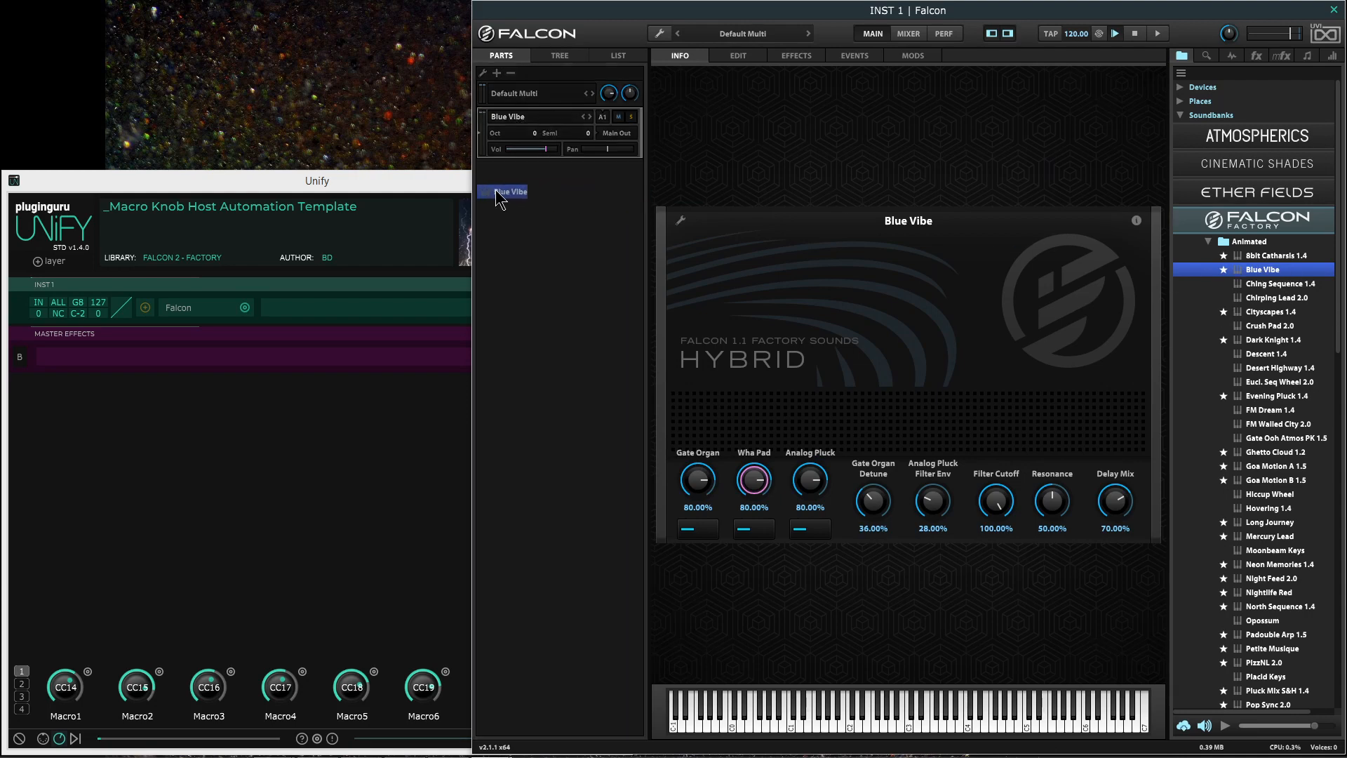
- Assign Gate Organ to the first host macro and test it with Unify's Macro1
right_click(697, 479)
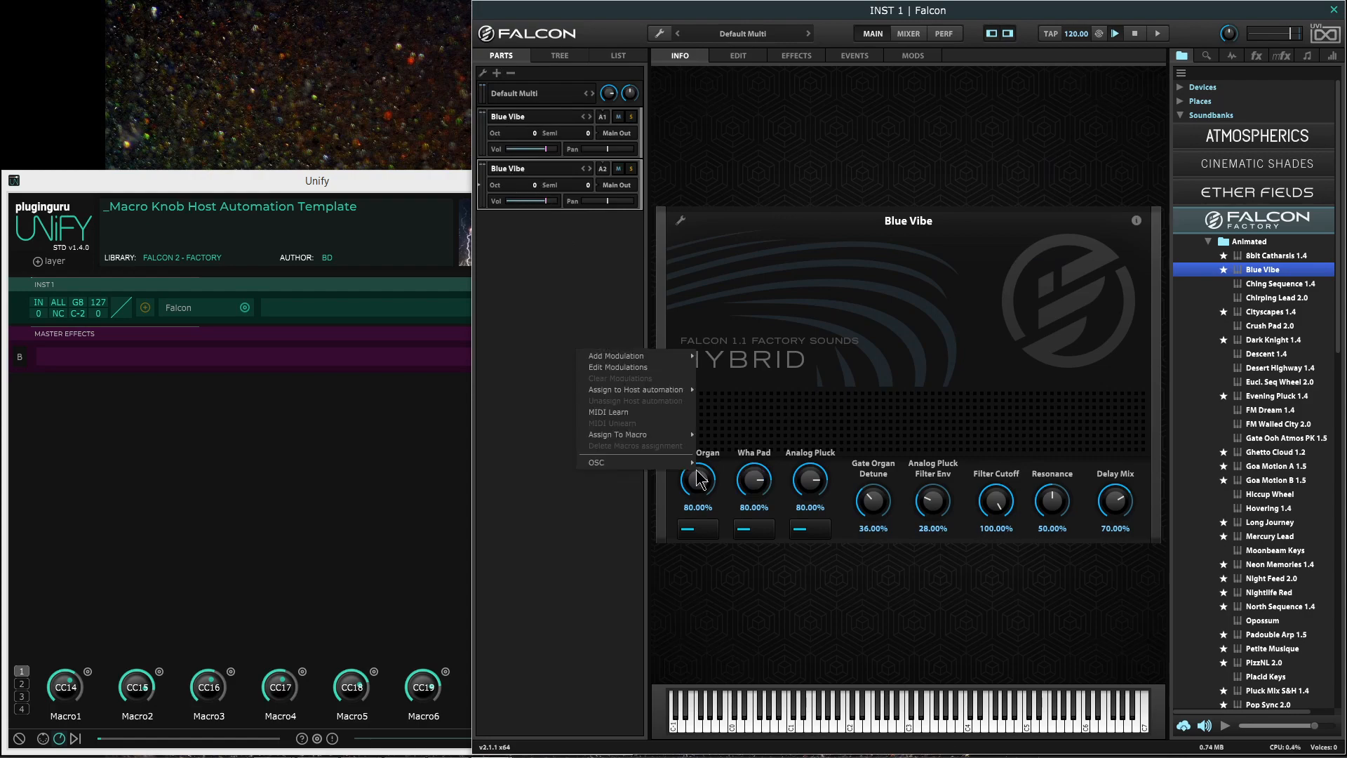
left_click(638, 390)
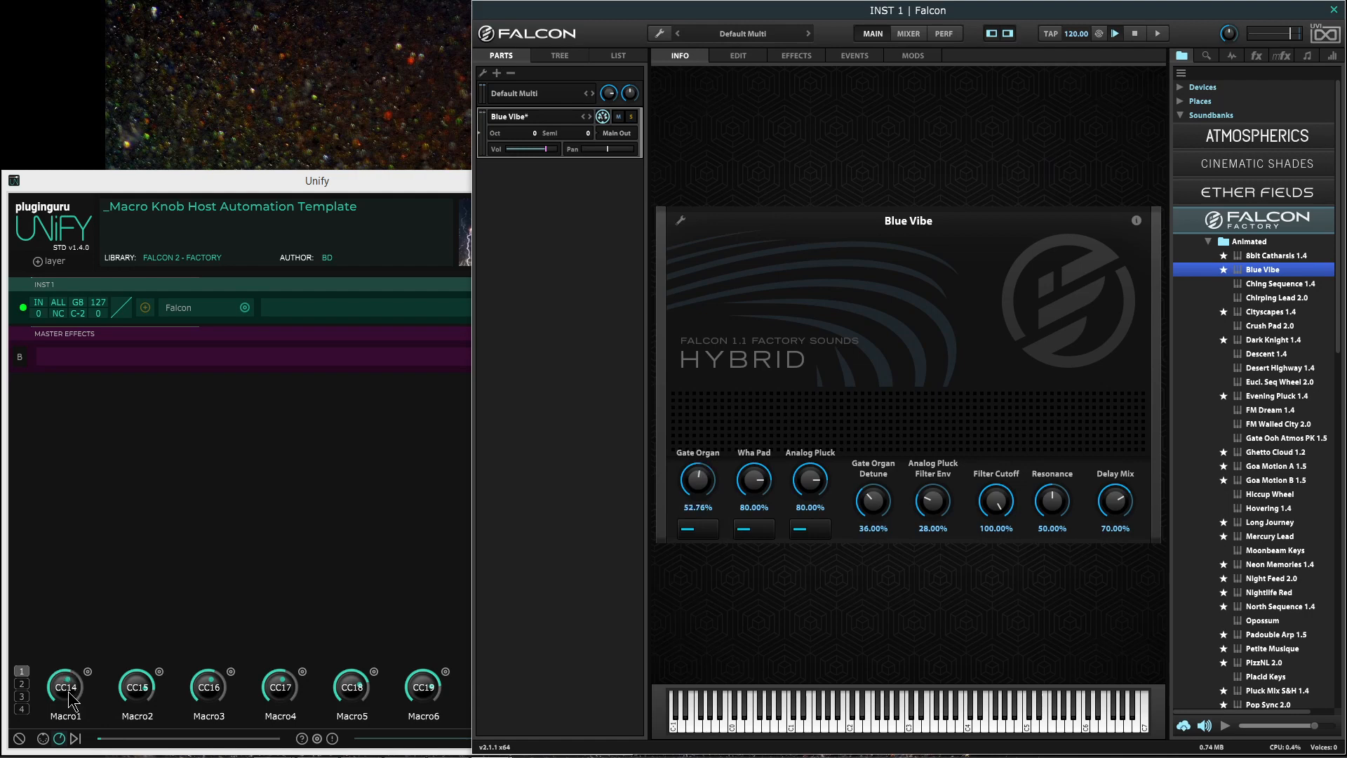
left_click_drag(753, 479, 774, 494)
type("B")
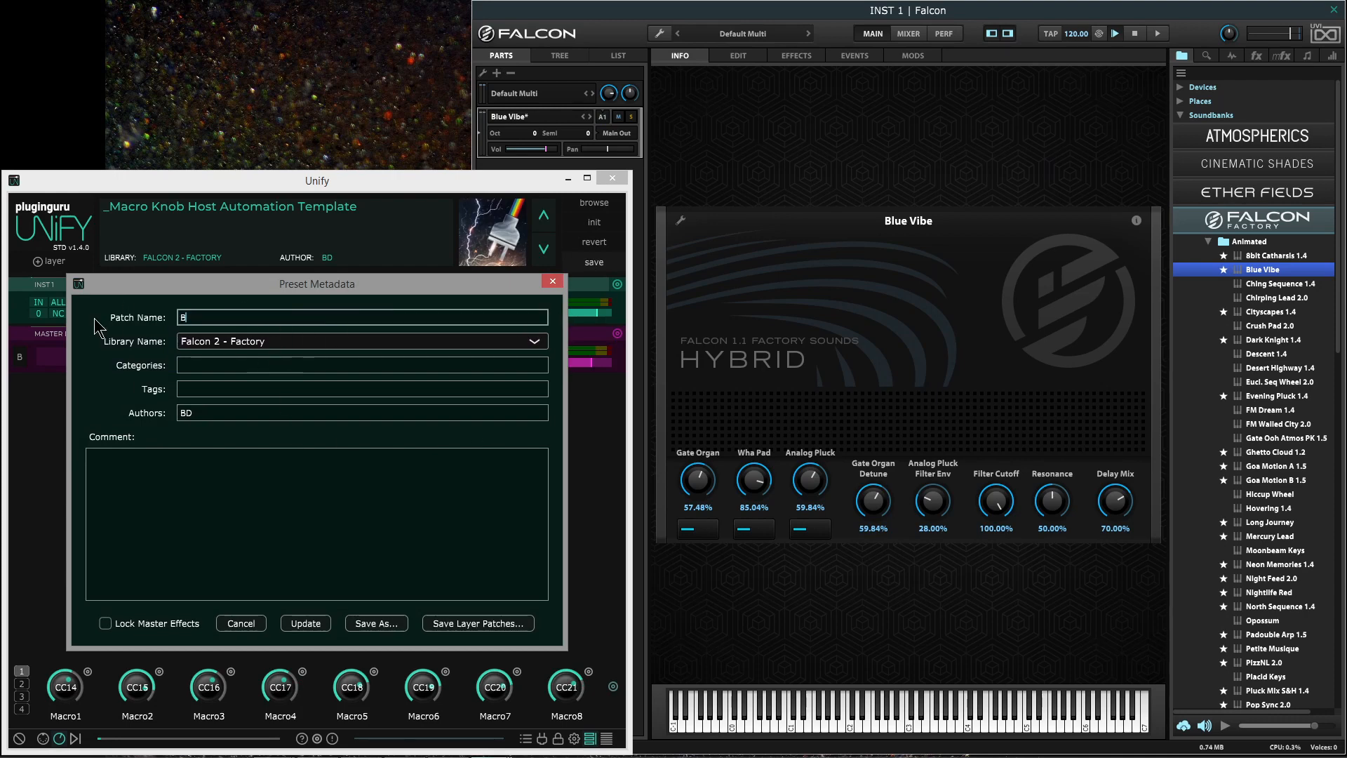
- Name the patch 'Blue Vibe' and save it as a new preset file
type("lue Vibe")
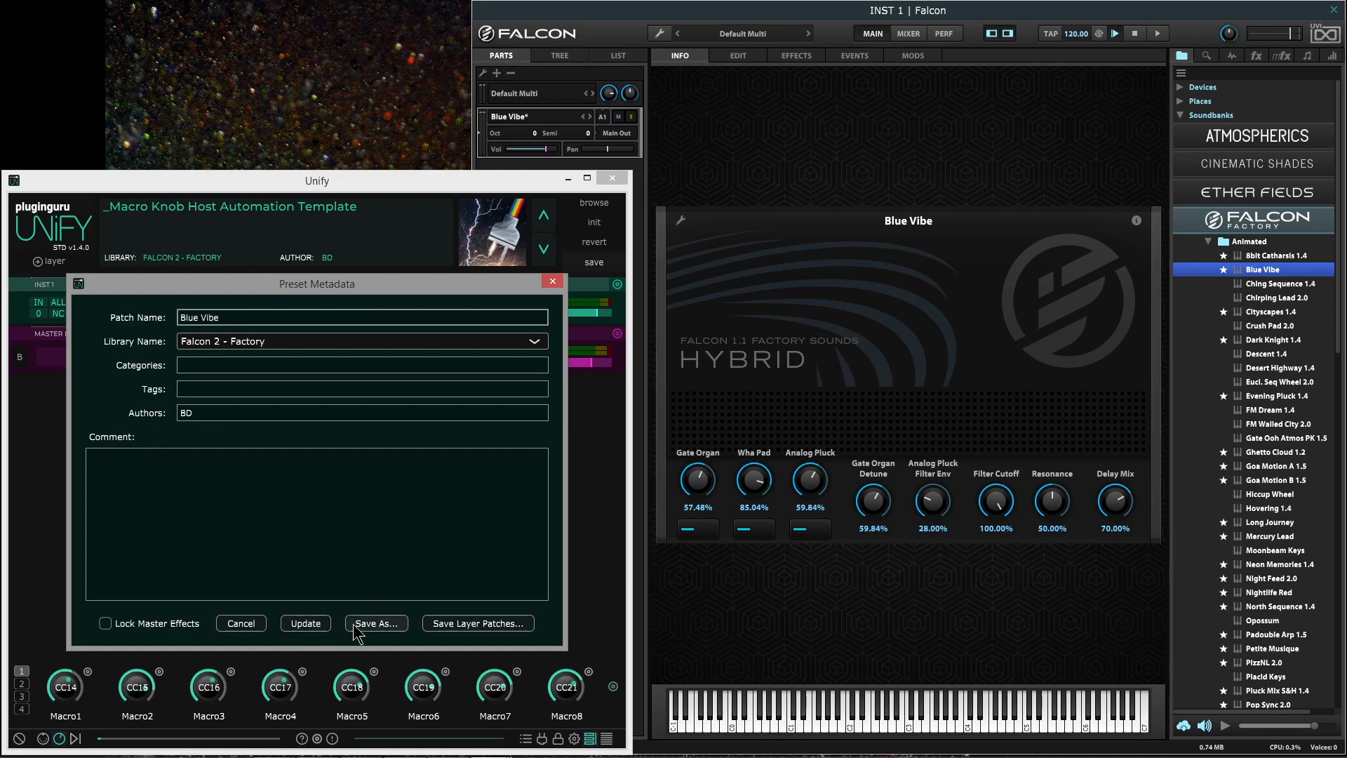
left_click(375, 623)
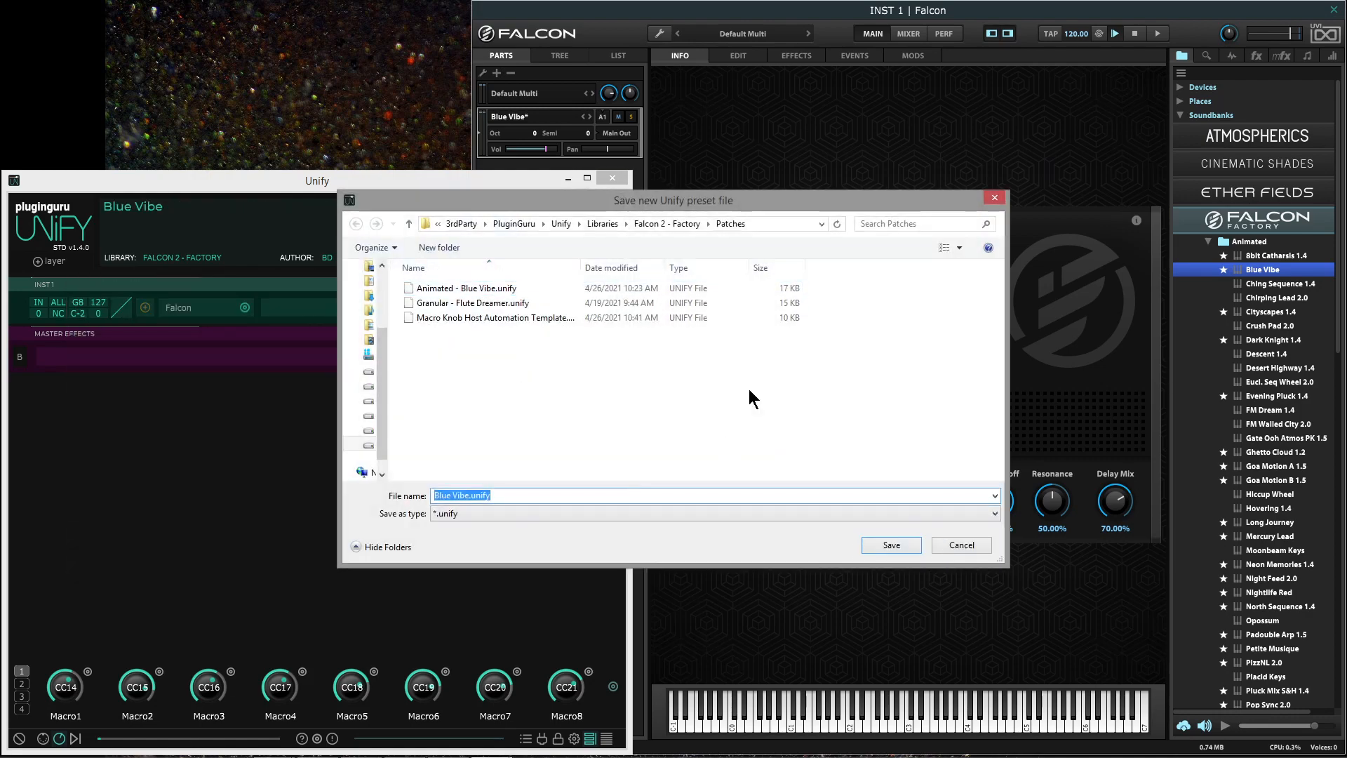
left_click(960, 543)
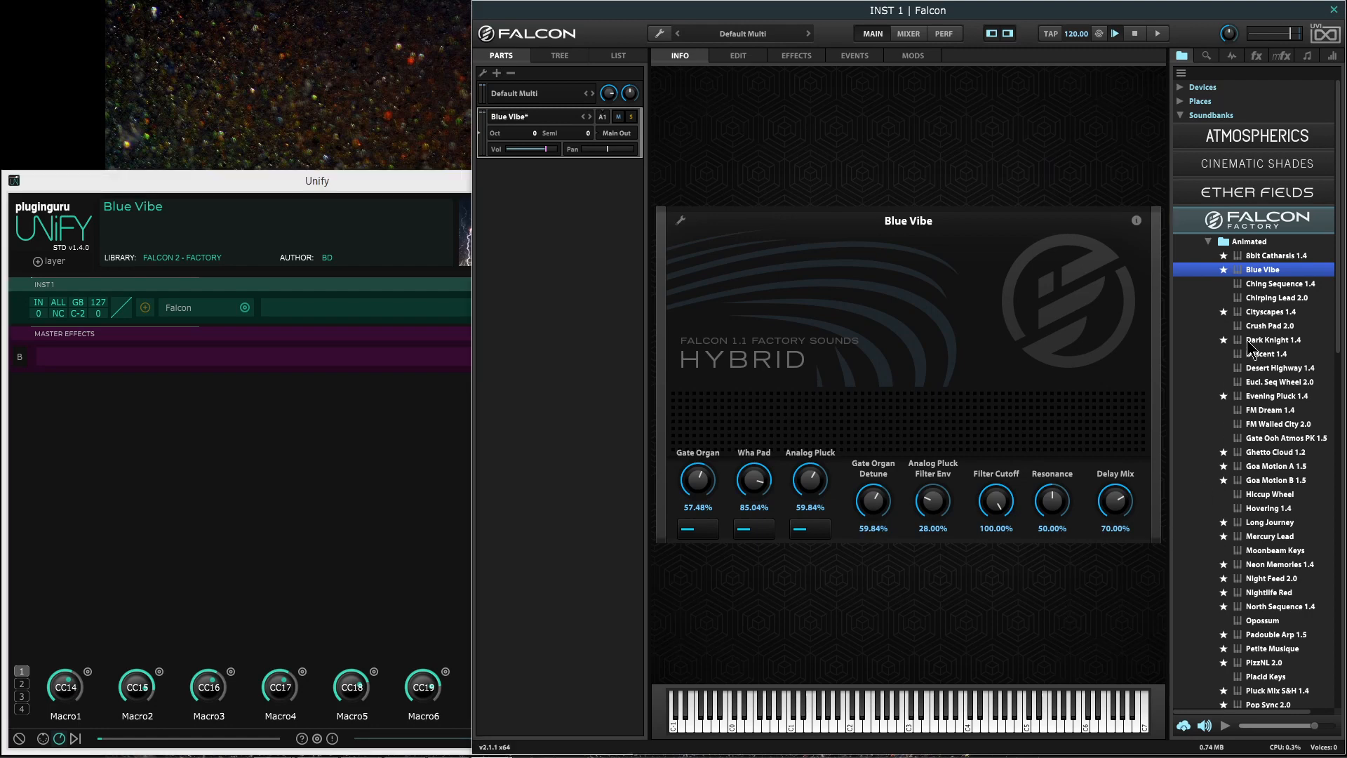
- Load Cityscapes 1.4, set Bass Thorus 48.82% and Bass Delay 65.35%, check automation
left_click(1278, 311)
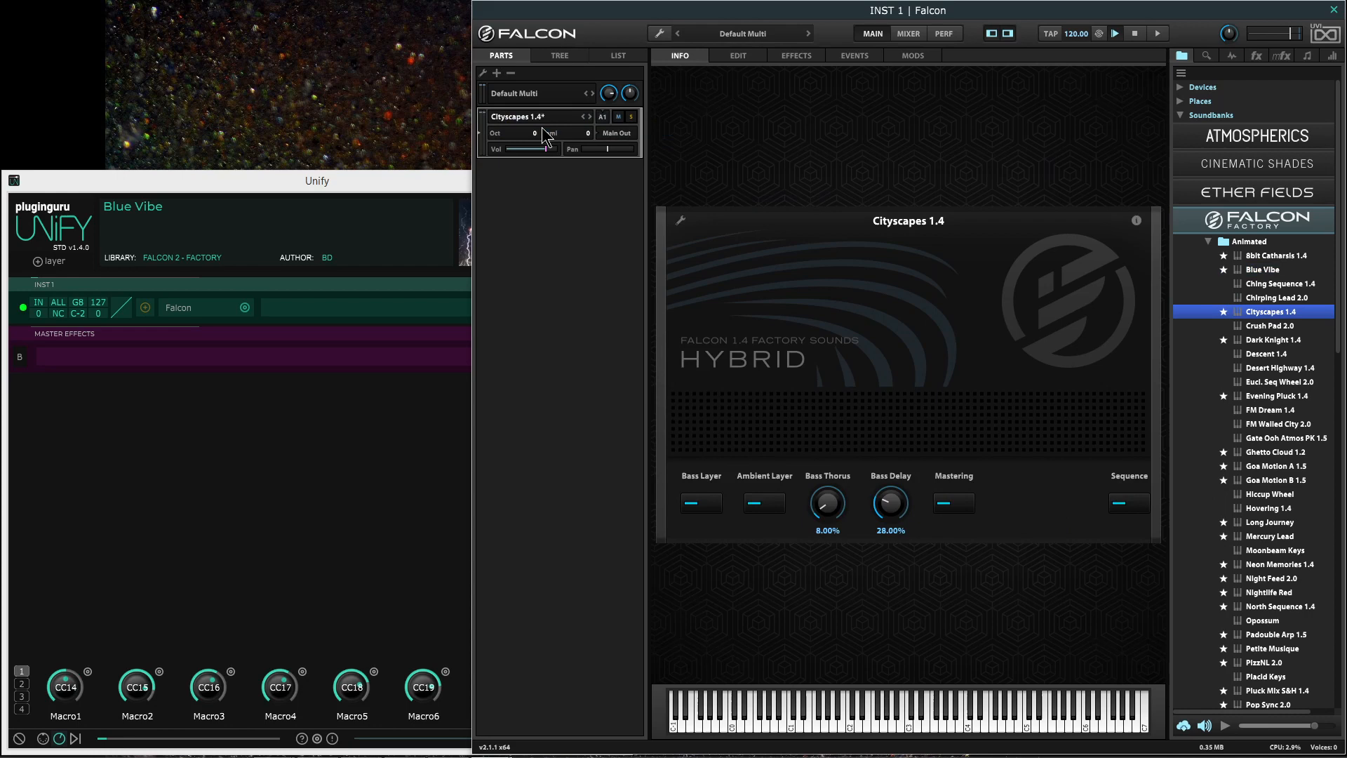
left_click_drag(826, 503, 826, 464)
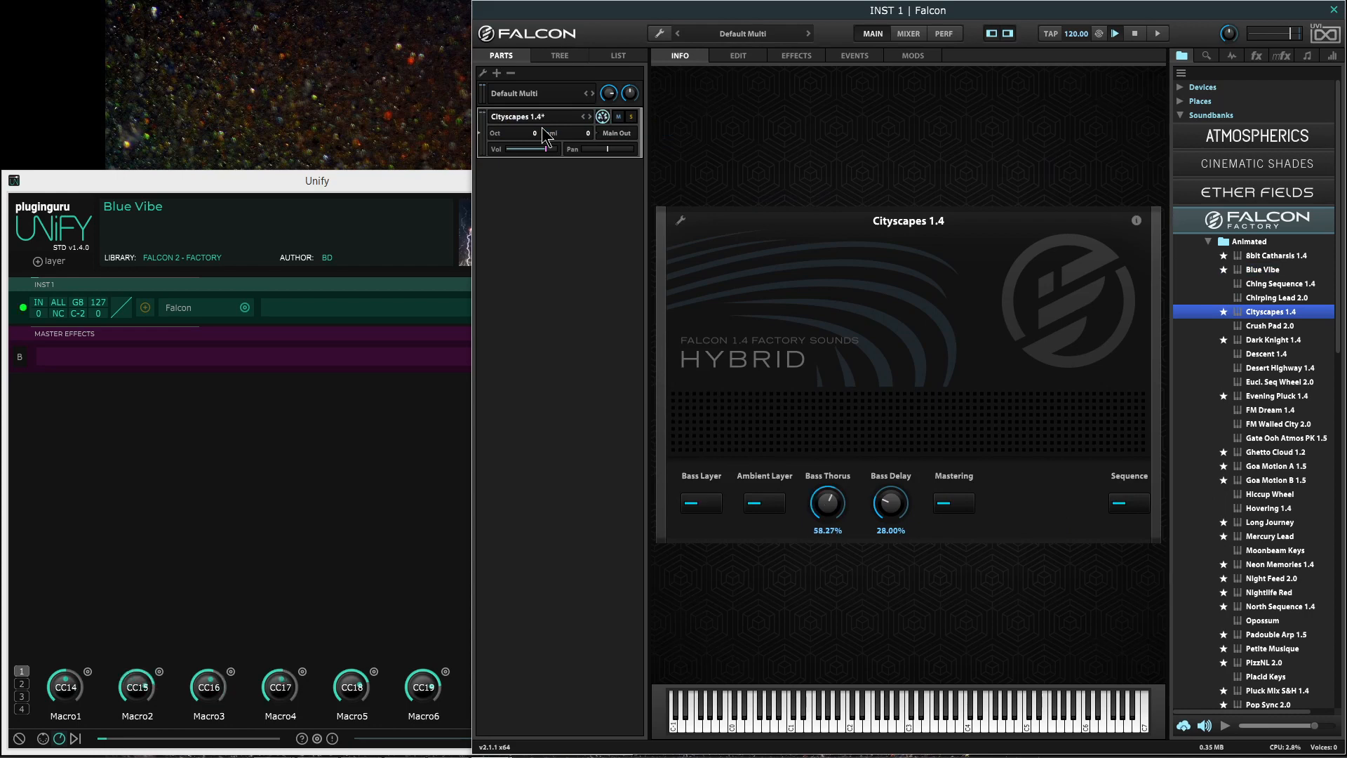
left_click_drag(826, 502, 825, 516)
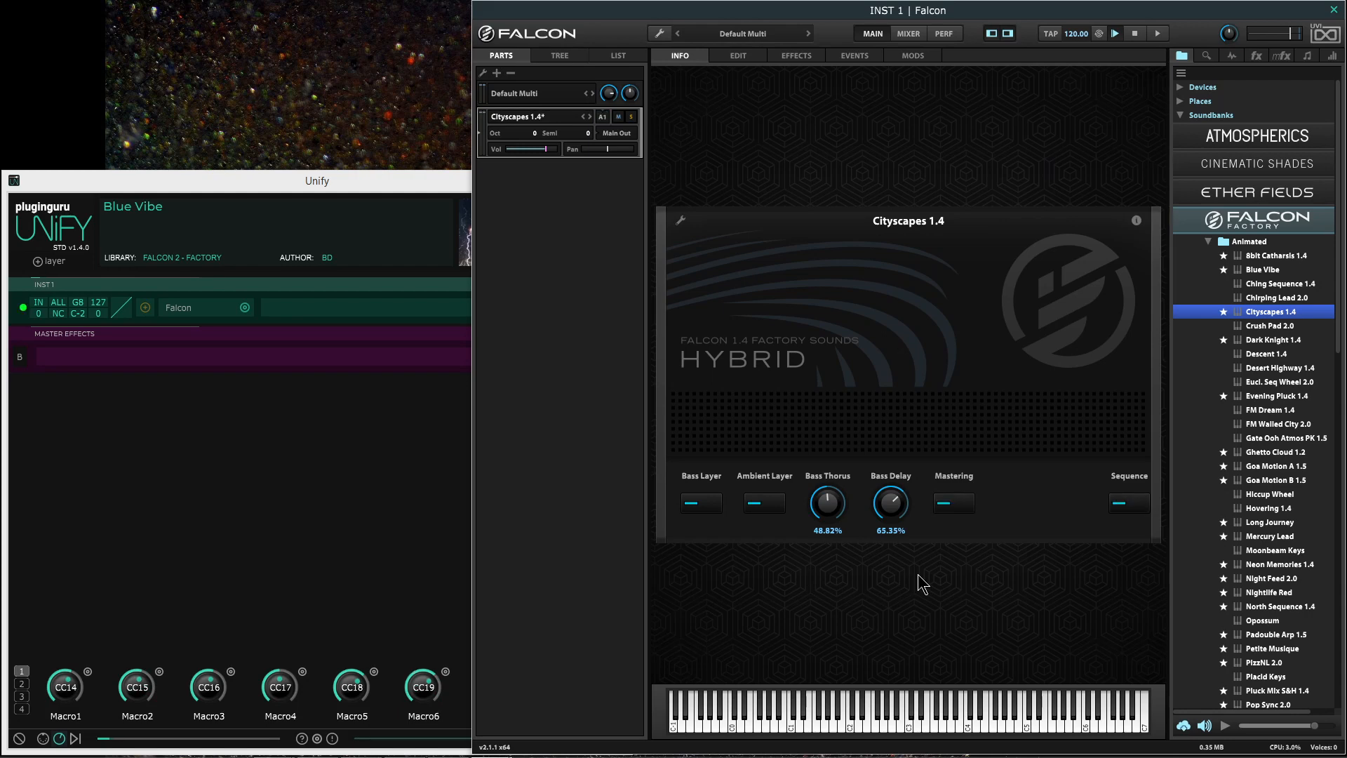
right_click(891, 503)
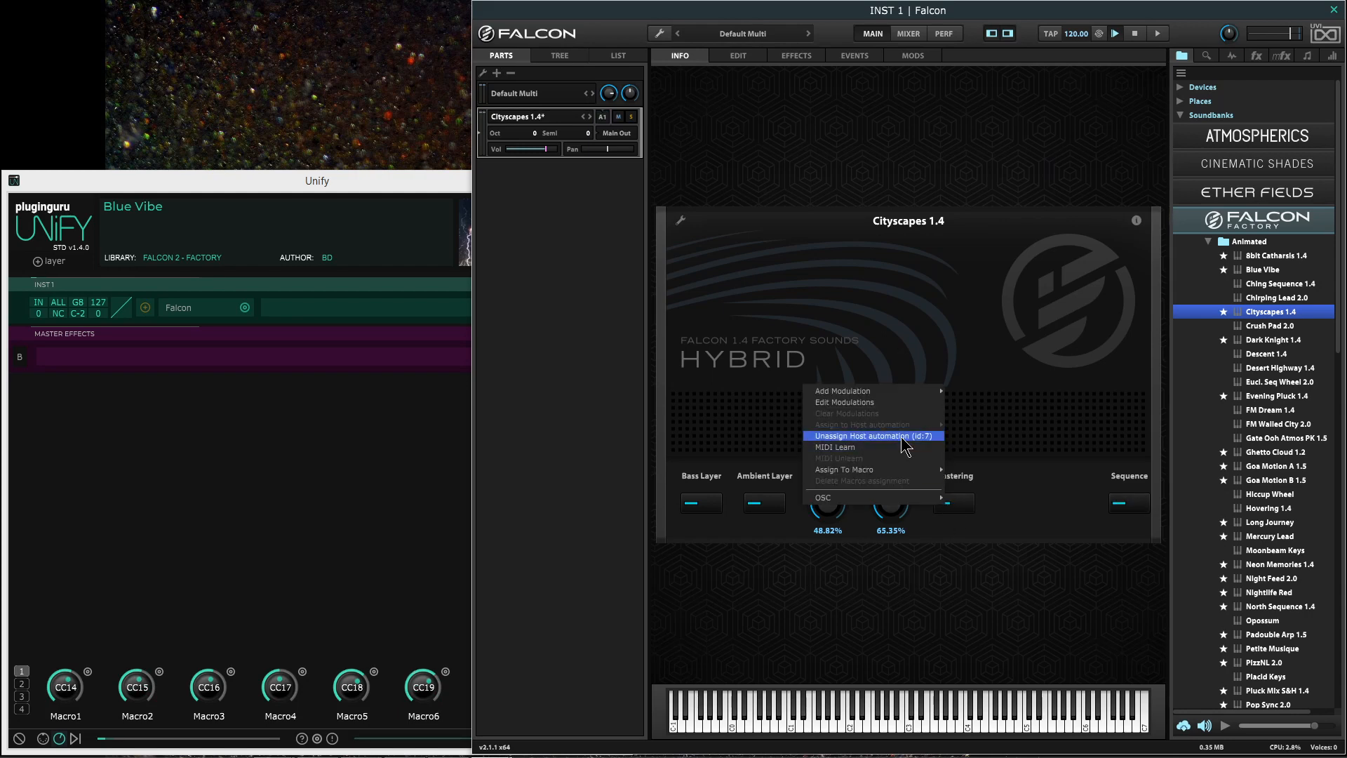
mouse_move(1014, 388)
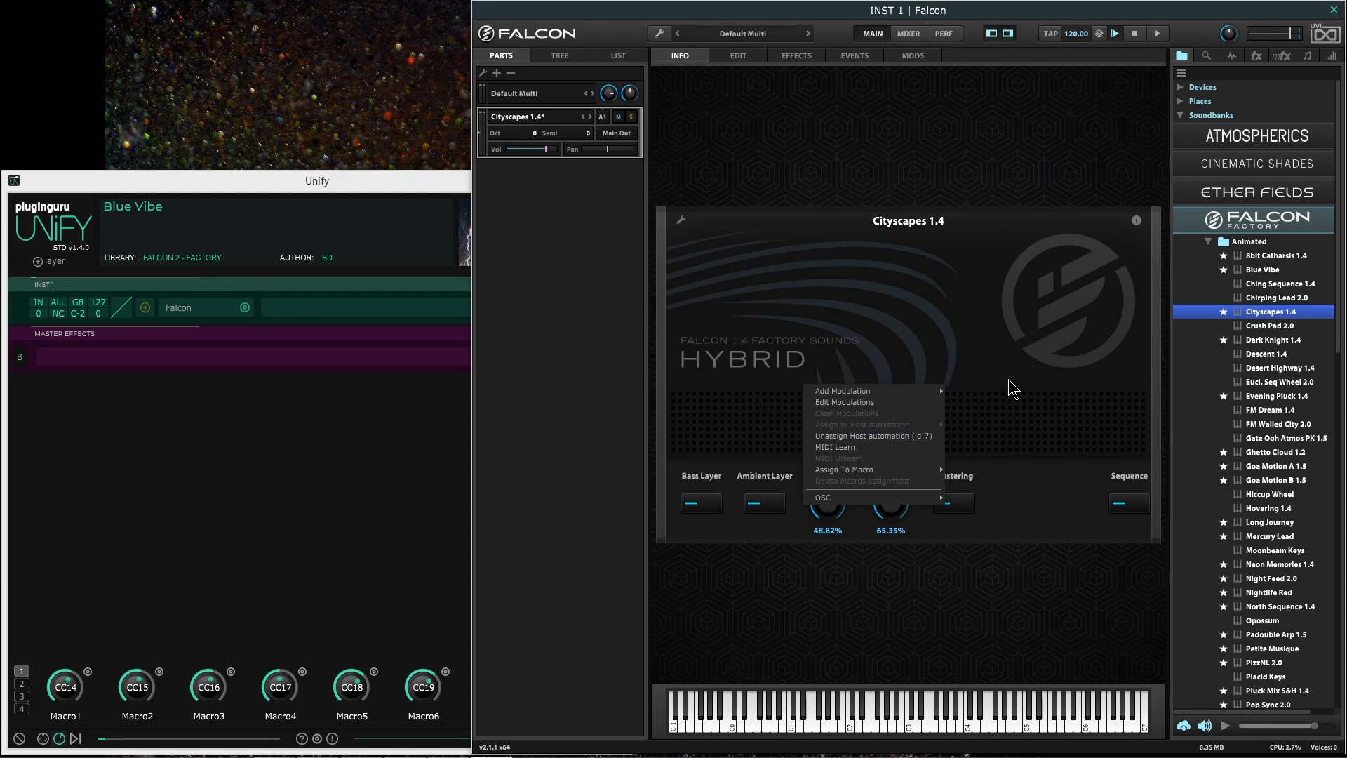
mouse_move(942, 571)
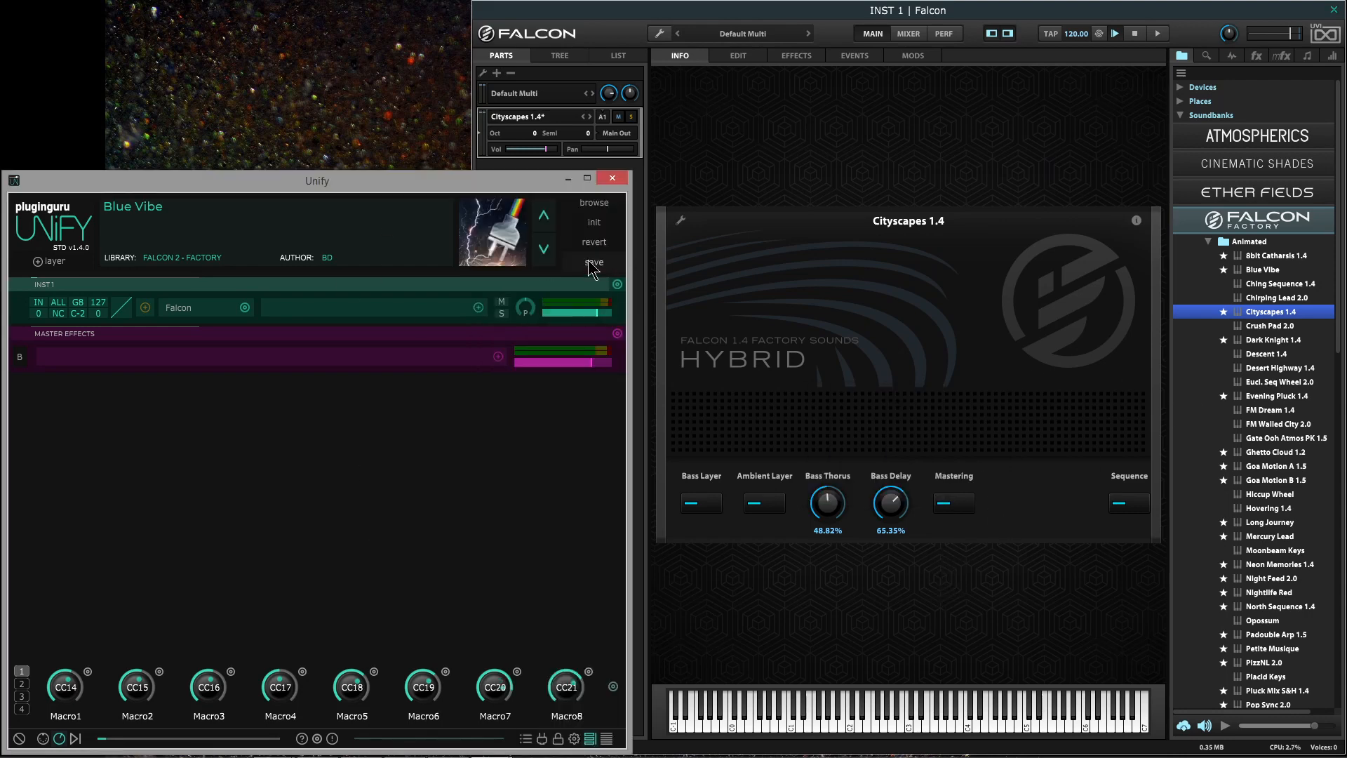
left_click(593, 262)
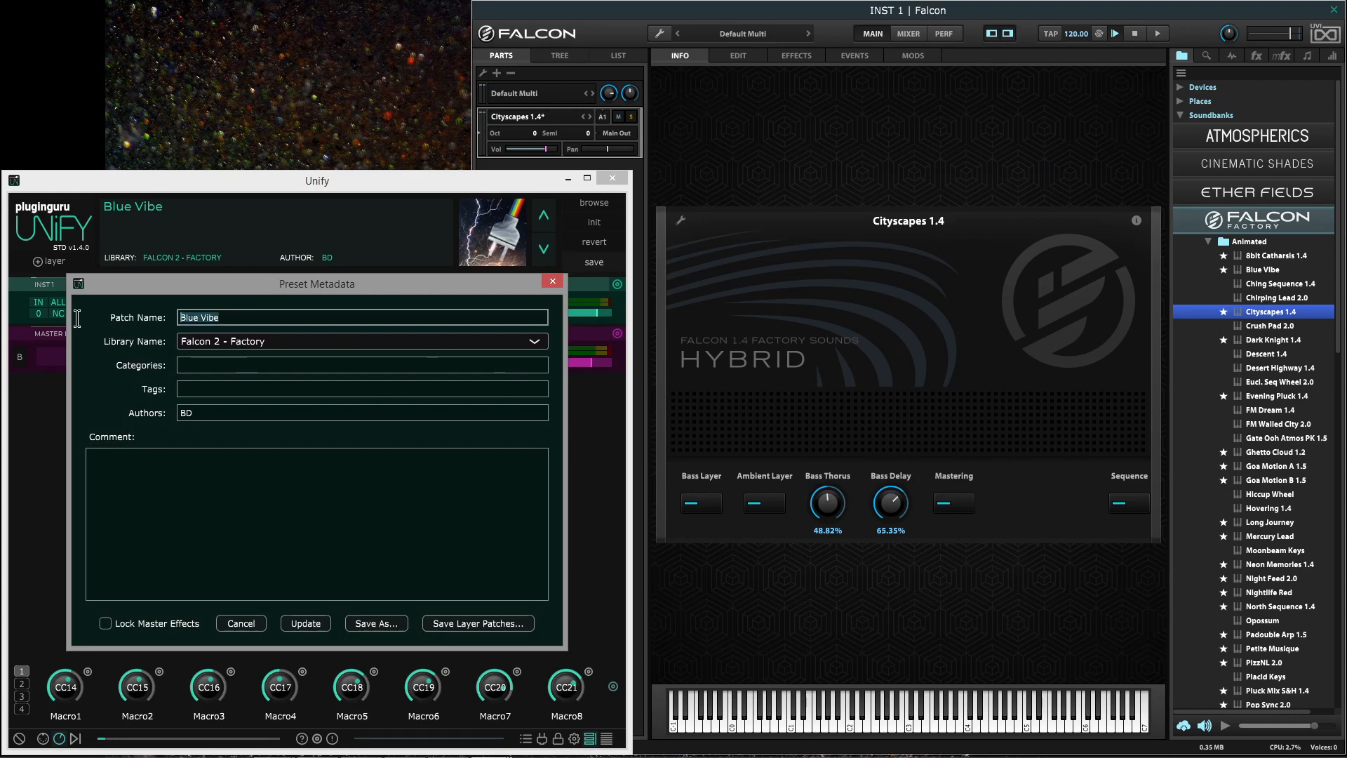
type("Citi Sca")
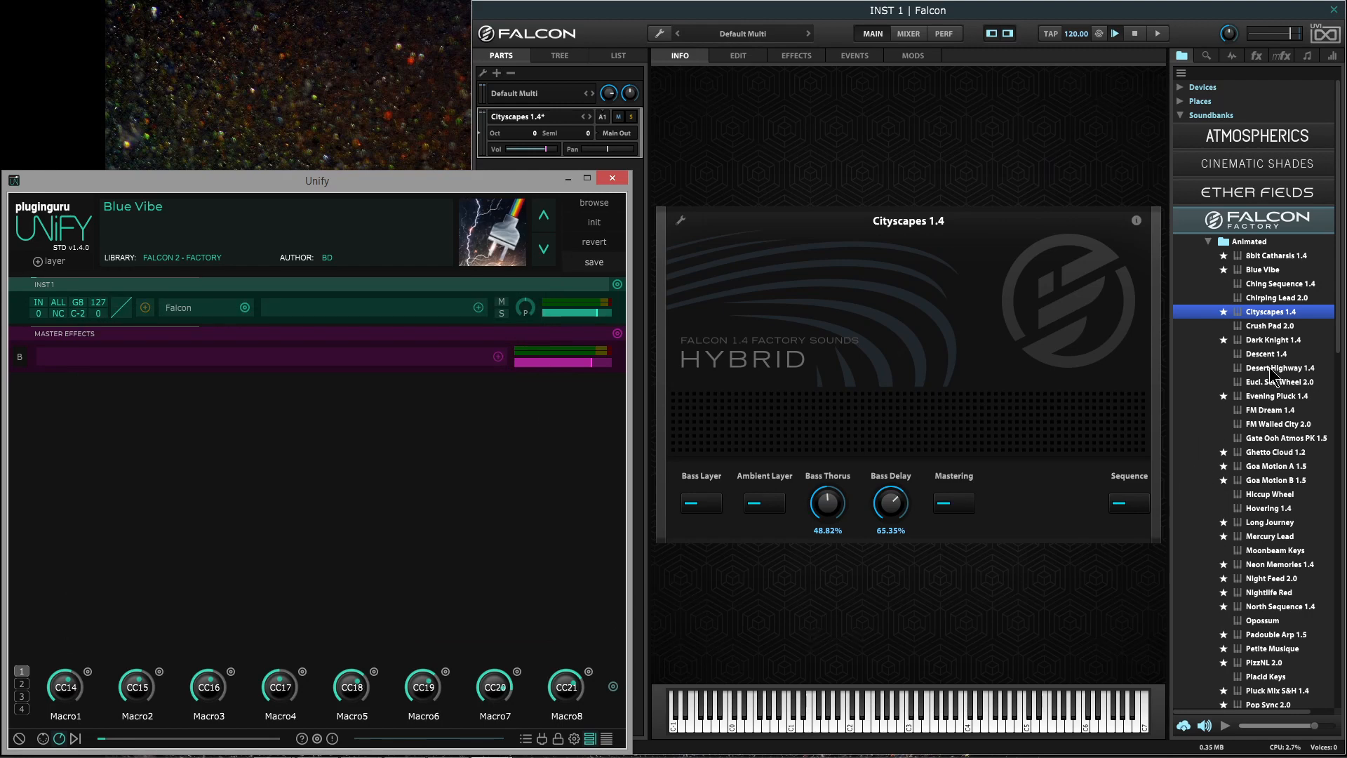
mouse_move(550, 444)
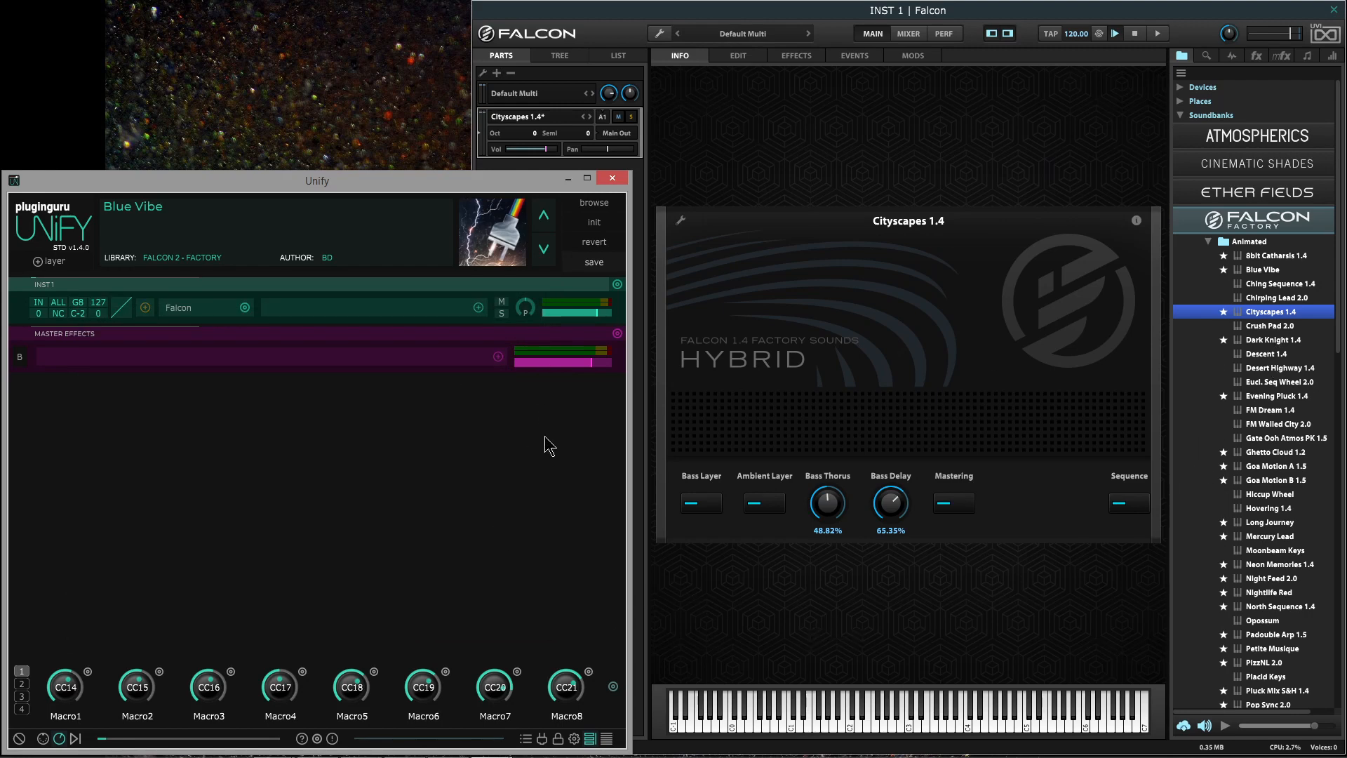
mouse_move(1113, 708)
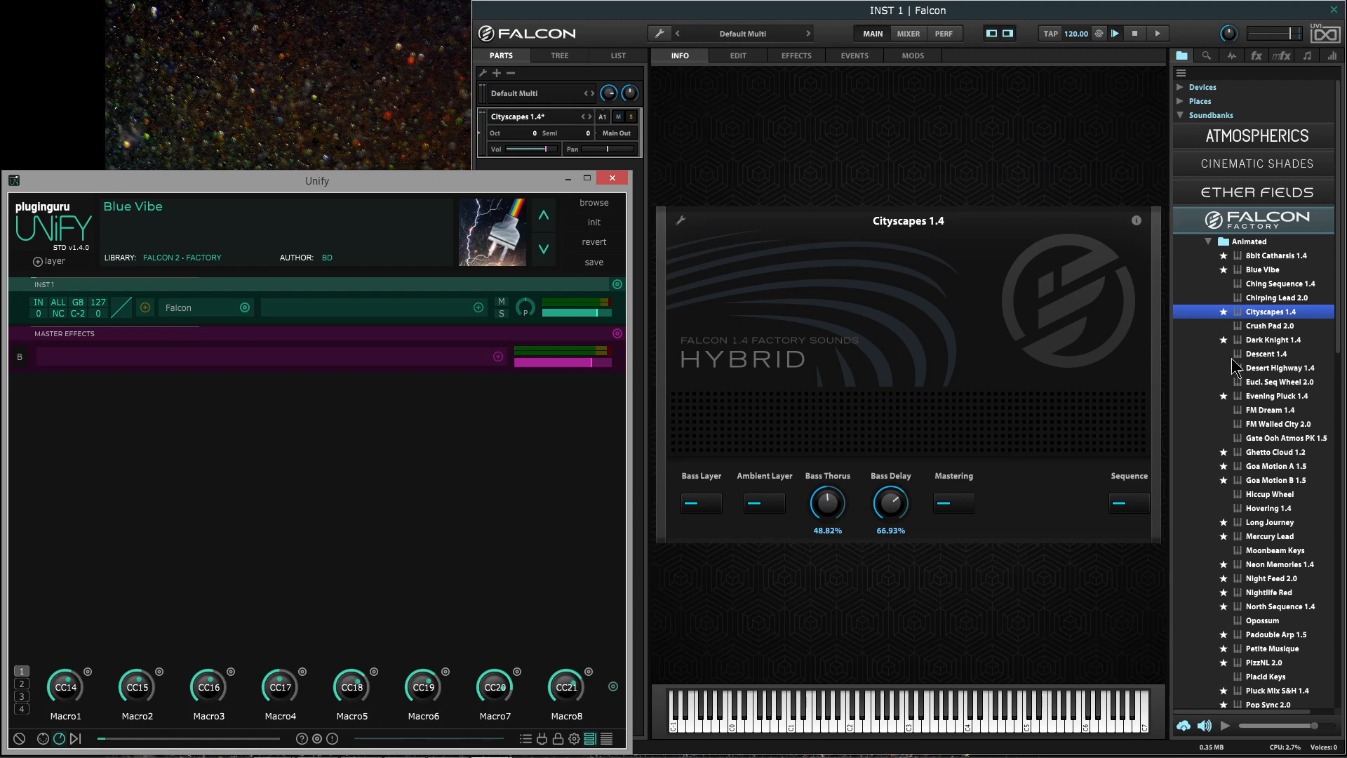
mouse_move(1138, 376)
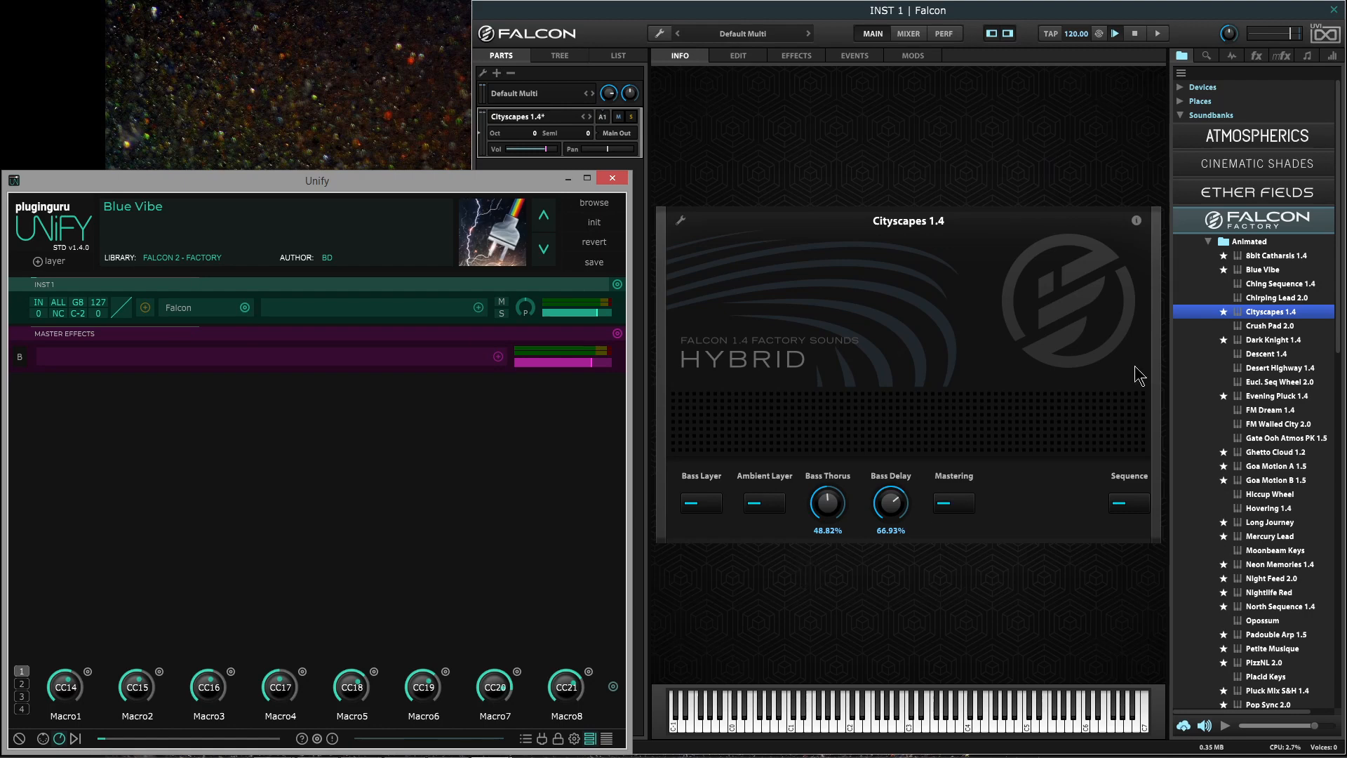
mouse_move(1269, 330)
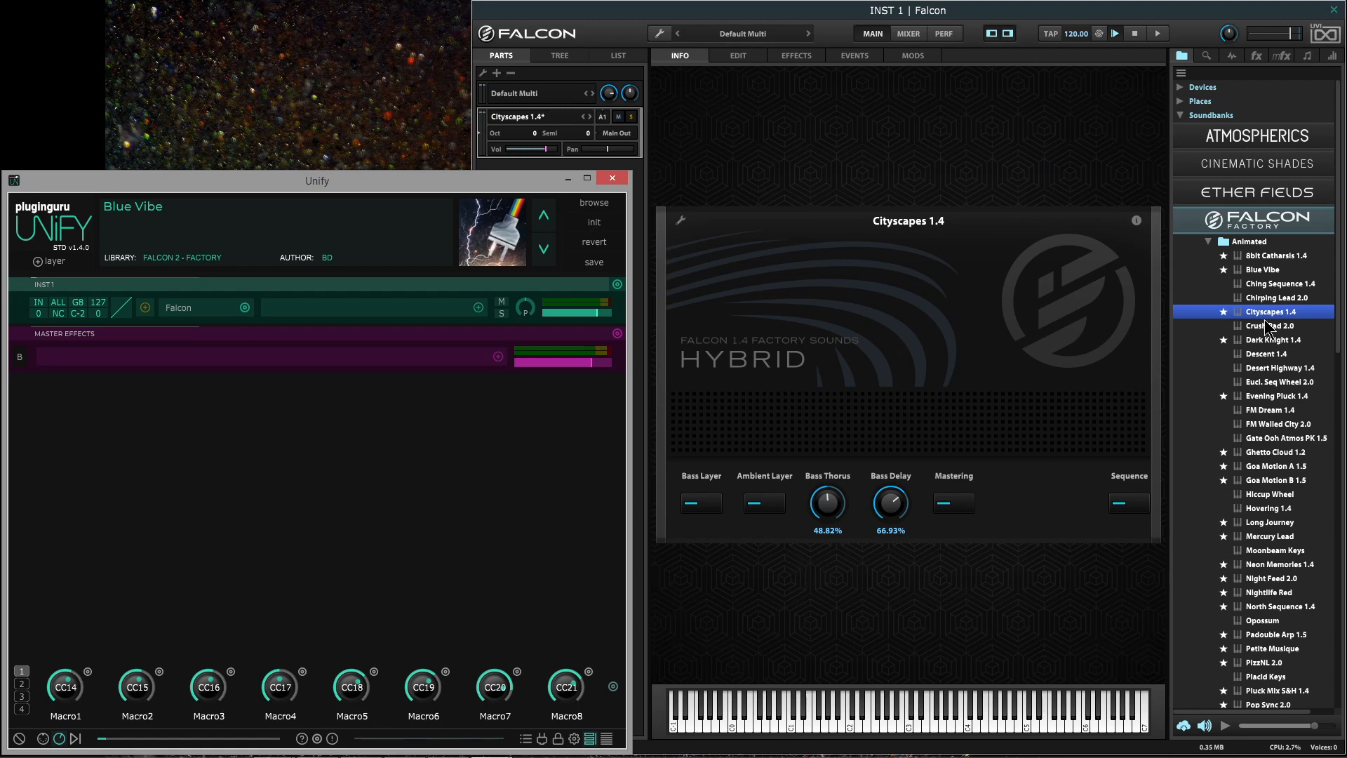
mouse_move(982, 590)
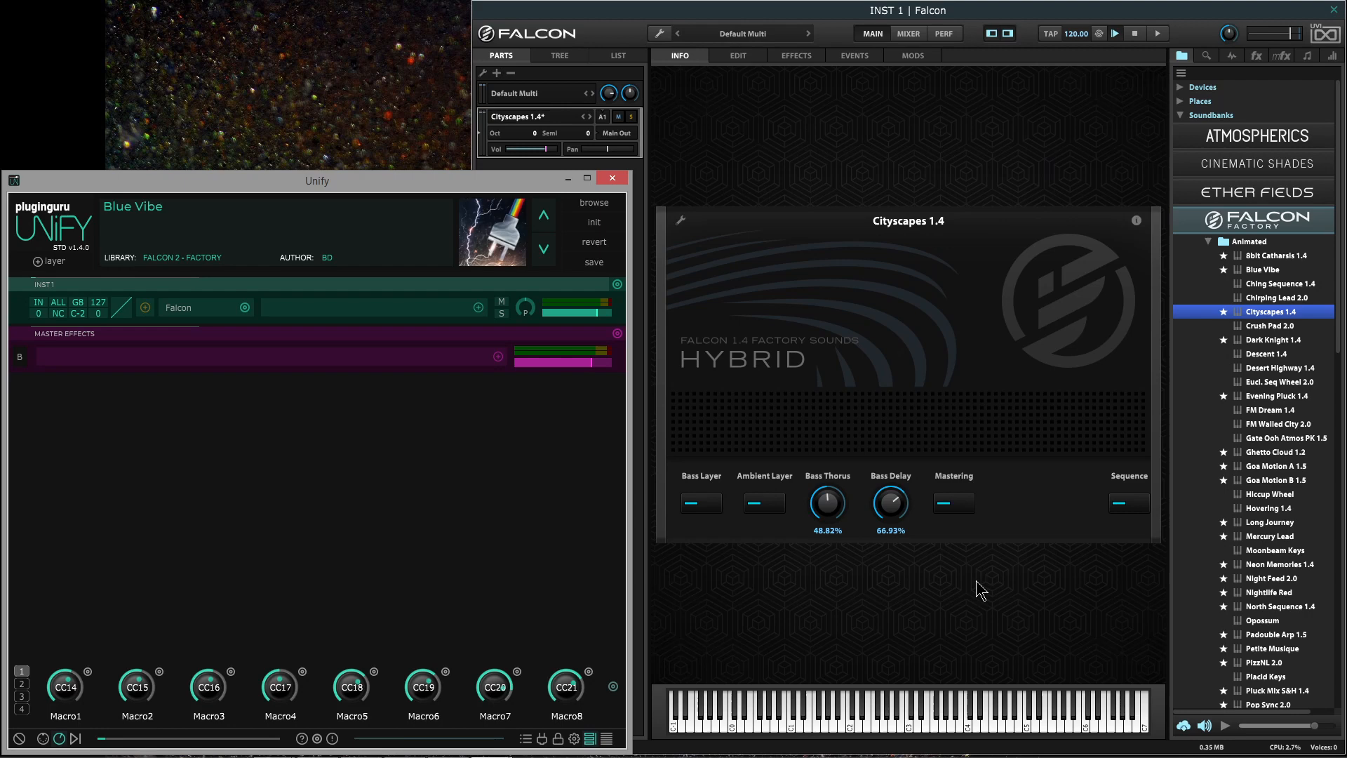
mouse_move(968, 589)
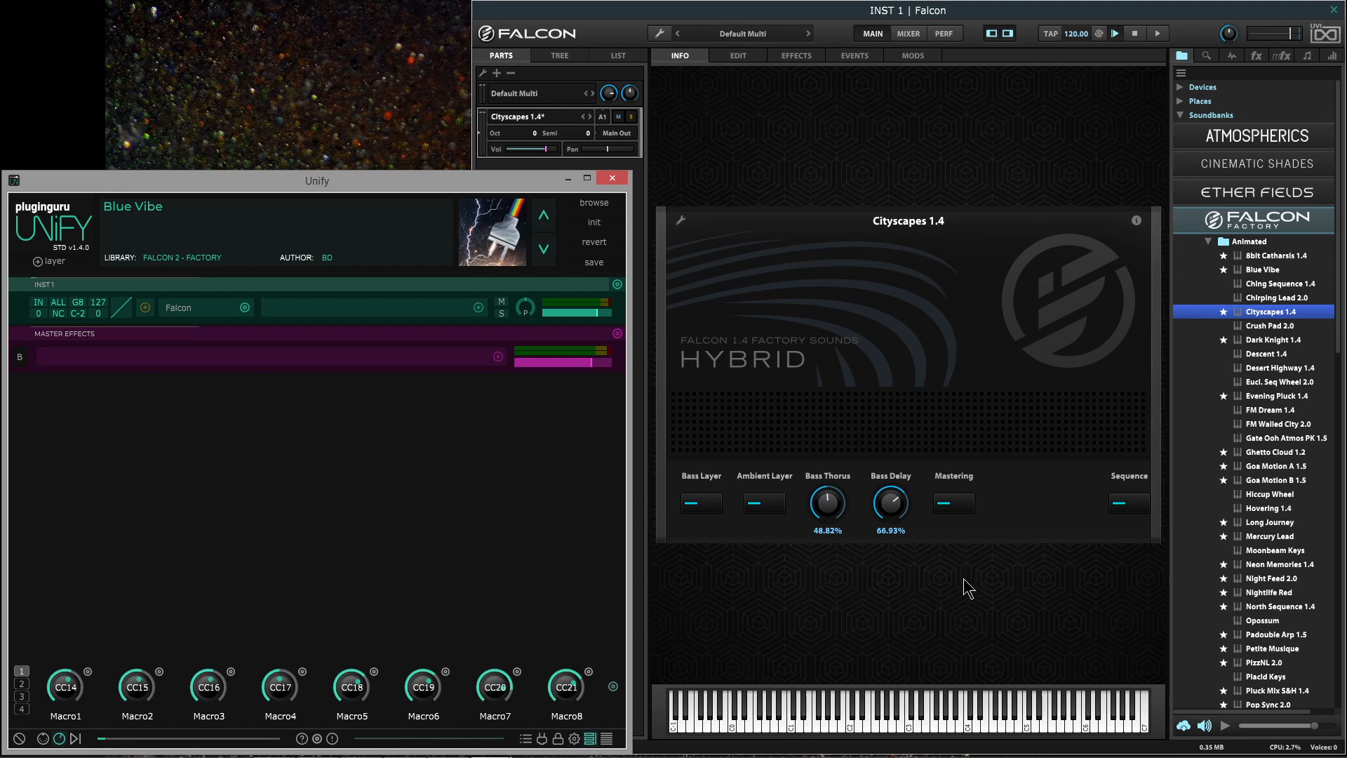
mouse_move(1078, 543)
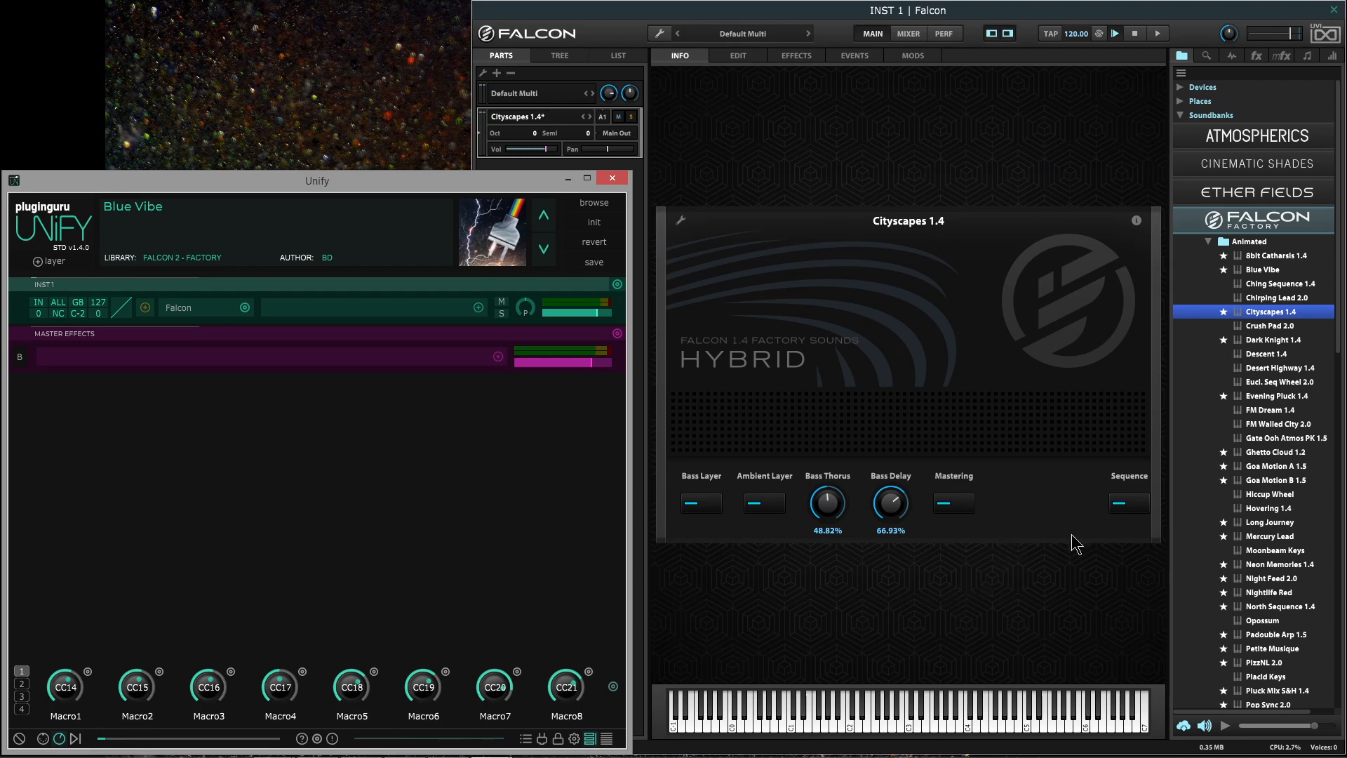
mouse_move(1293, 324)
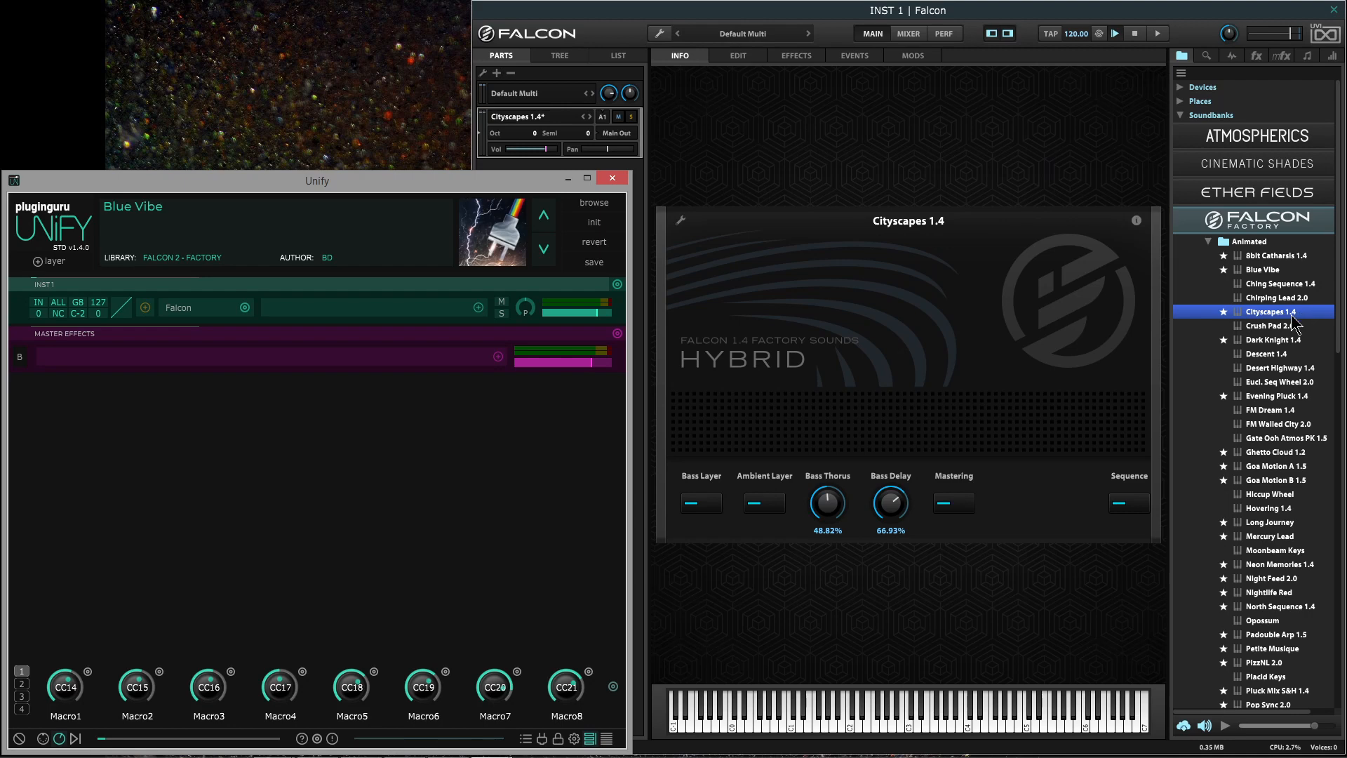
- Load the Dark Knight 1.4 preset into Falcon's instrument part
left_click(1275, 339)
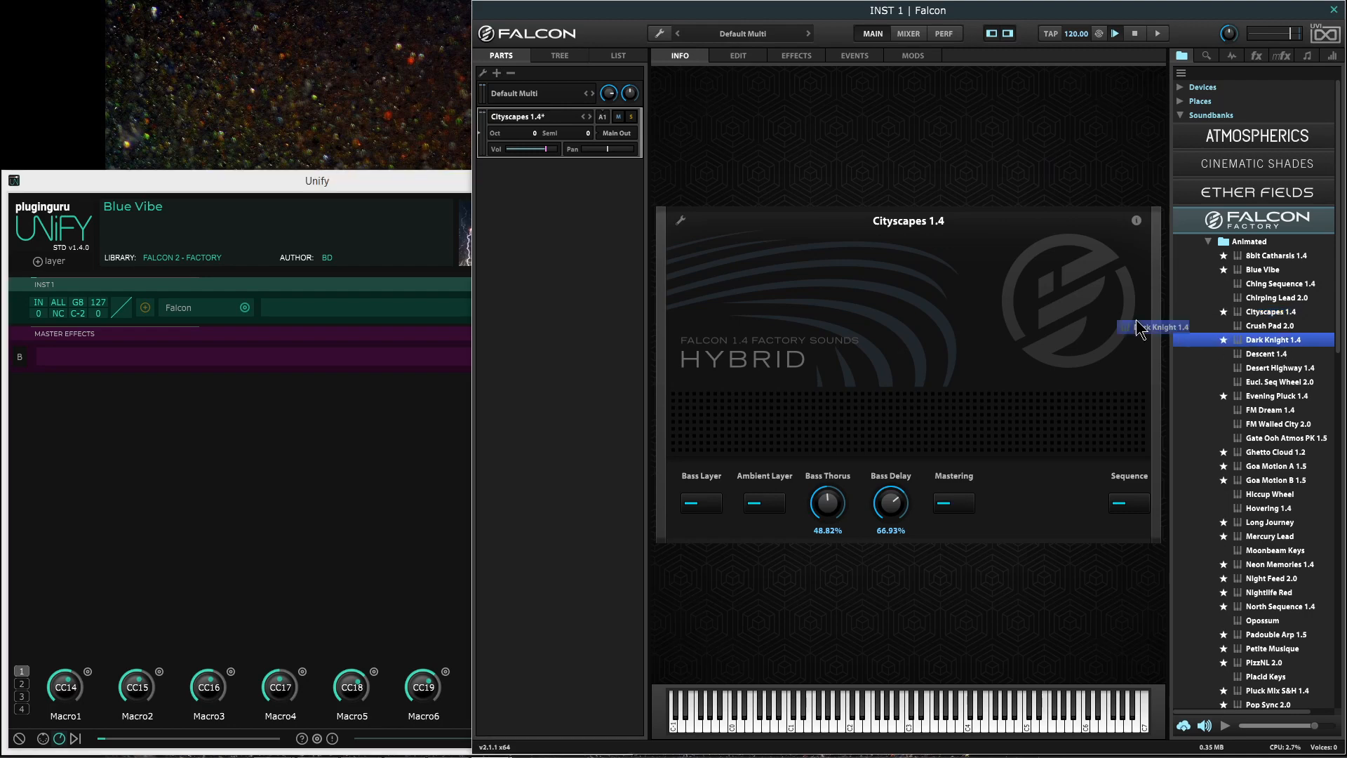
left_click(1279, 339)
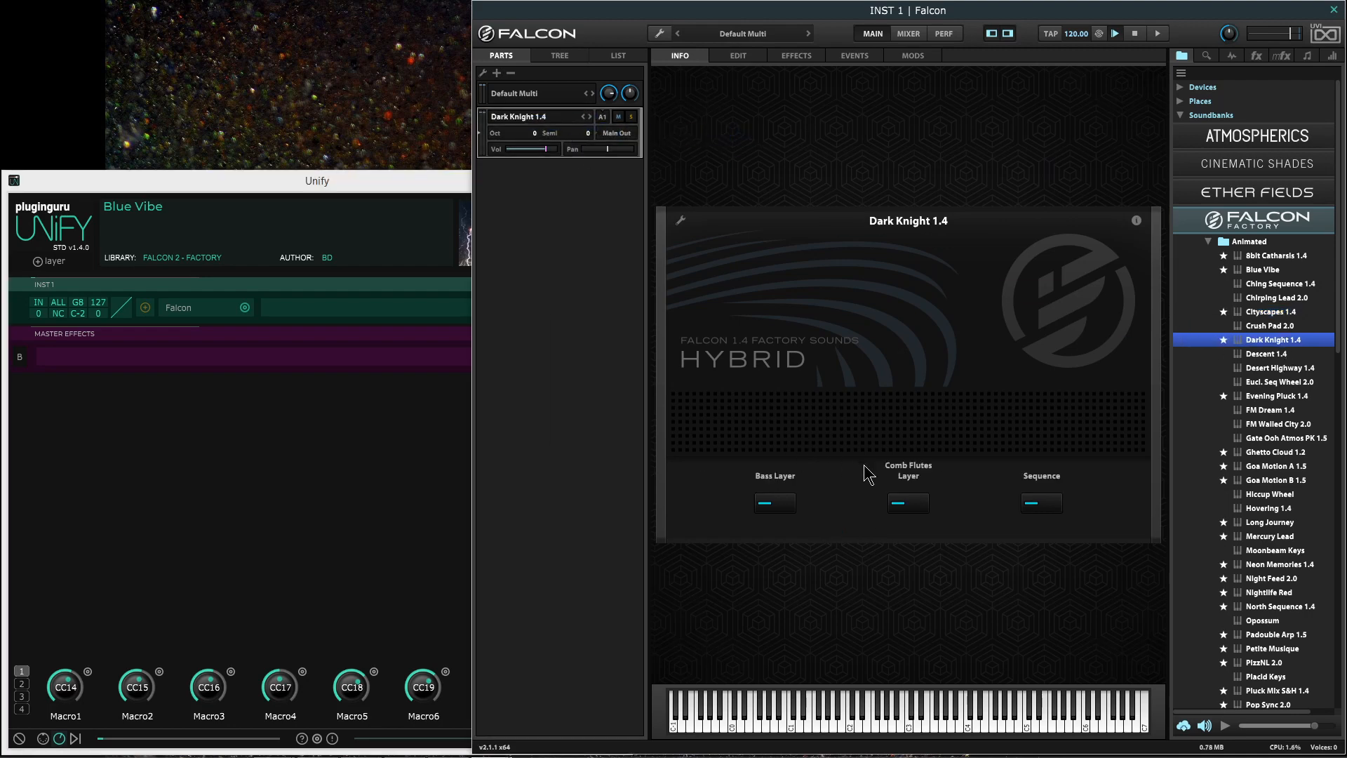
left_click(773, 502)
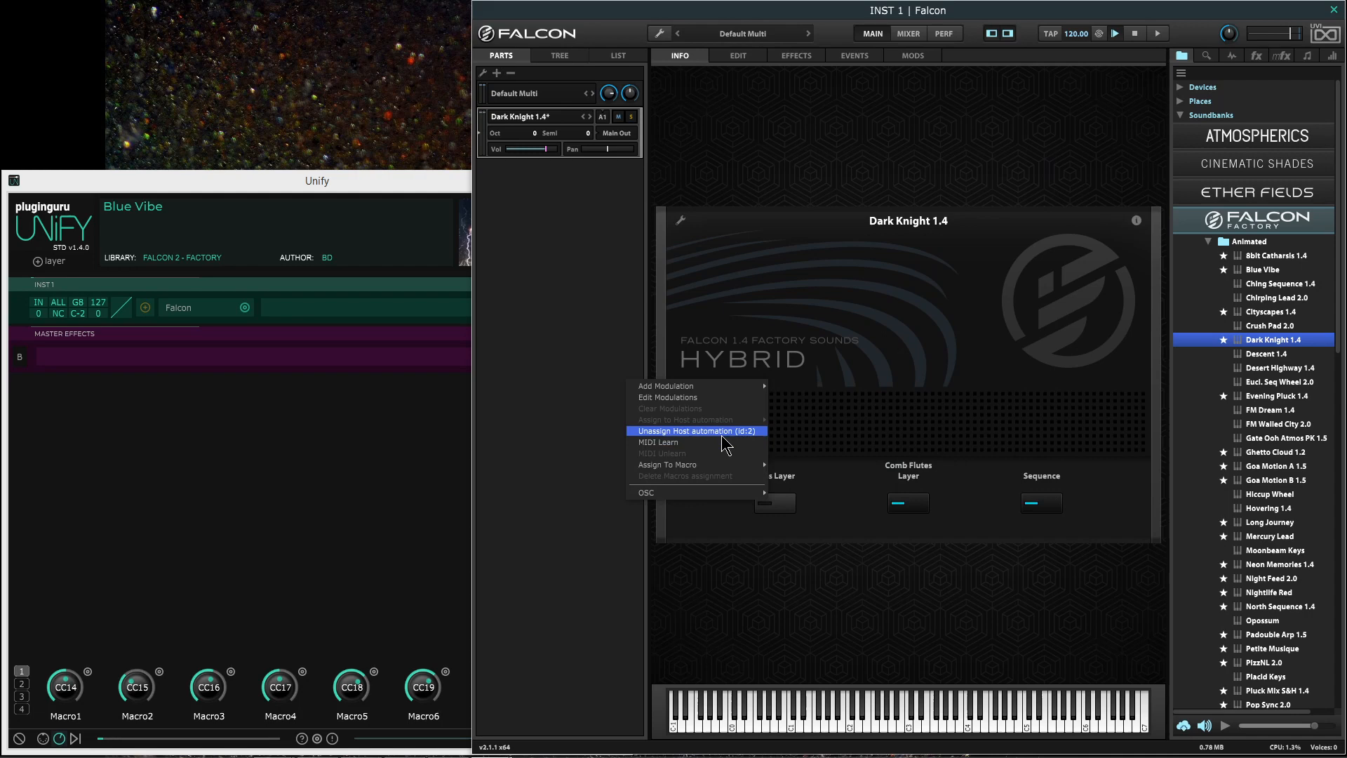
- Replace it with the Evening Pluck 1.4 preset
double_click(1274, 395)
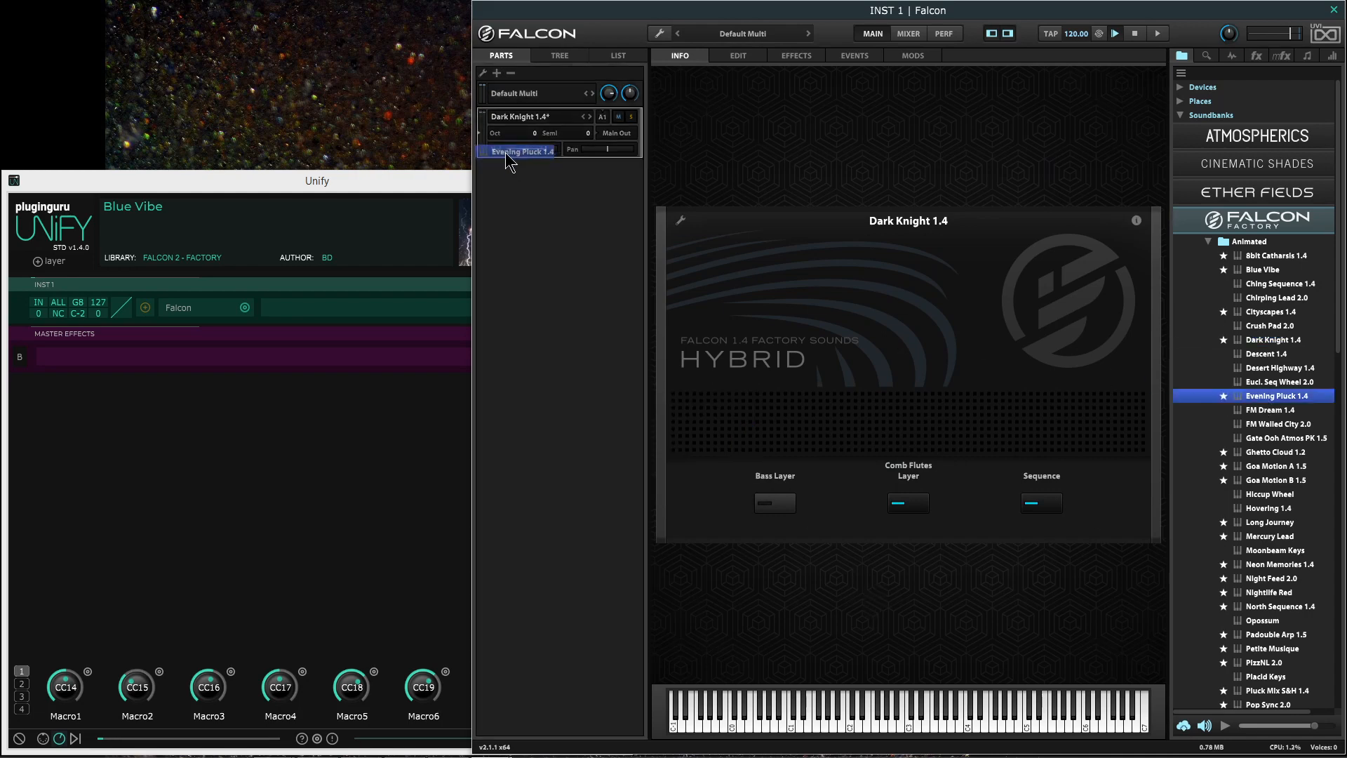
left_click(519, 150)
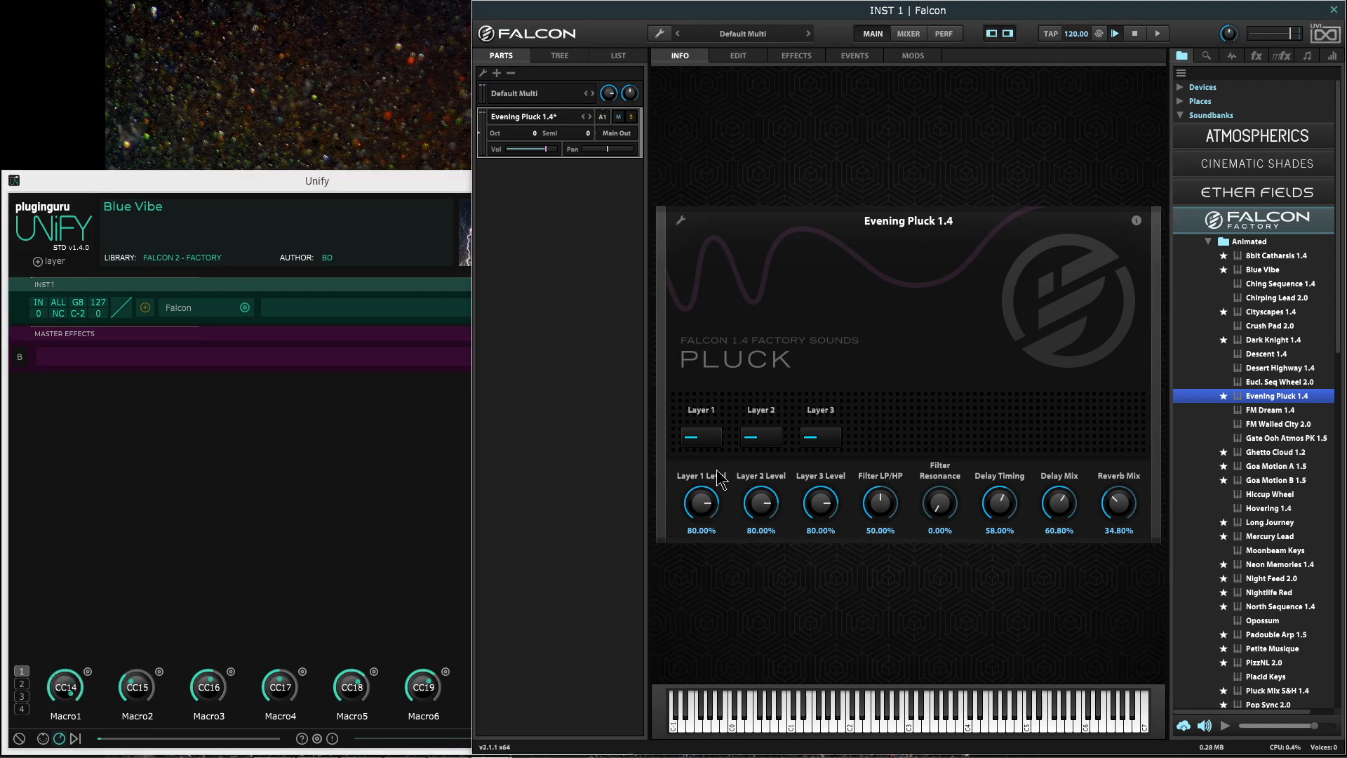
left_click(701, 502)
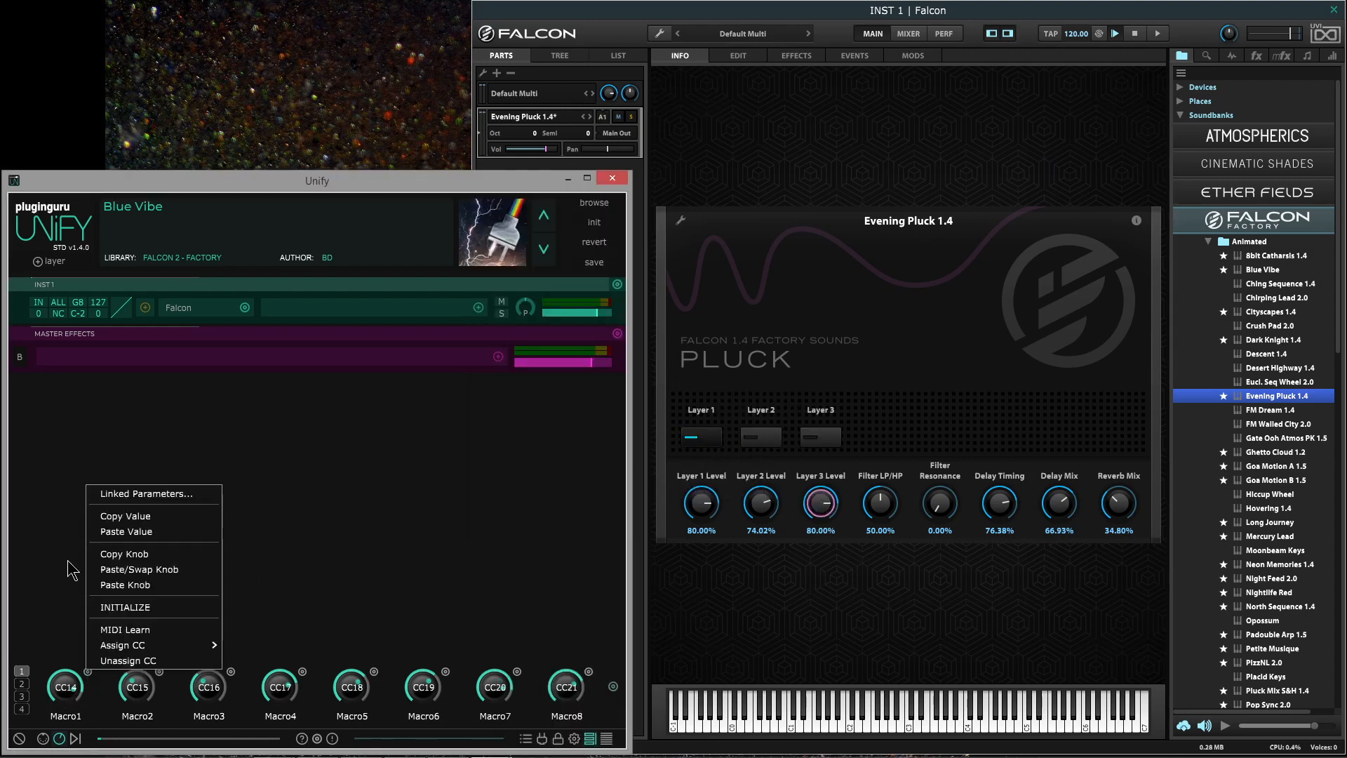
- Open Macro1's linked parameters and check the Layer 2 Level knob's macro assignment
left_click(145, 494)
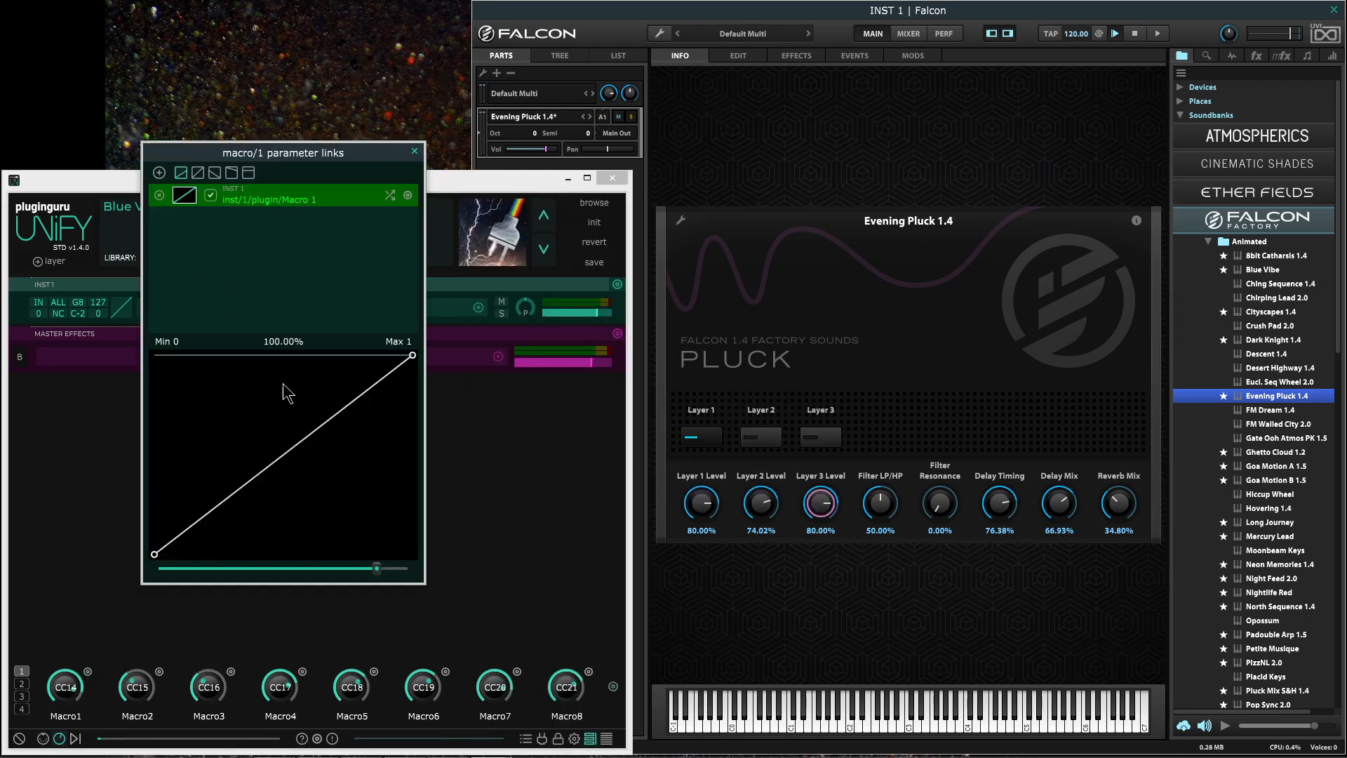
mouse_move(512, 472)
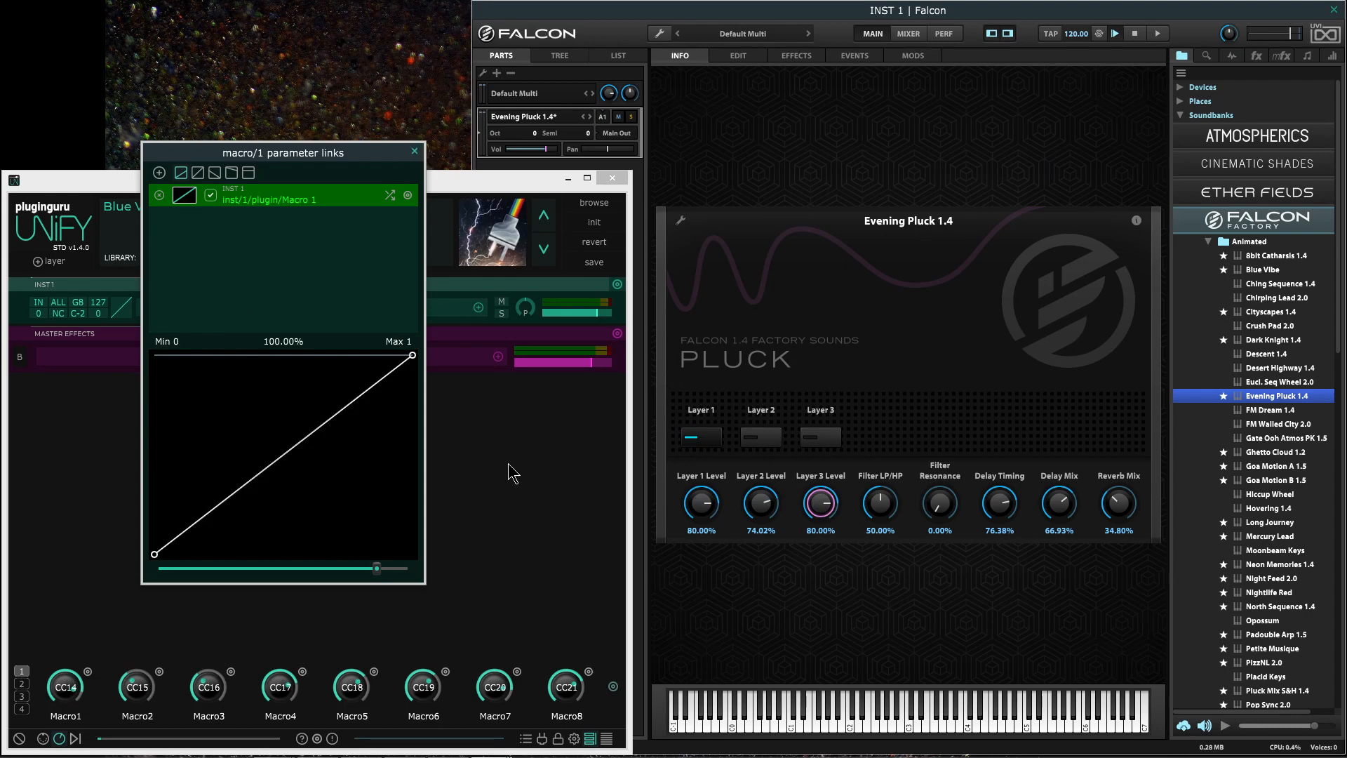
mouse_move(309, 202)
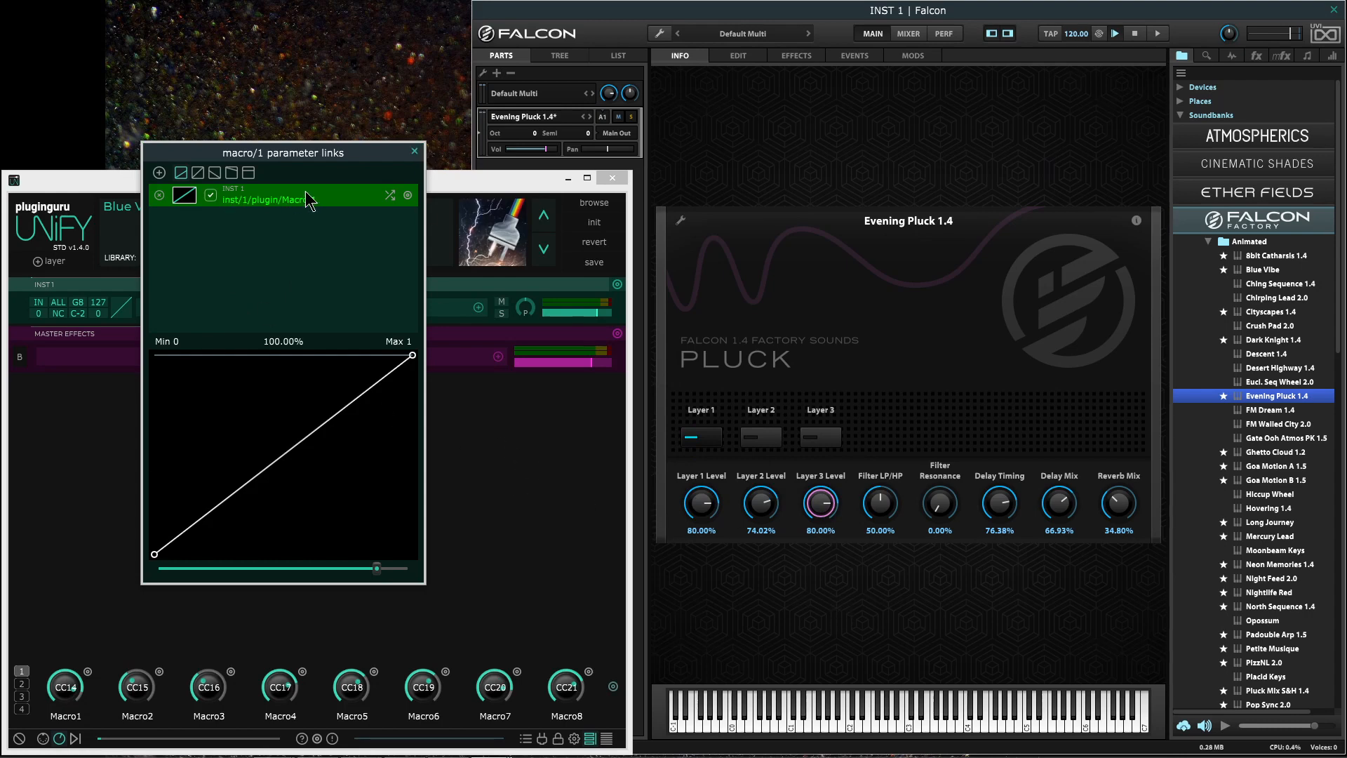
mouse_move(299, 211)
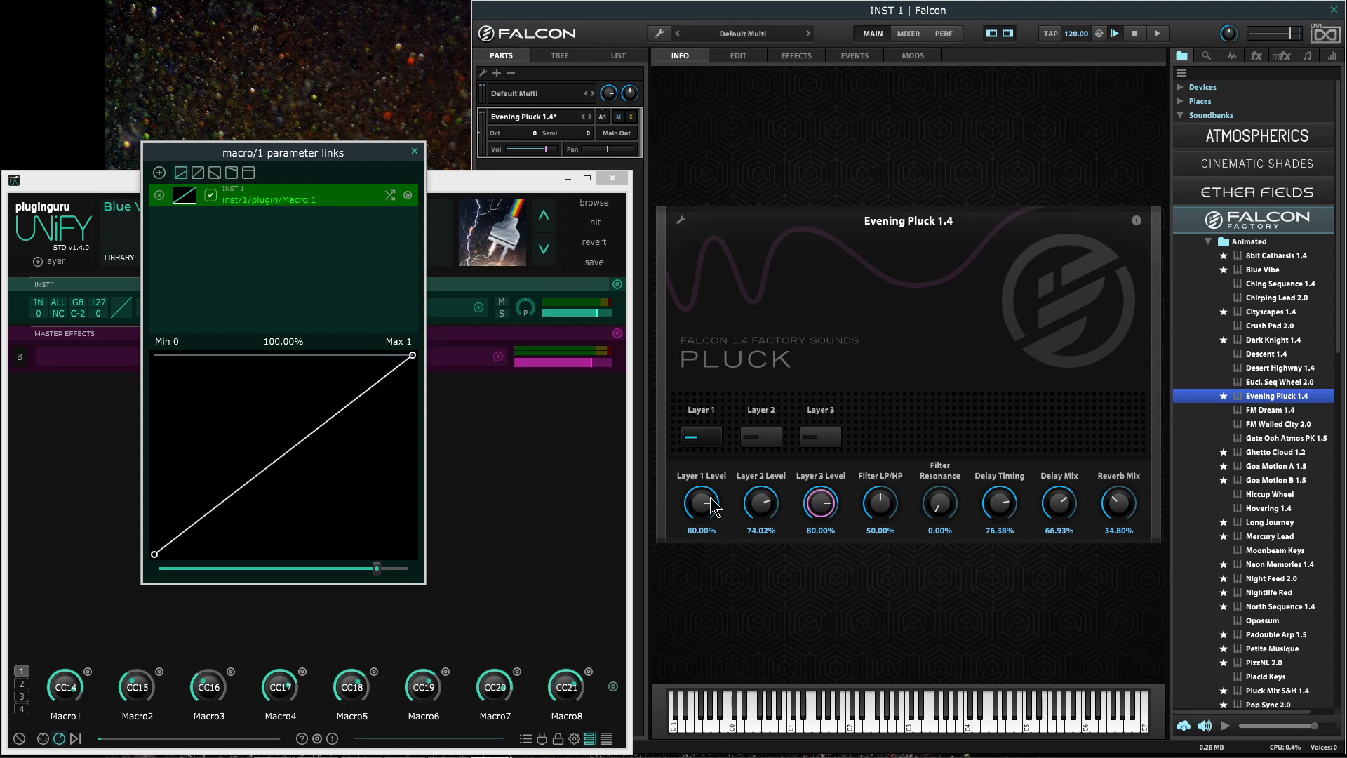
mouse_move(112, 688)
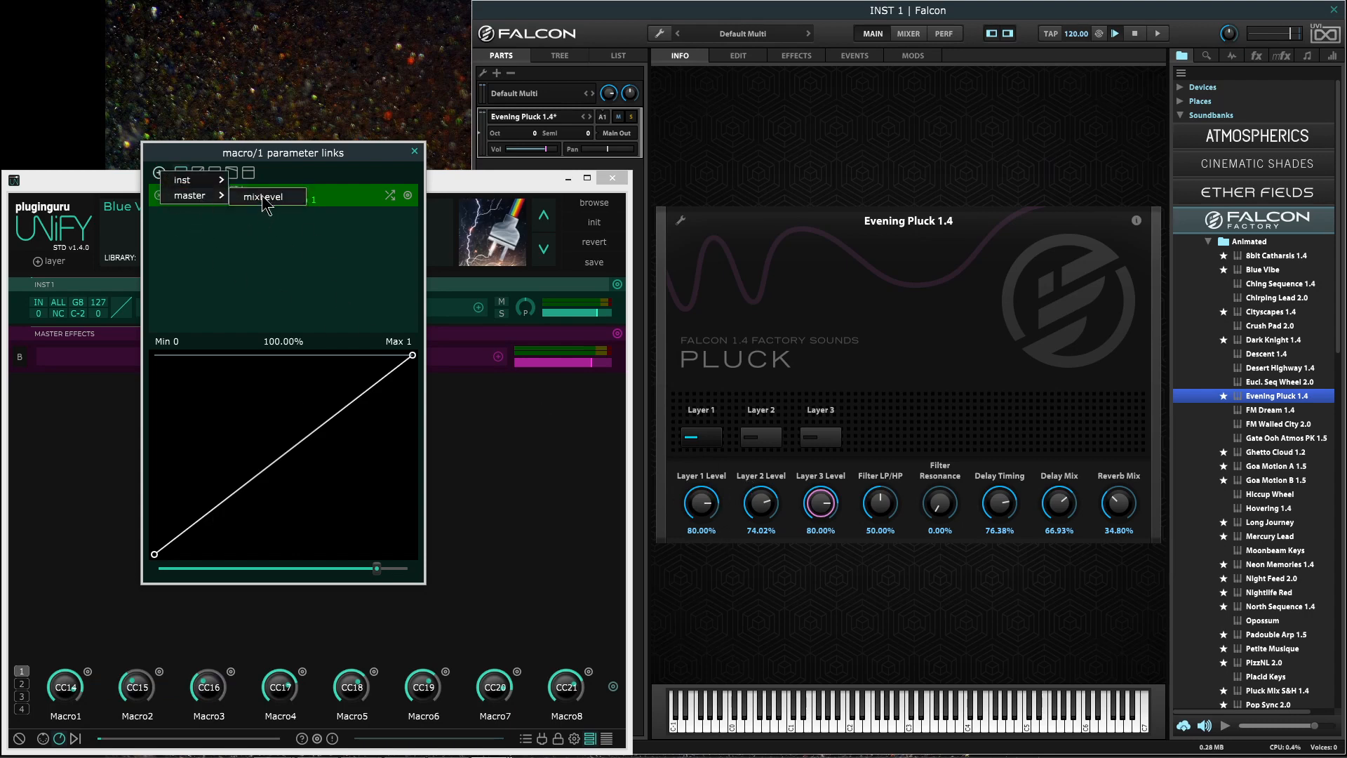
left_click(264, 196)
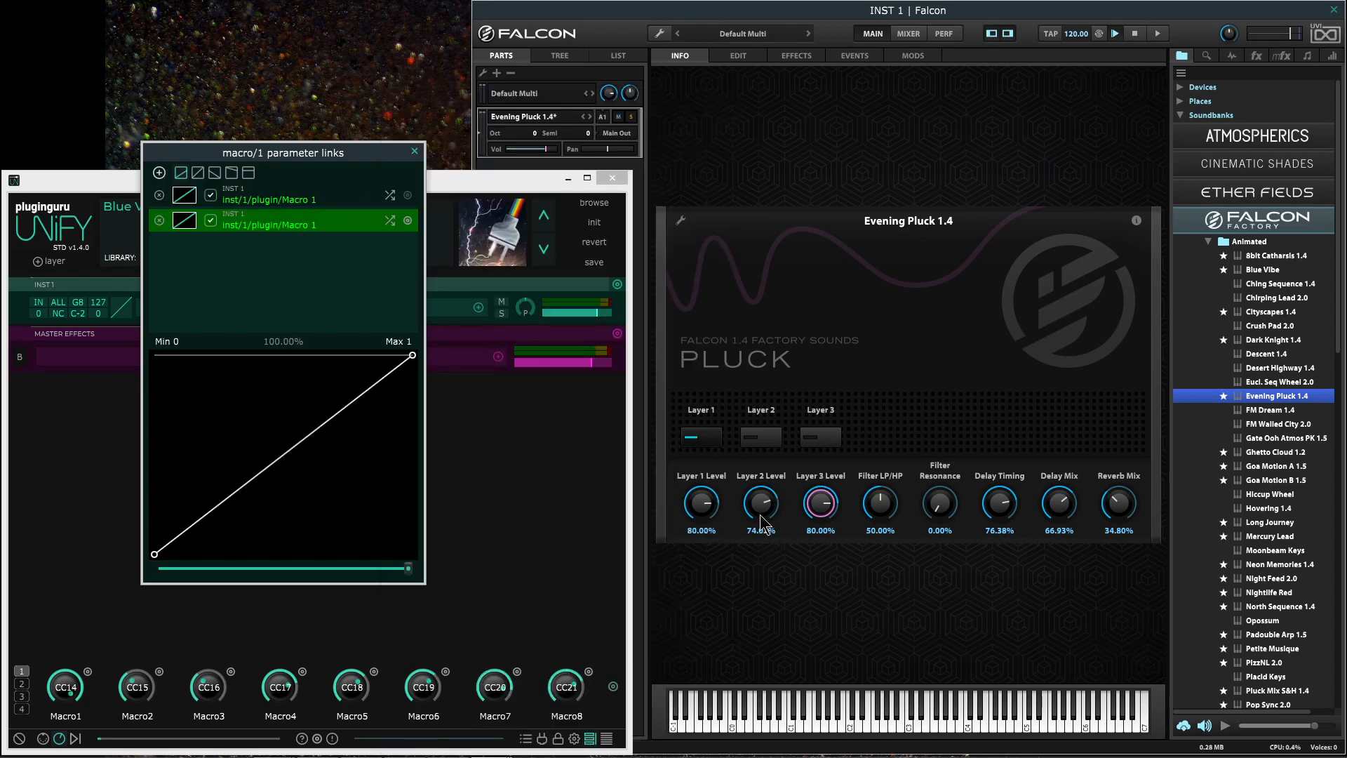
right_click(759, 502)
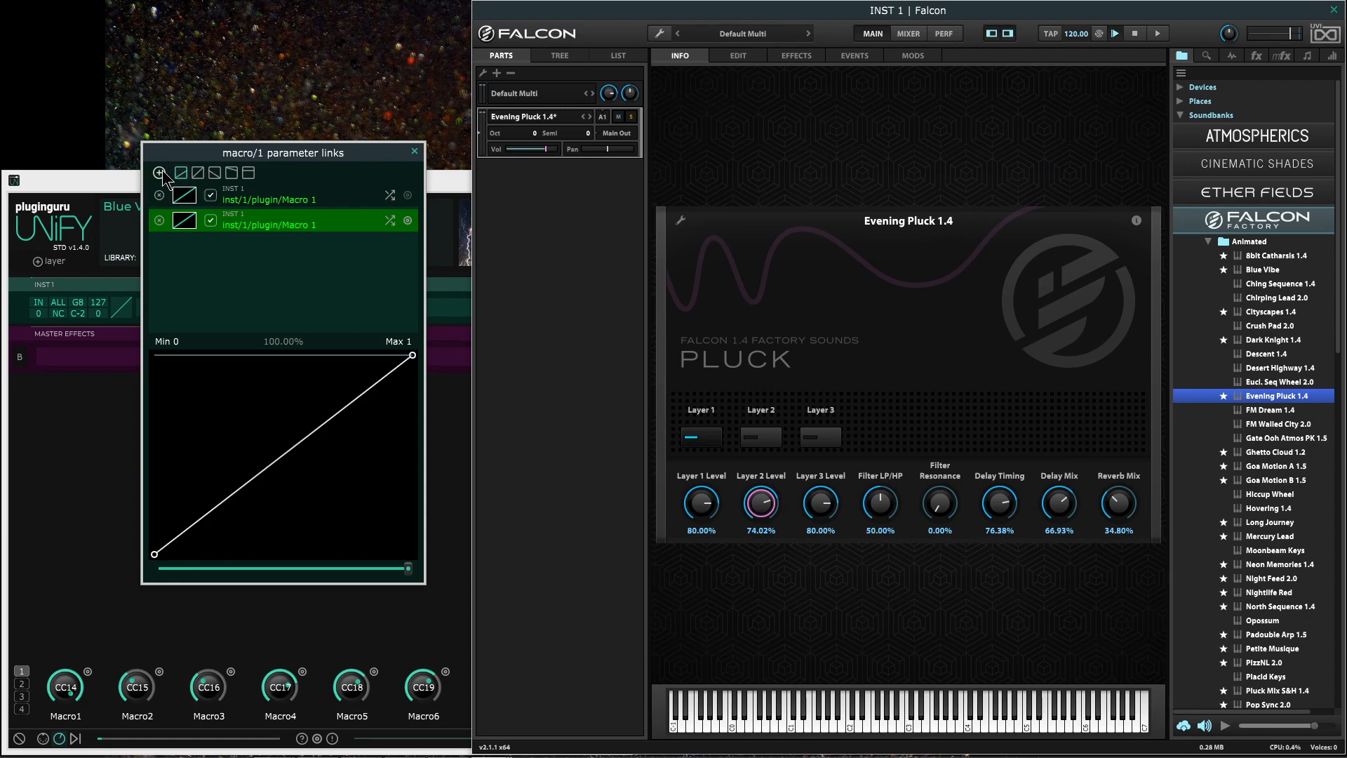
- Add a new Macro1 link to Falcon's Macro 3
left_click(160, 172)
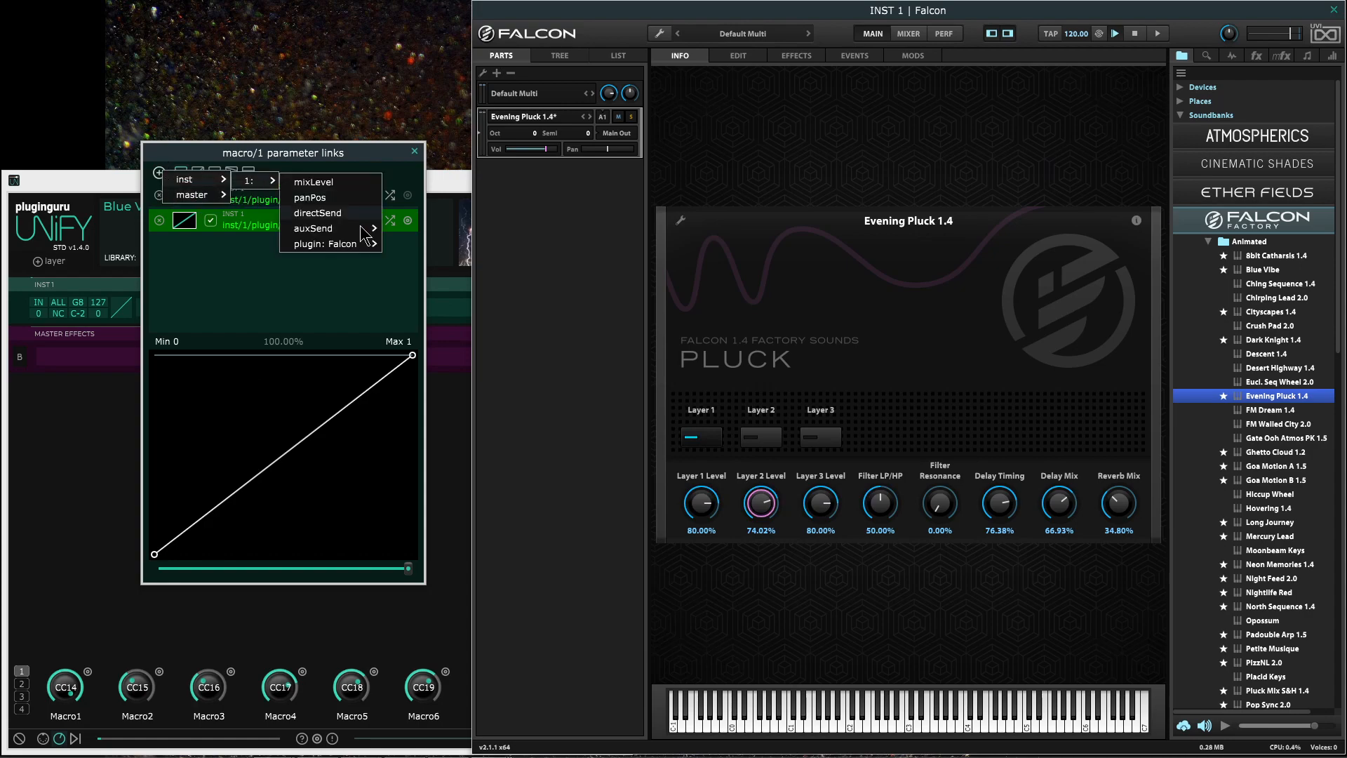
left_click(326, 244)
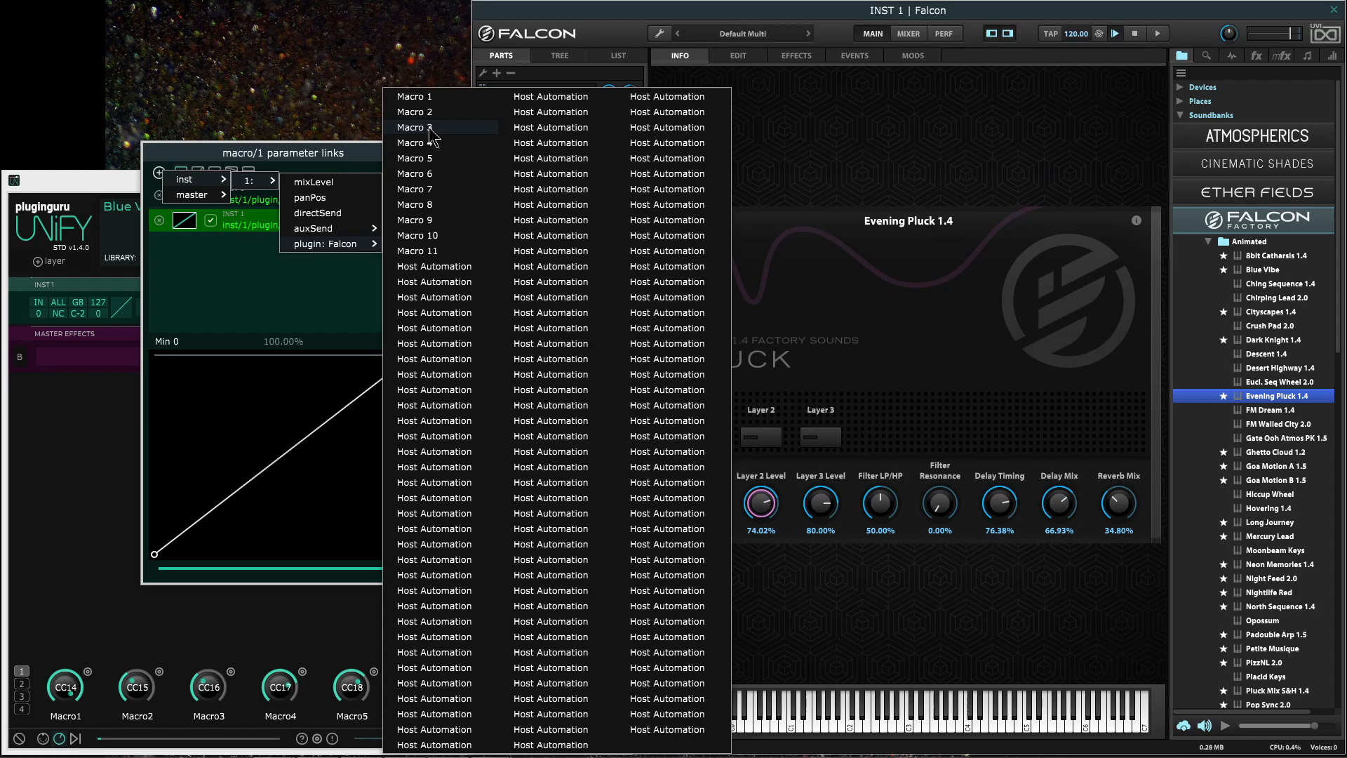
left_click(415, 127)
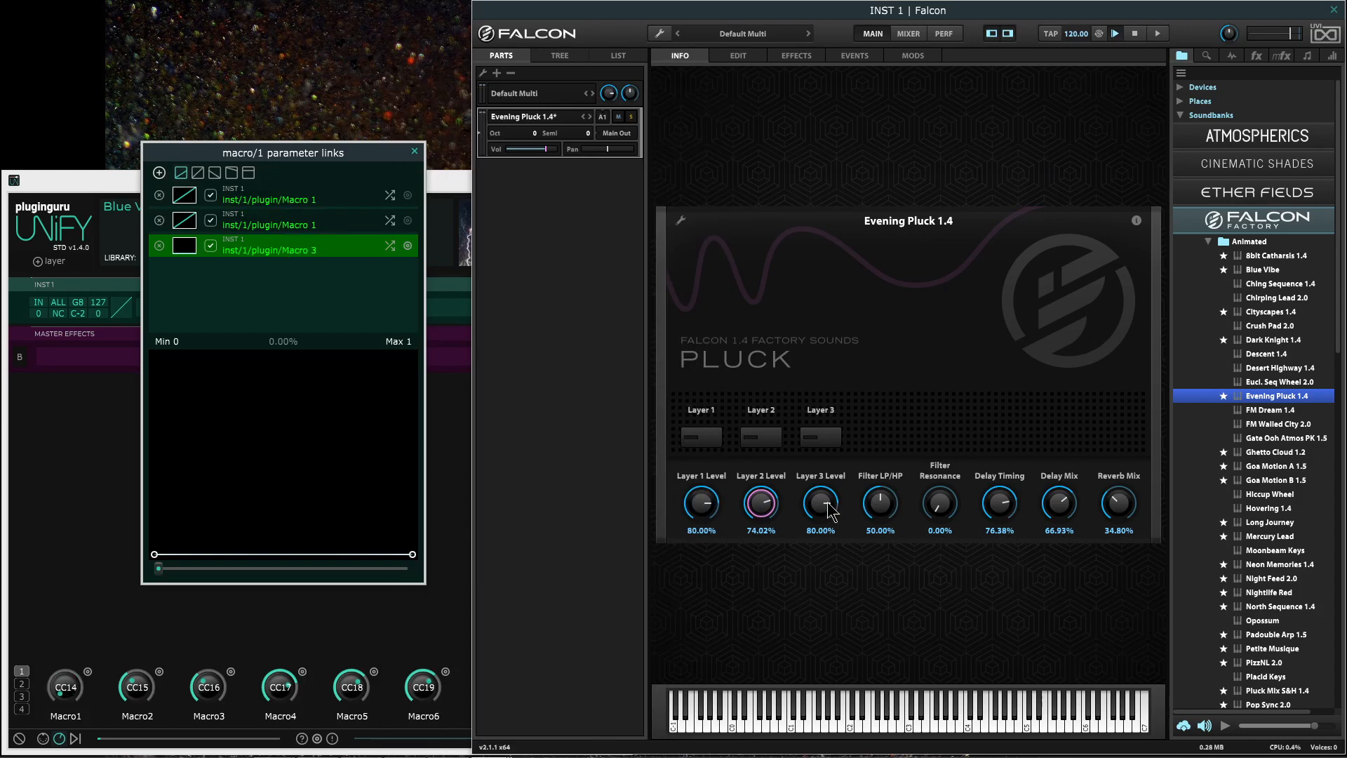
mouse_move(1098, 491)
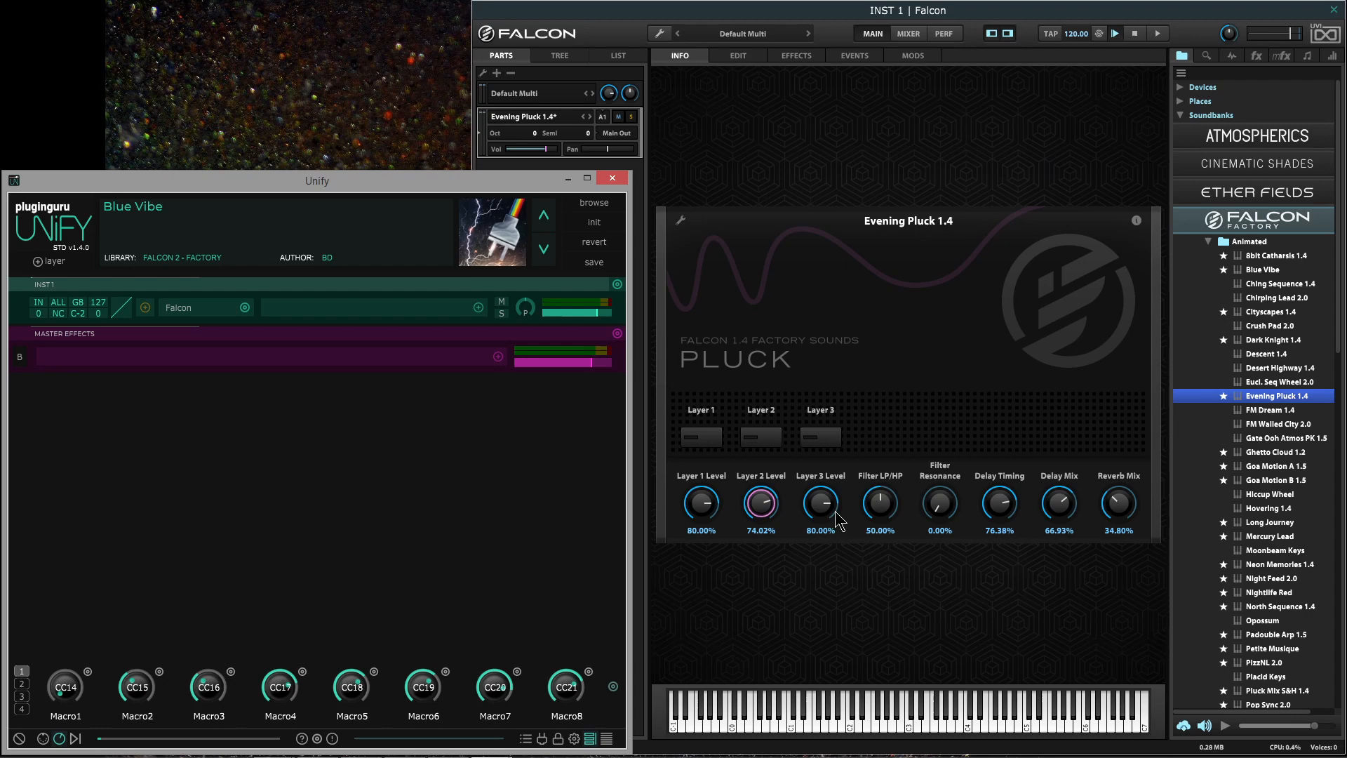
mouse_move(727, 486)
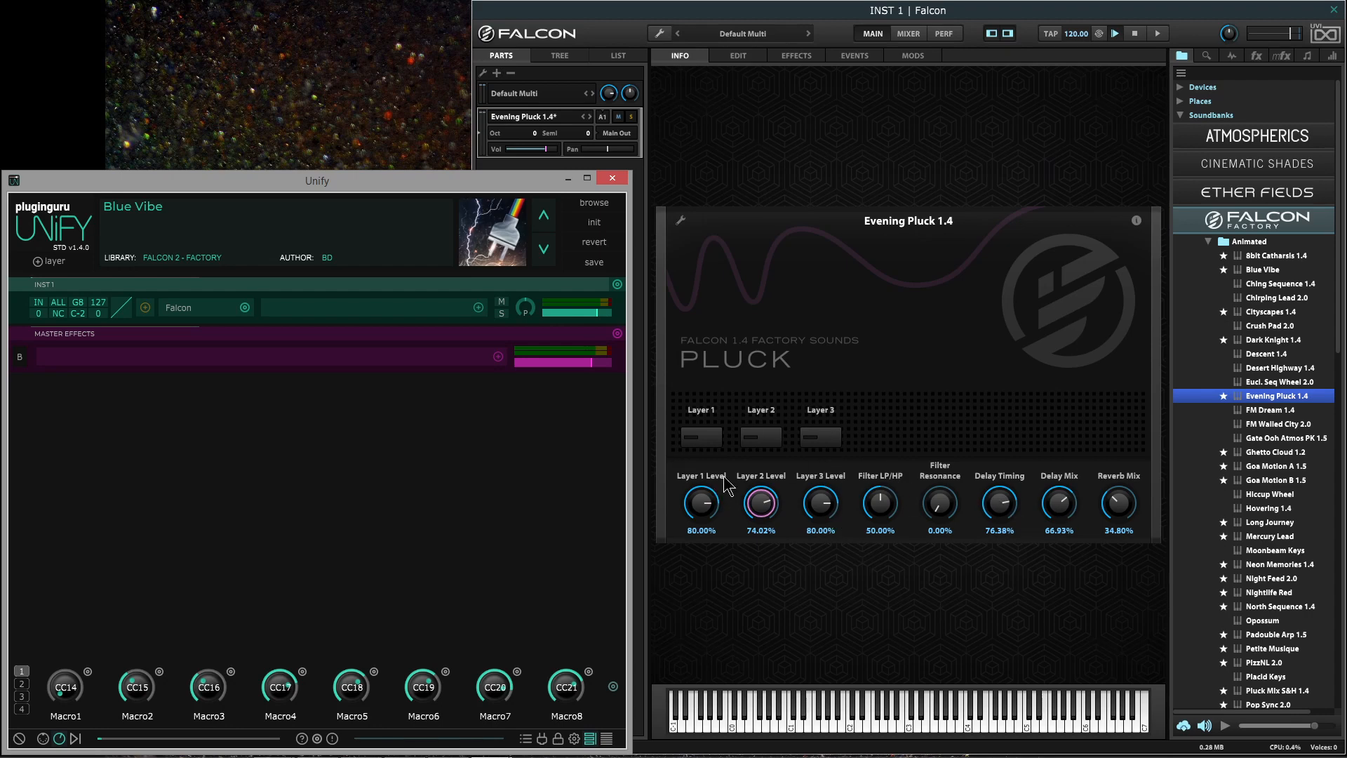
mouse_move(1032, 574)
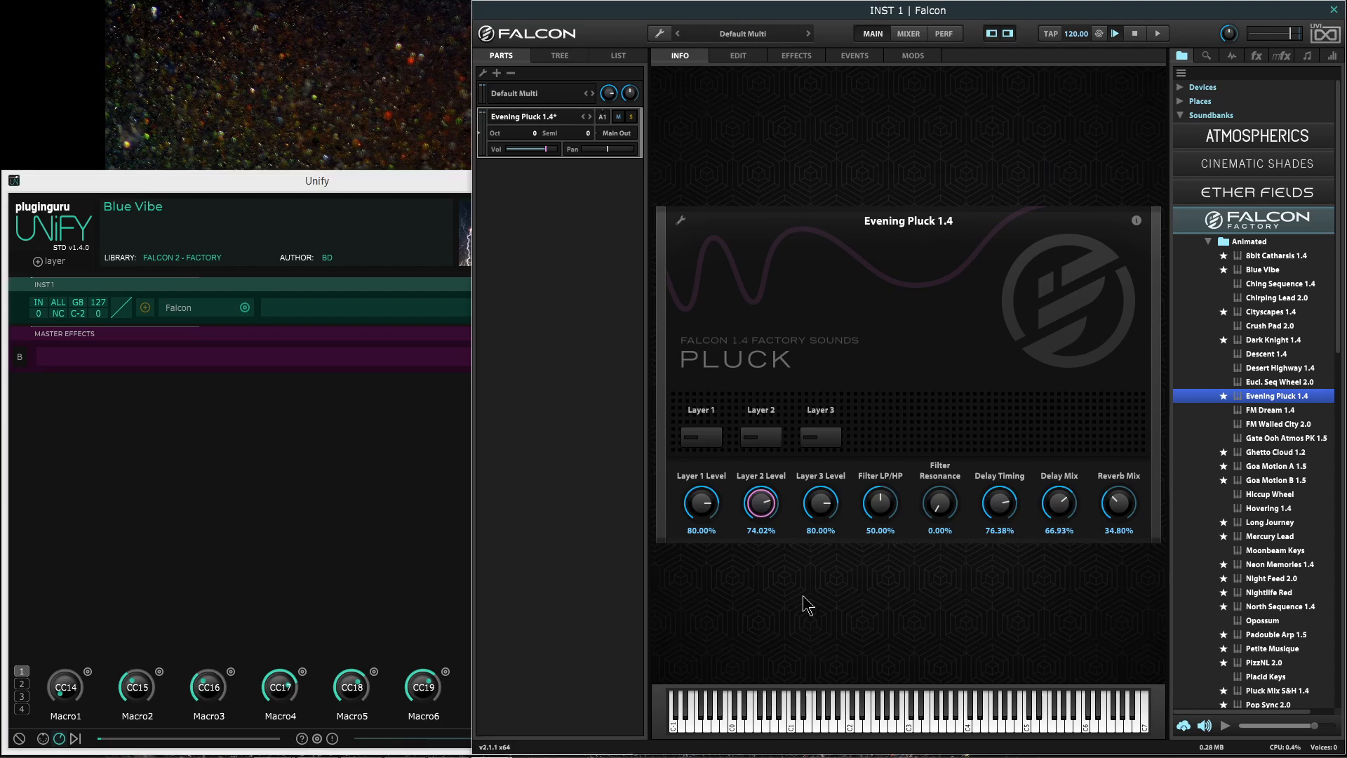
mouse_move(759, 582)
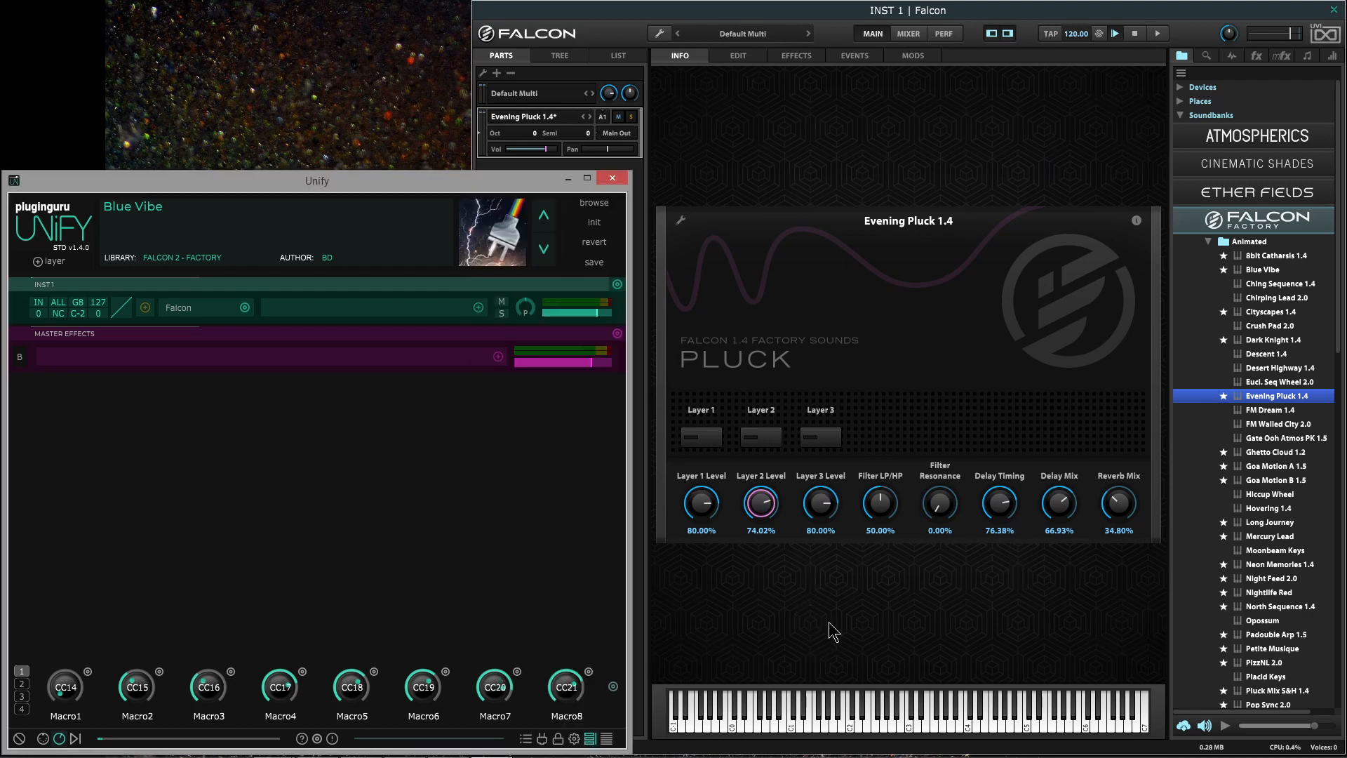
mouse_move(868, 565)
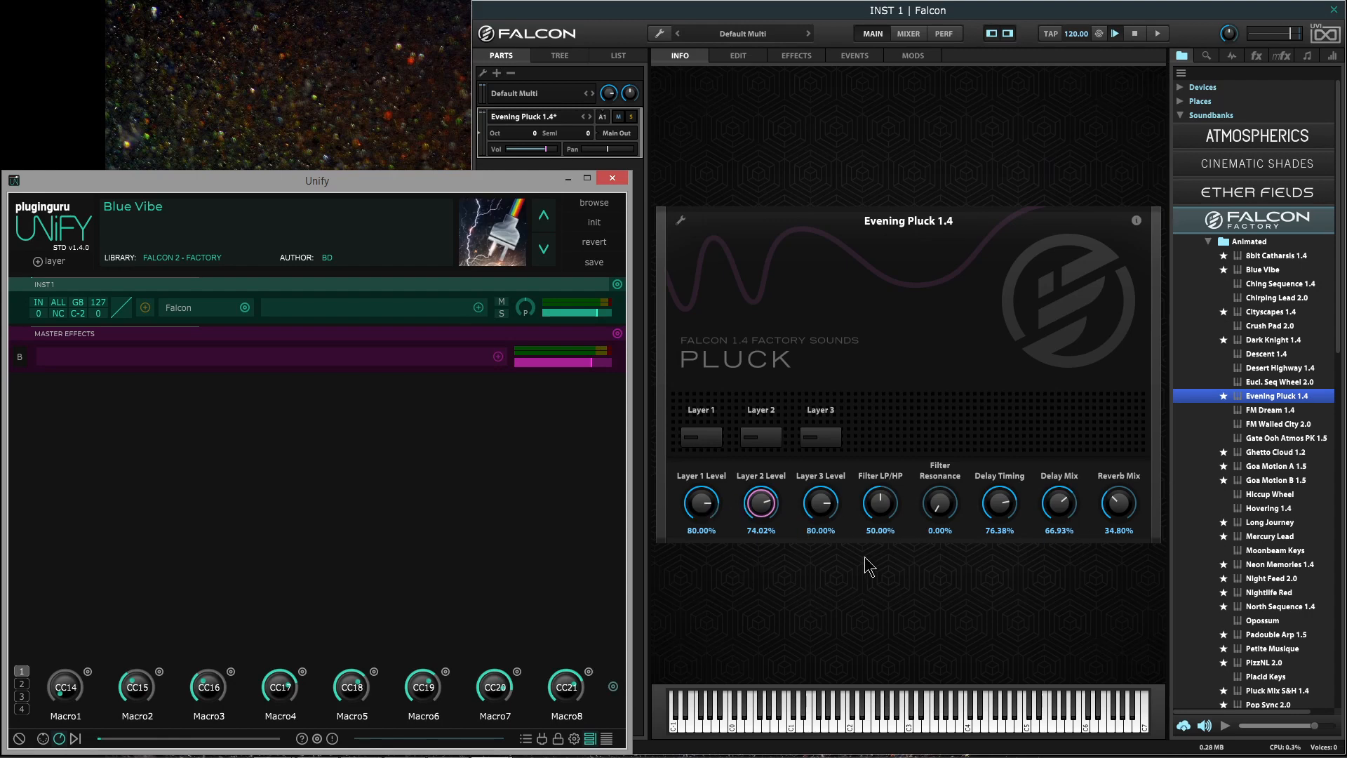
mouse_move(1048, 591)
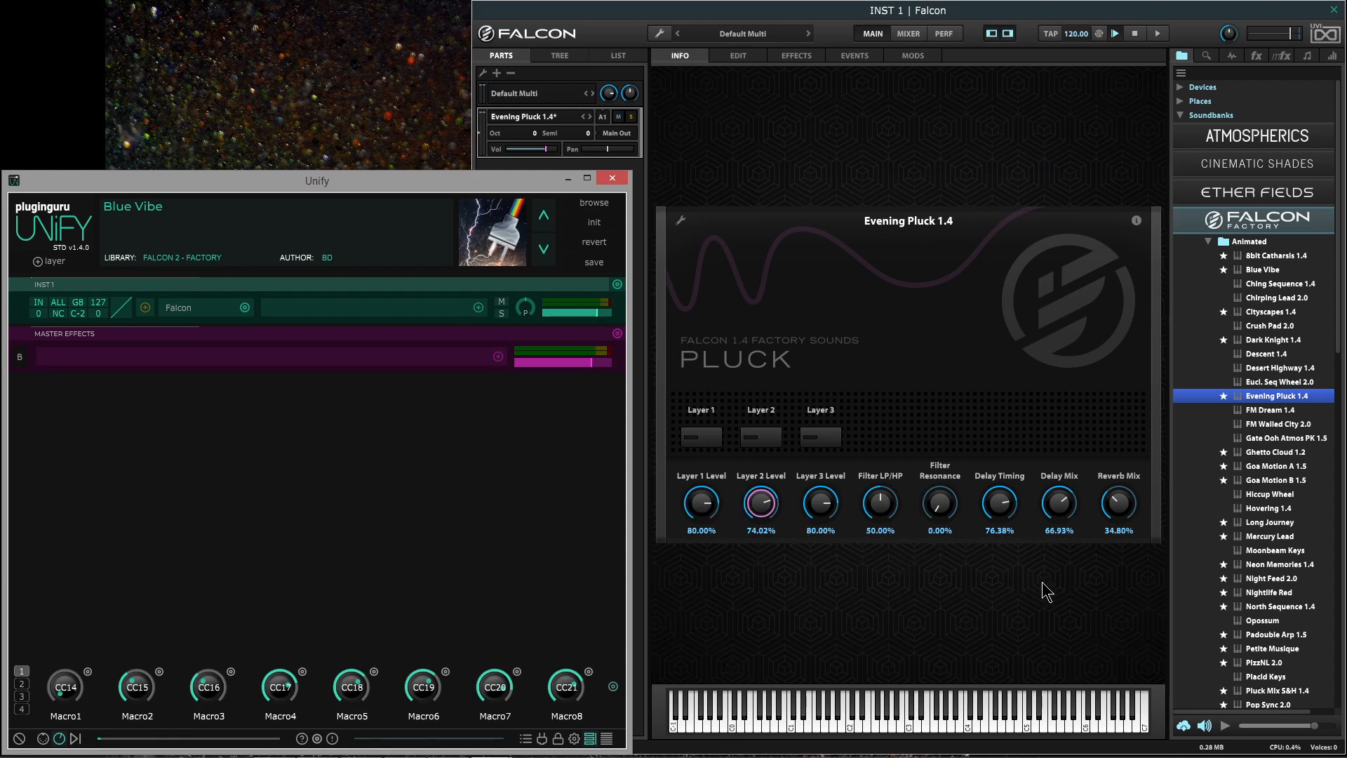
mouse_move(862, 233)
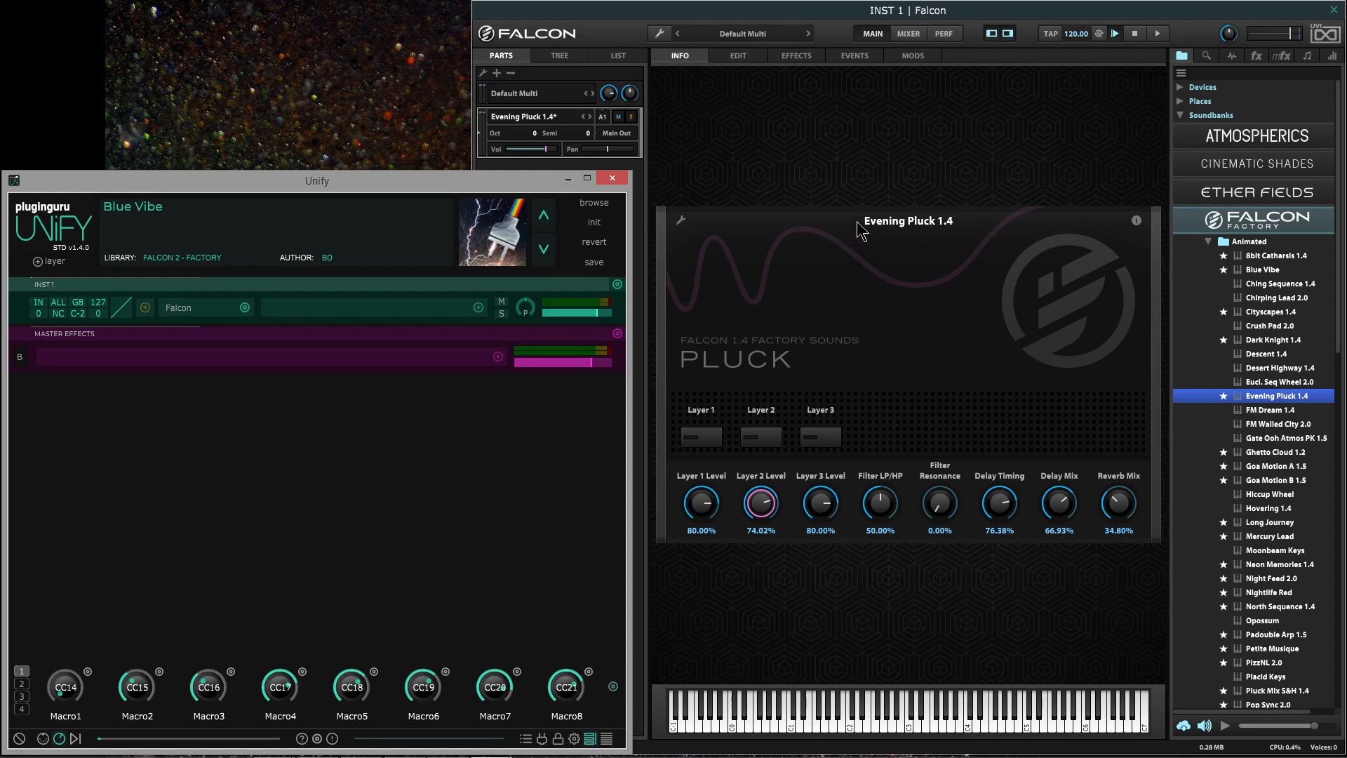